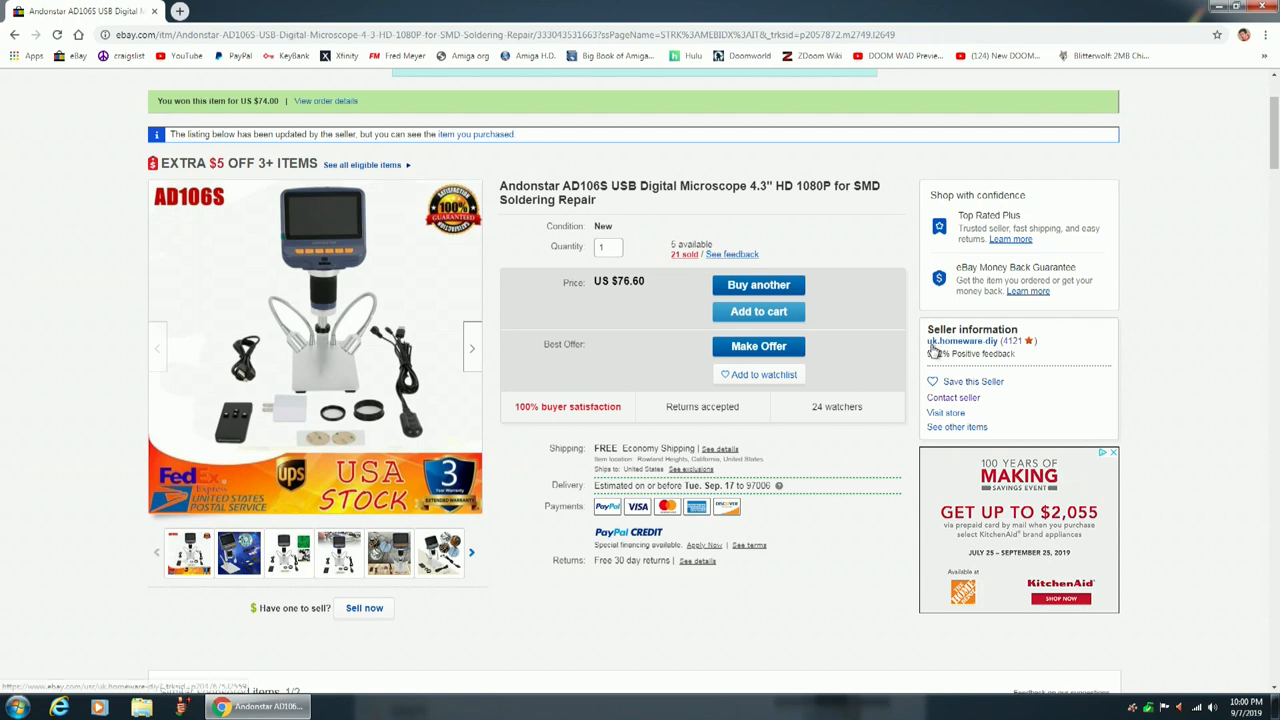
mouse_move(964, 340)
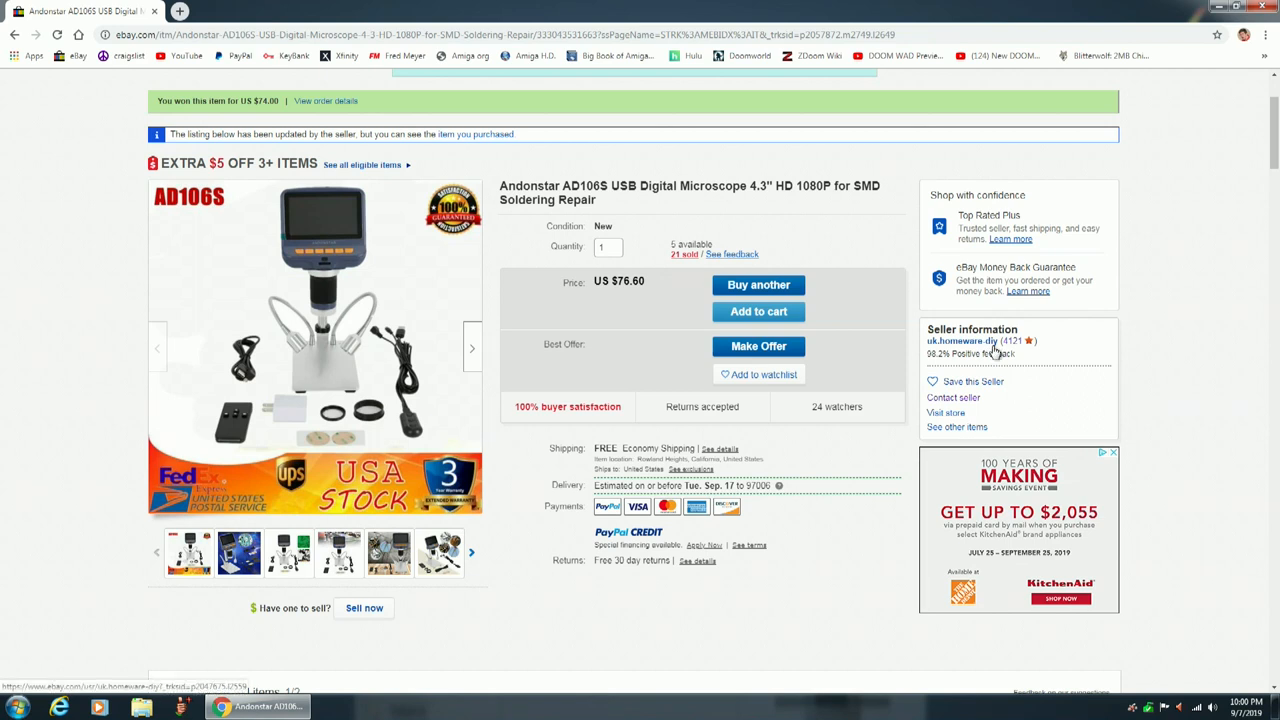
mouse_move(848, 576)
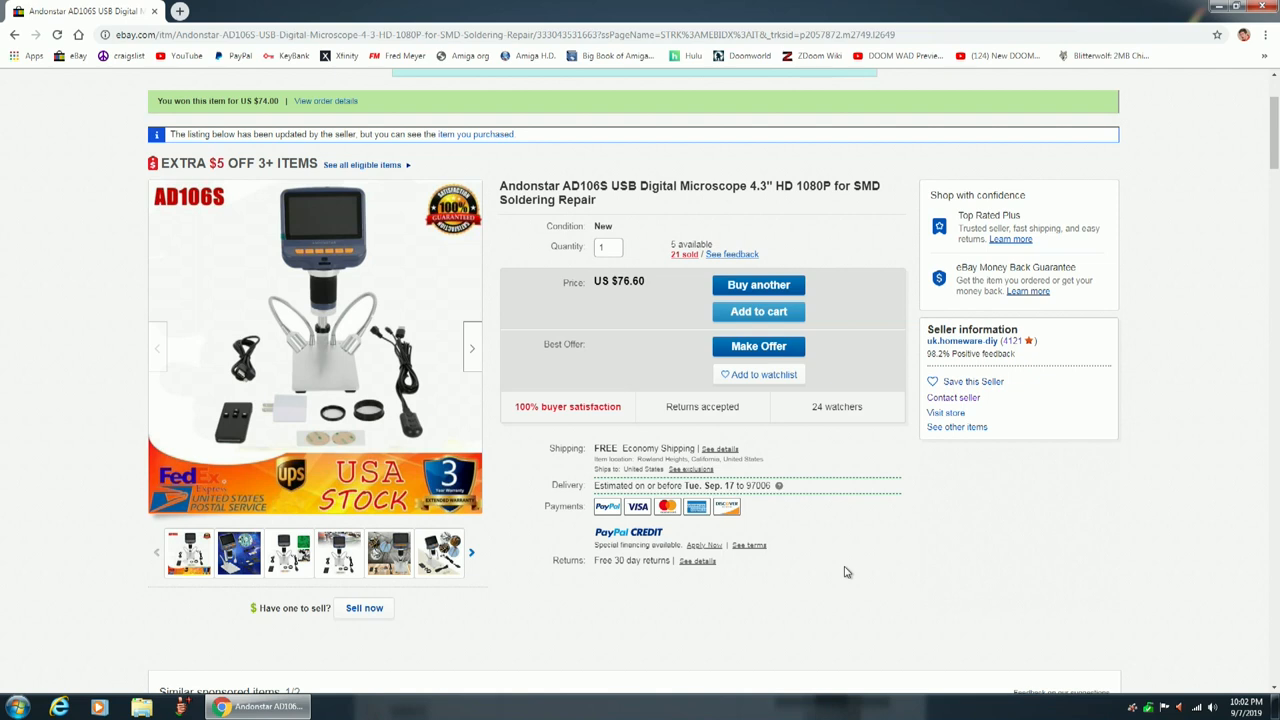
mouse_move(812, 572)
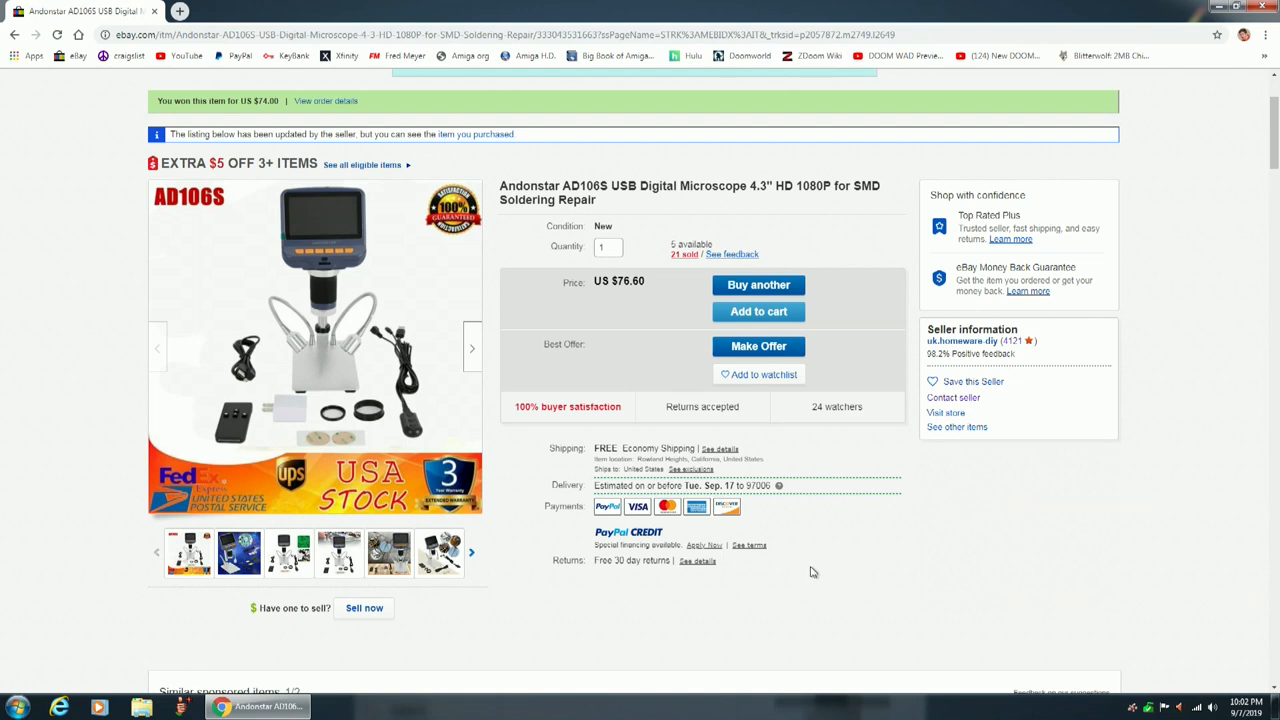
mouse_move(504, 198)
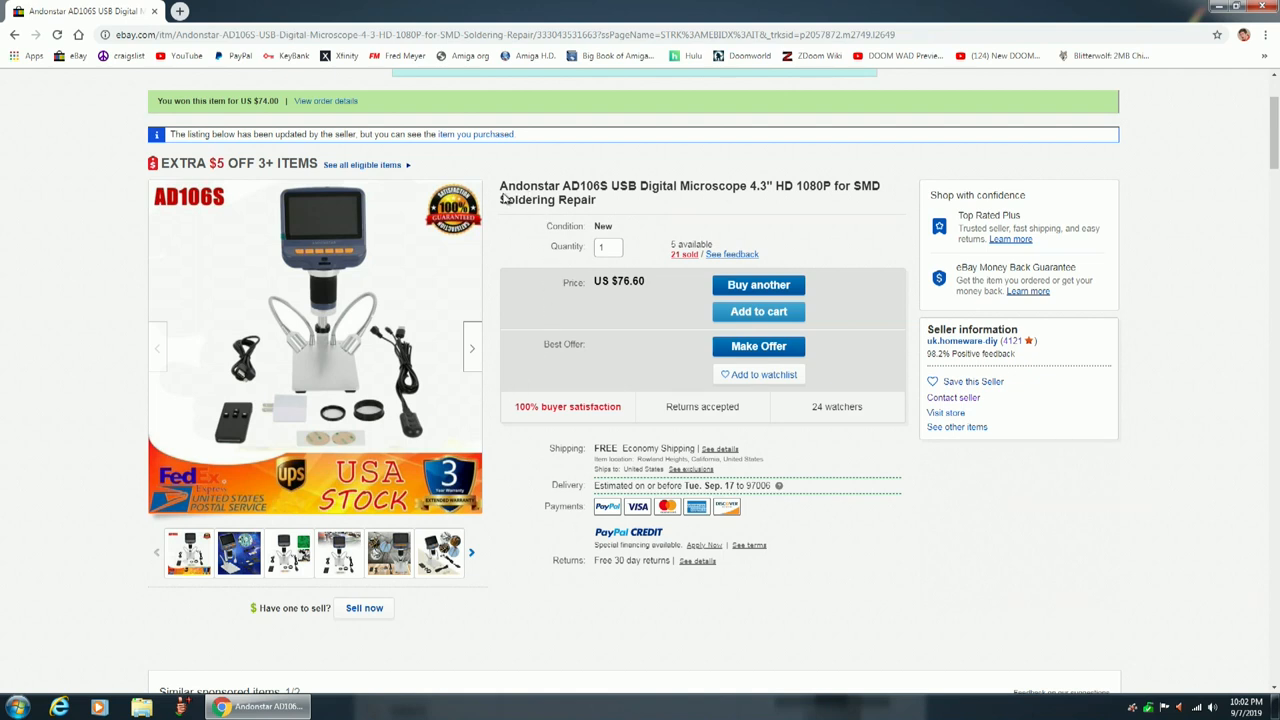
mouse_move(604, 204)
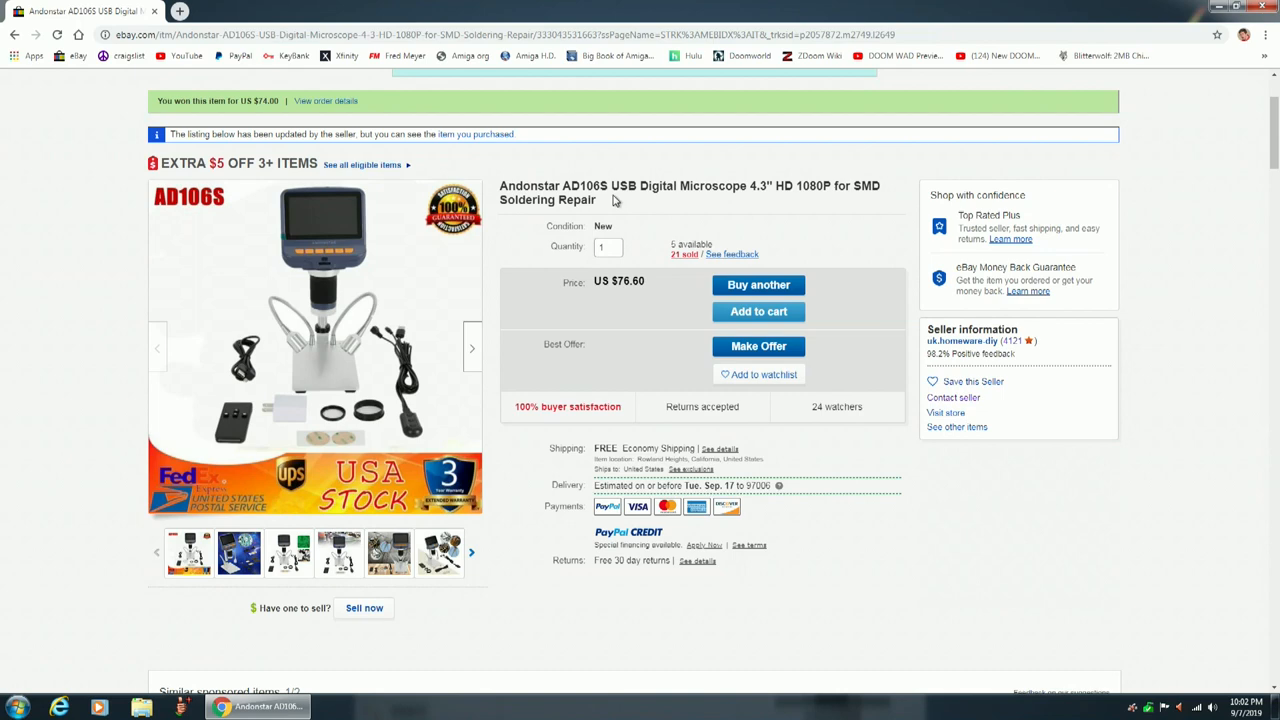
Enlarge the AD106S listing photos and step through them to the unboxed package contents with manual.
click(314, 340)
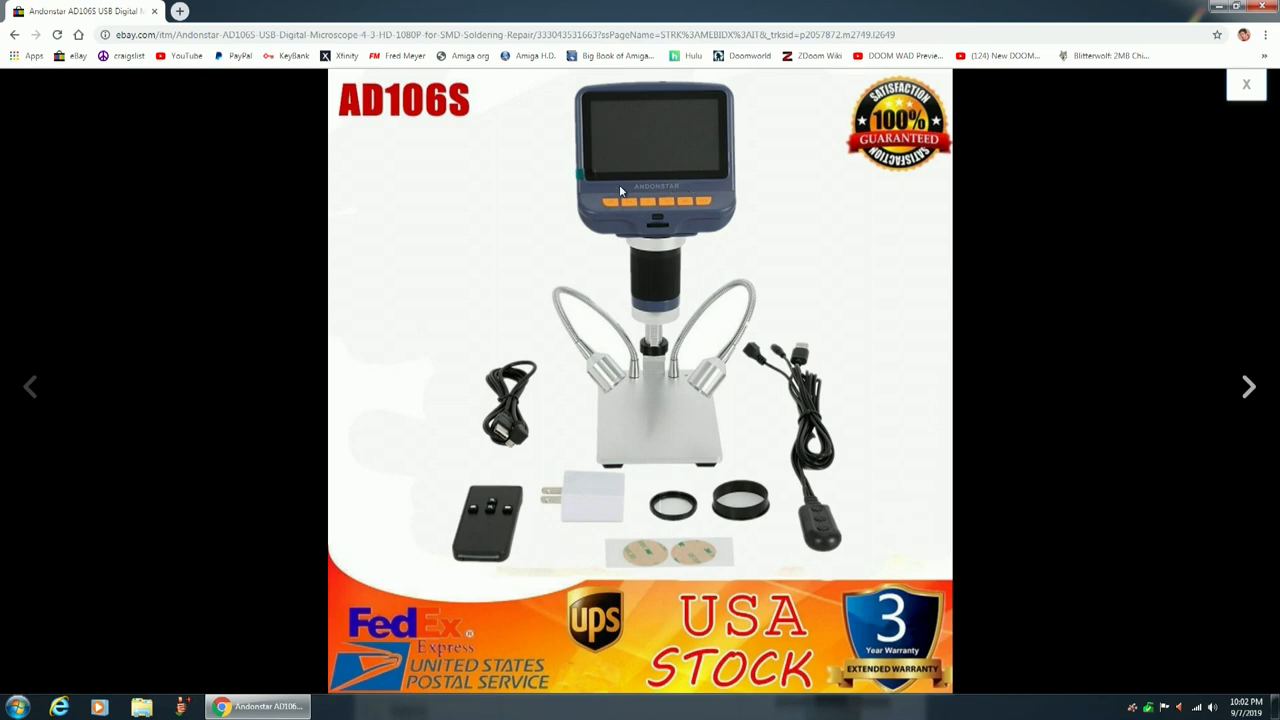
mouse_move(1248, 388)
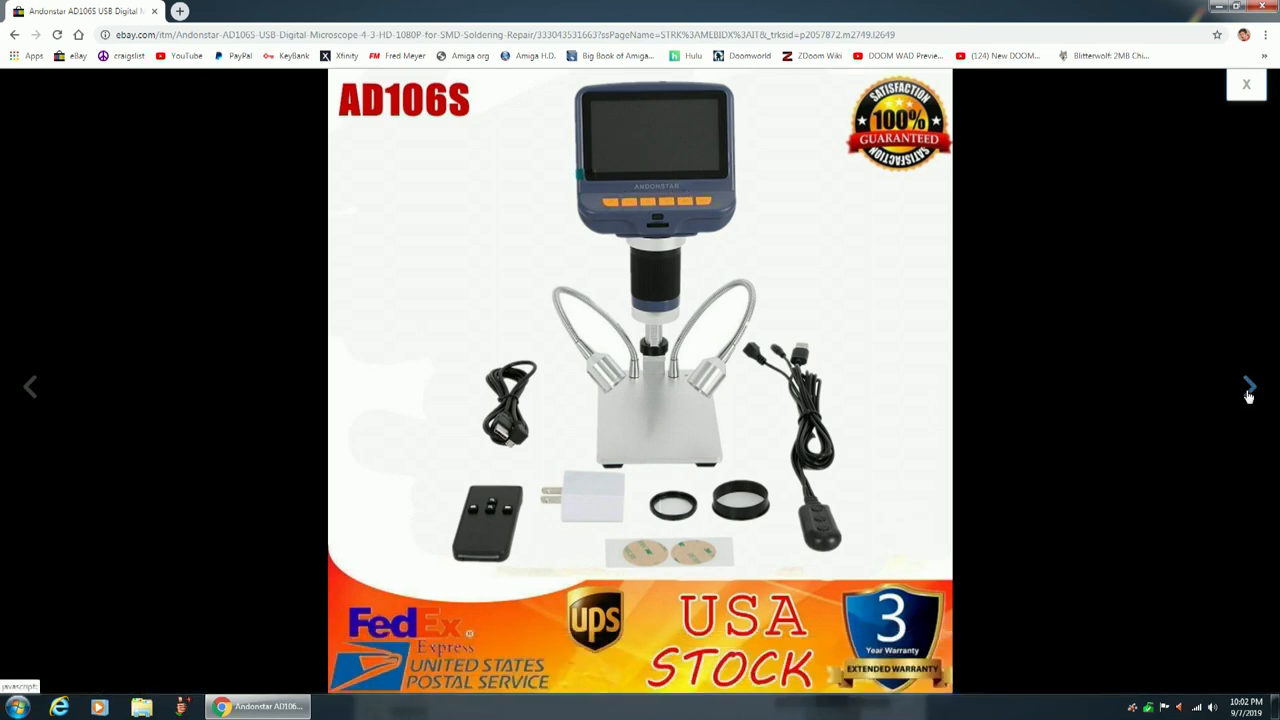
click(1248, 386)
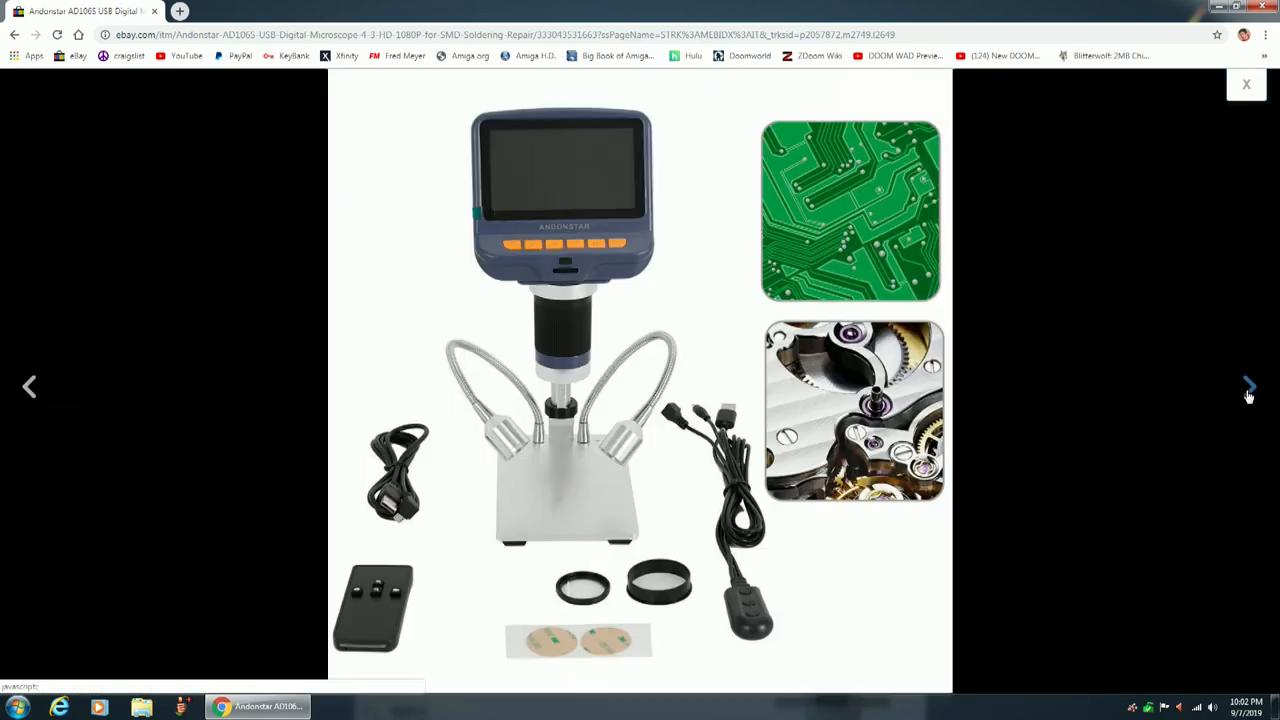
click(1248, 388)
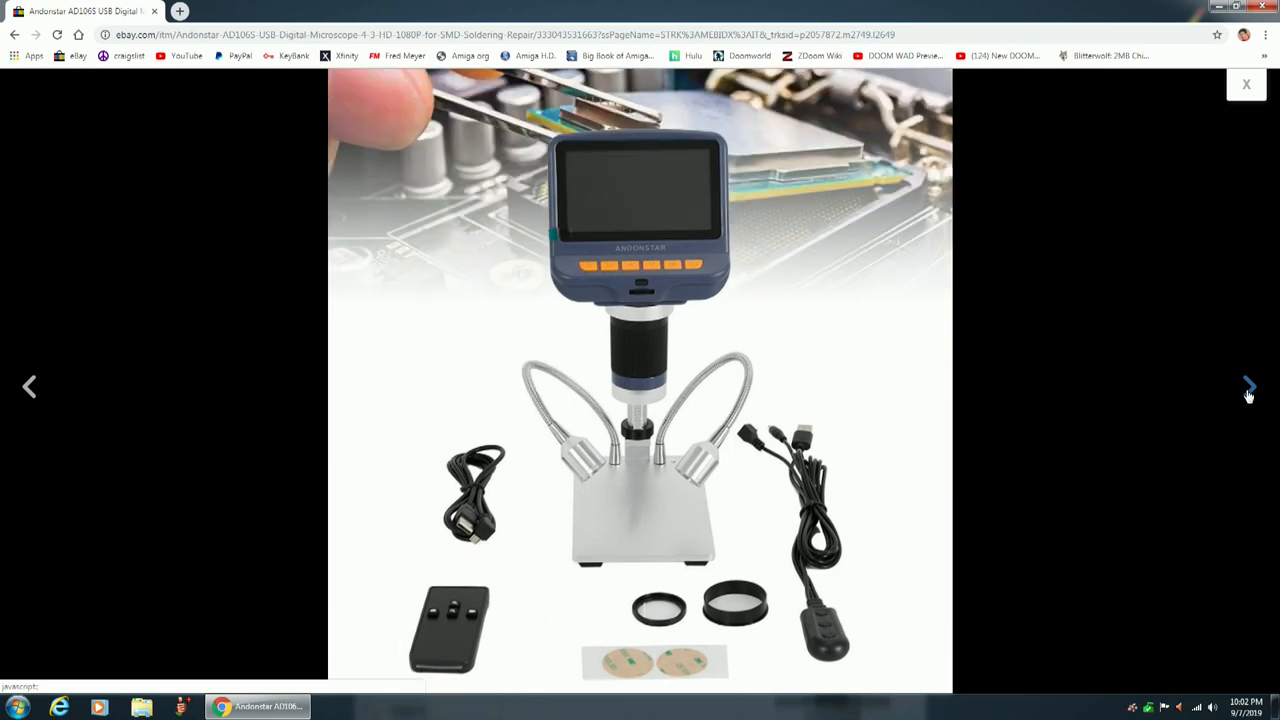
click(1248, 388)
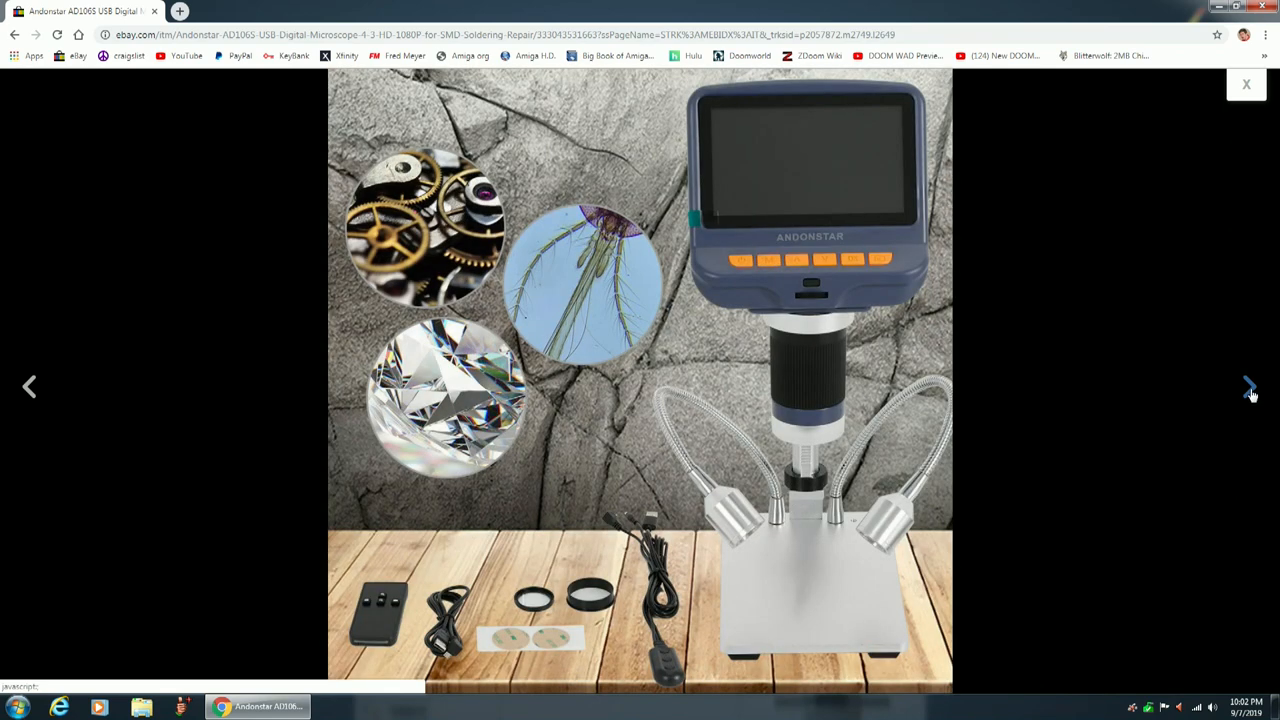
click(1250, 388)
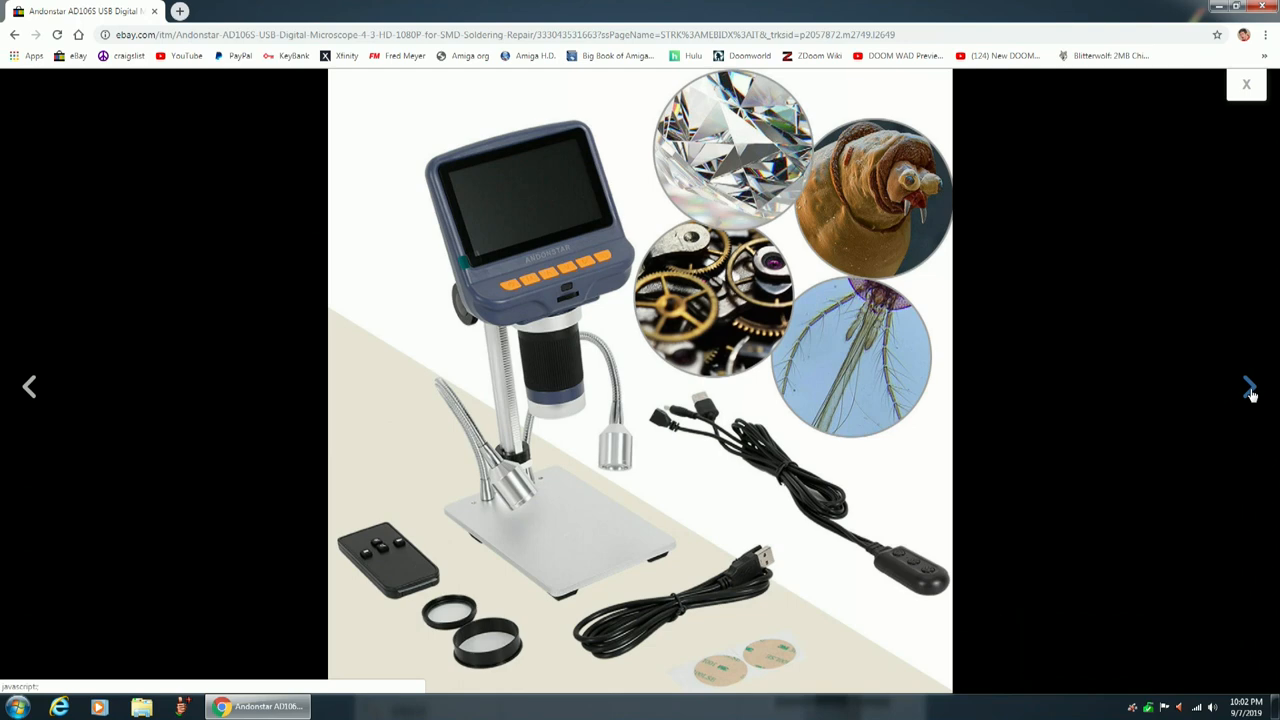
click(1250, 388)
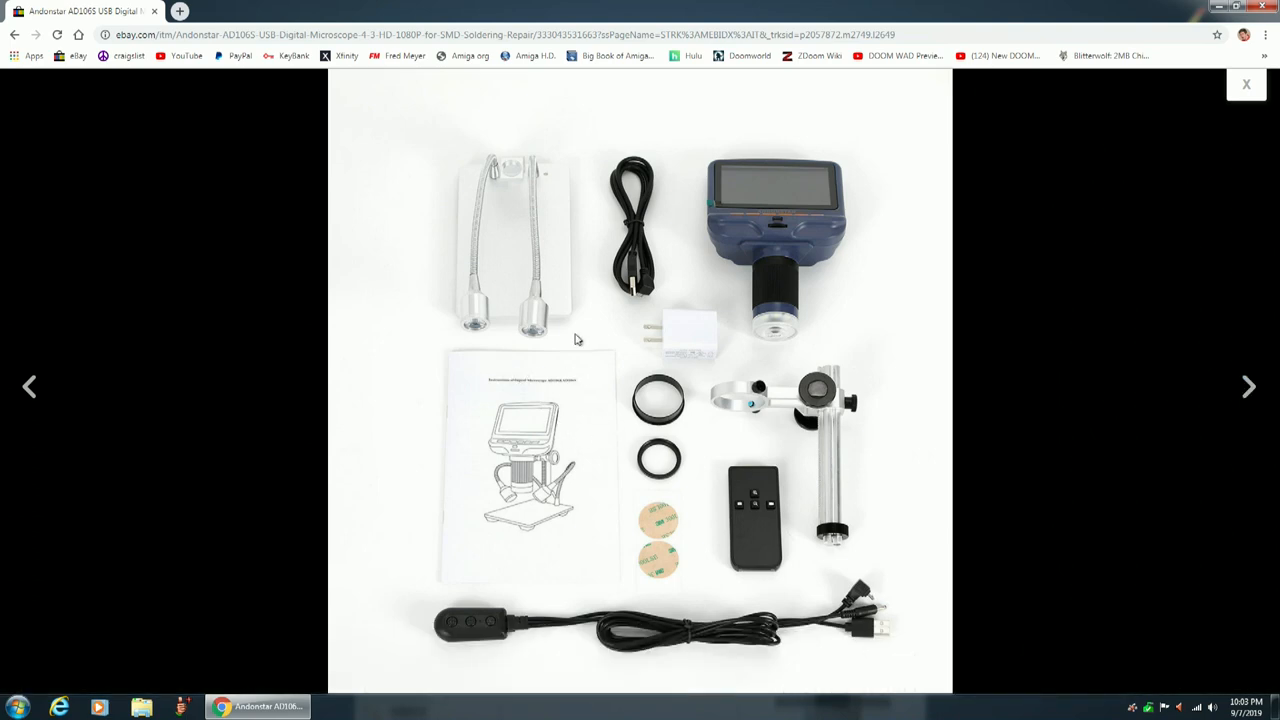
mouse_move(756, 218)
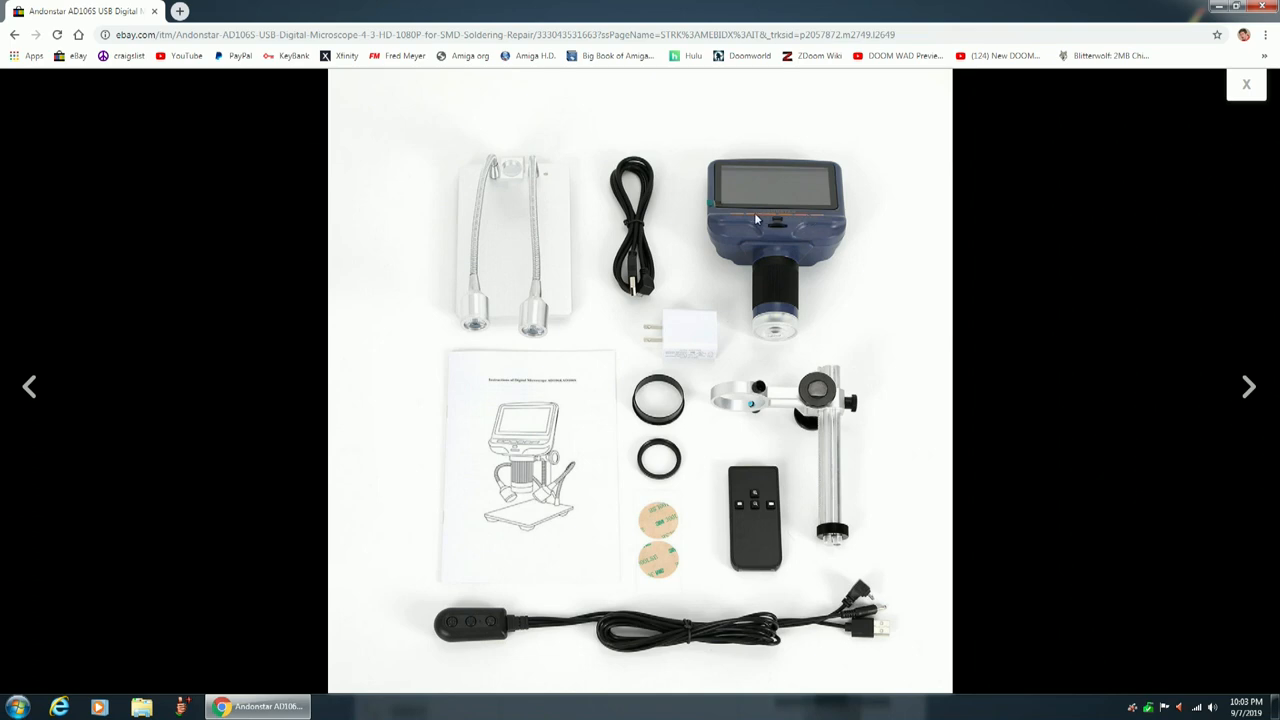
mouse_move(778, 220)
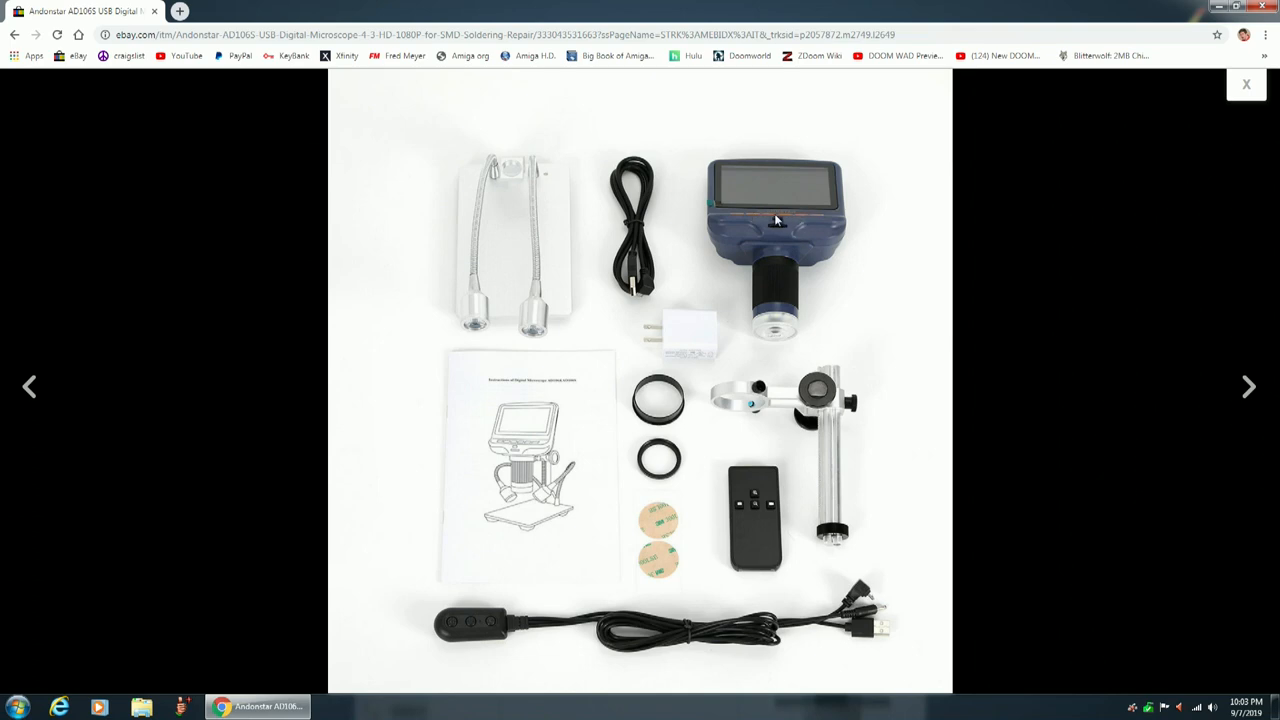
mouse_move(1248, 388)
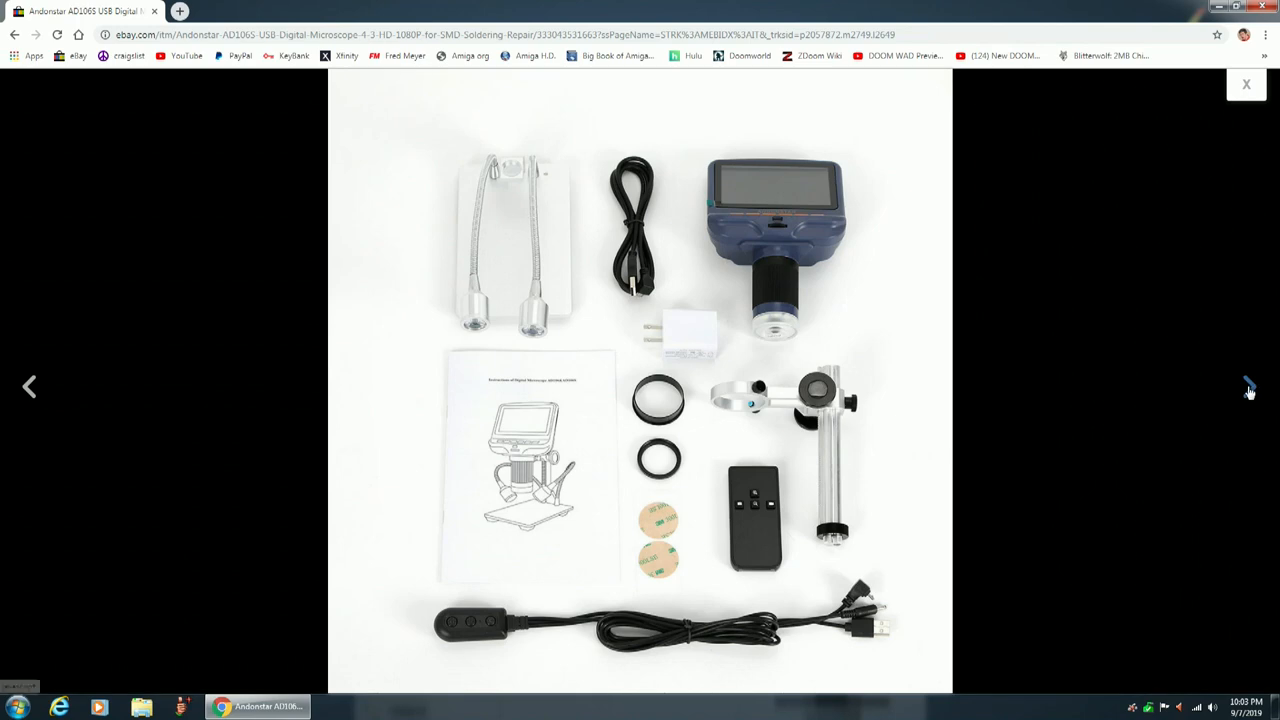
Advance to the photo of the assembled microscope with lights, remote, cables and lenses.
click(1248, 388)
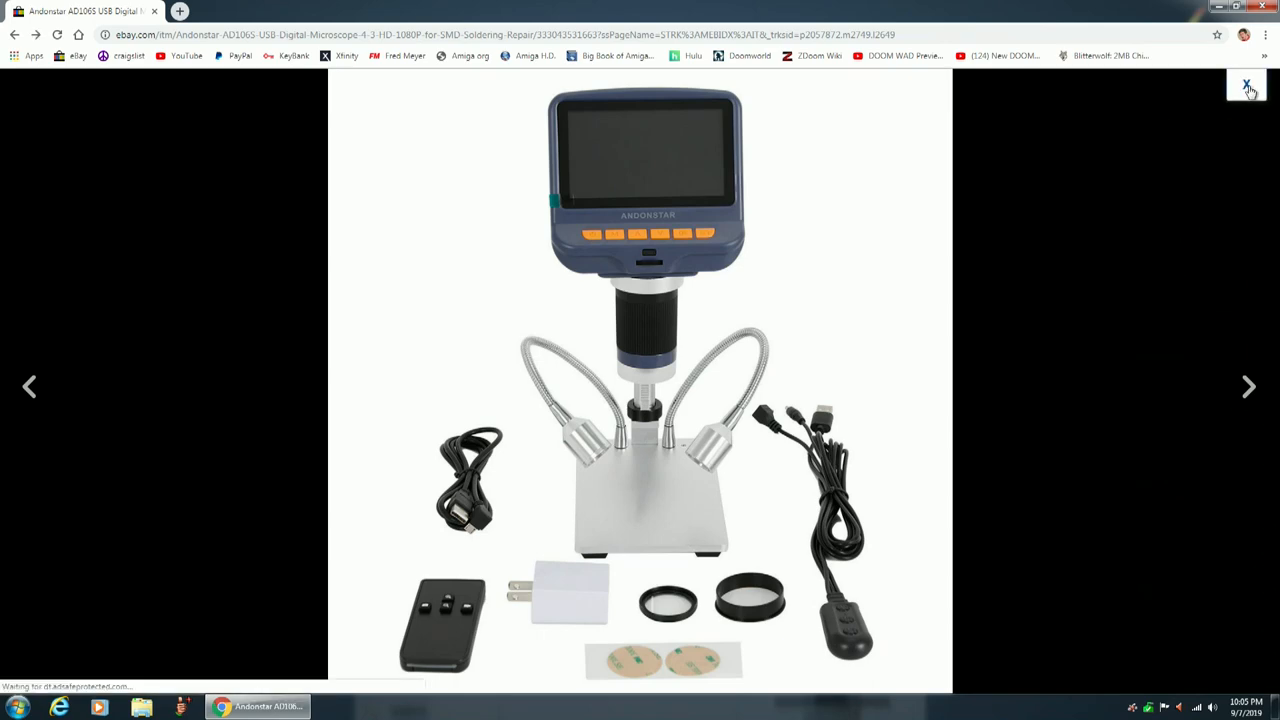
Close the enlarged photo viewer to get back to the AD106S listing page.
click(1248, 84)
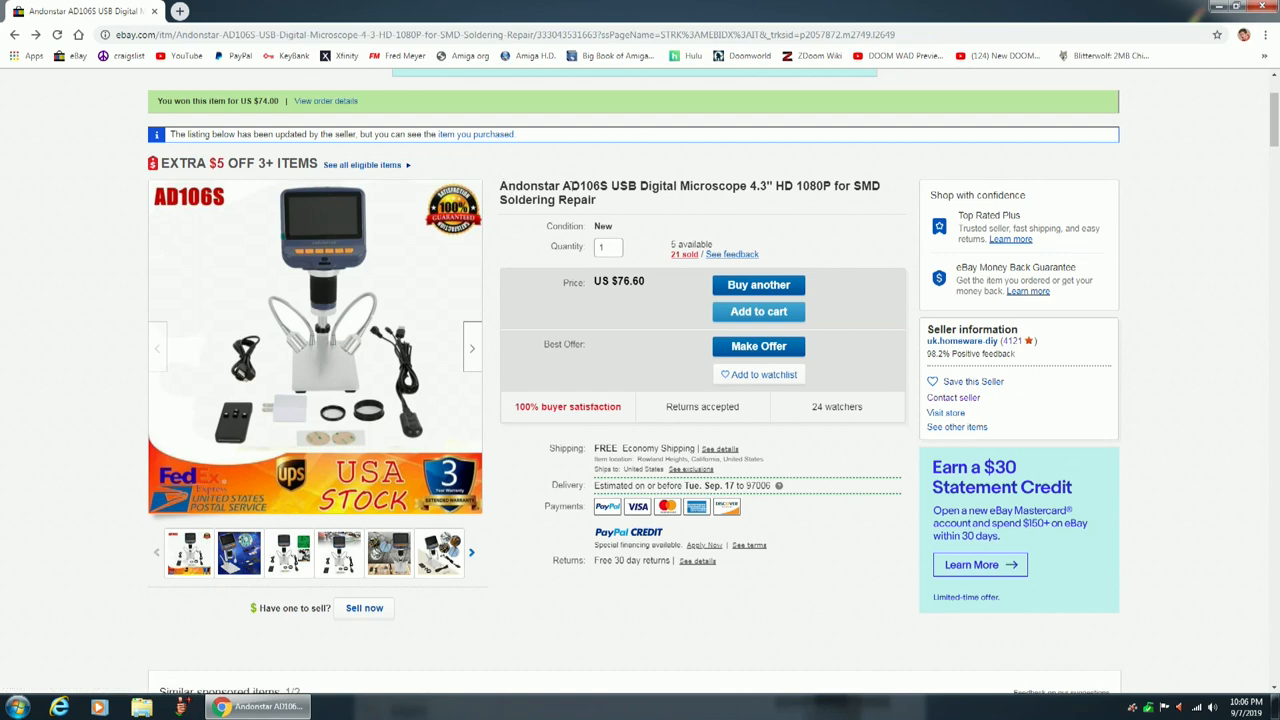
Enlarge the AD106S main product photo with its USA stock banner again.
click(314, 344)
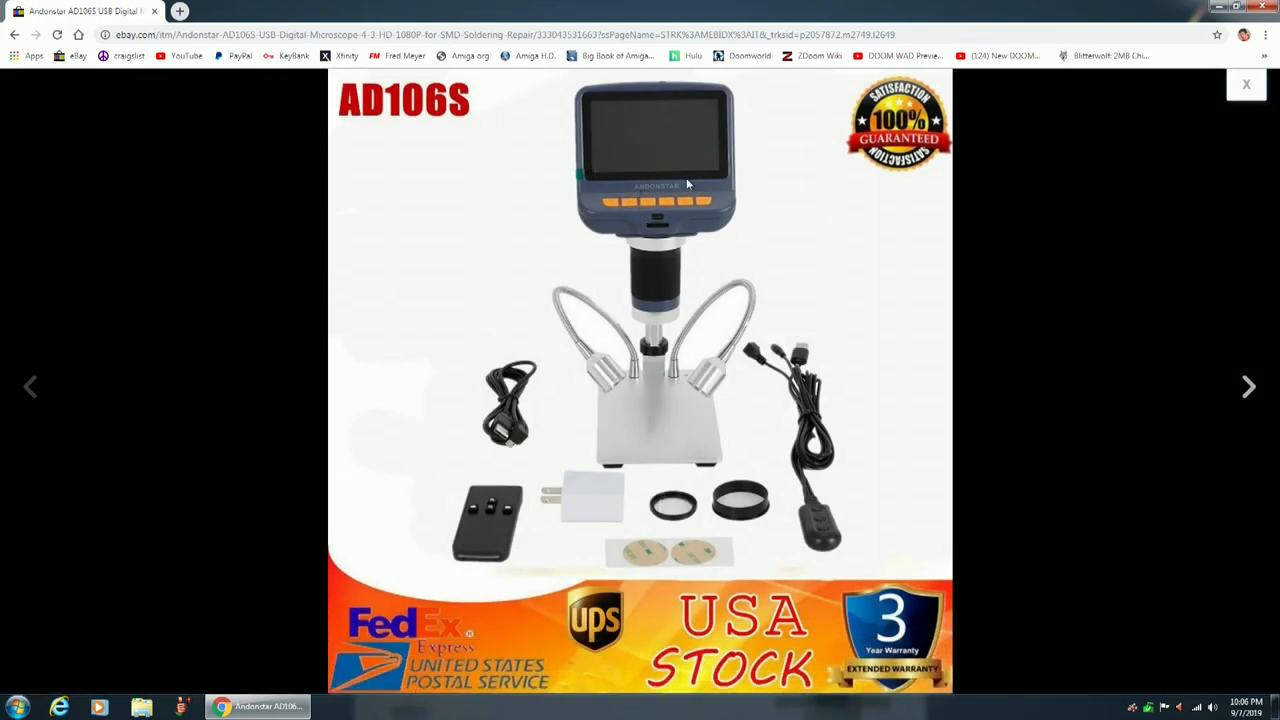
mouse_move(688, 190)
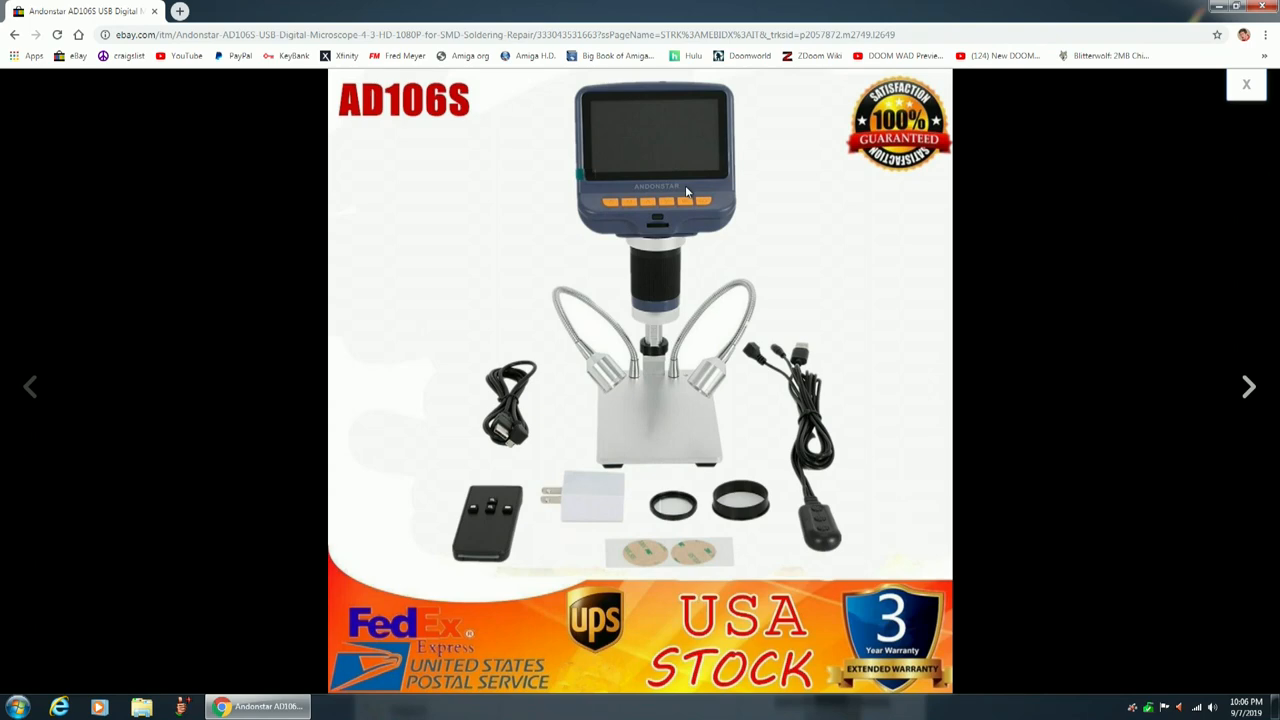
mouse_move(662, 192)
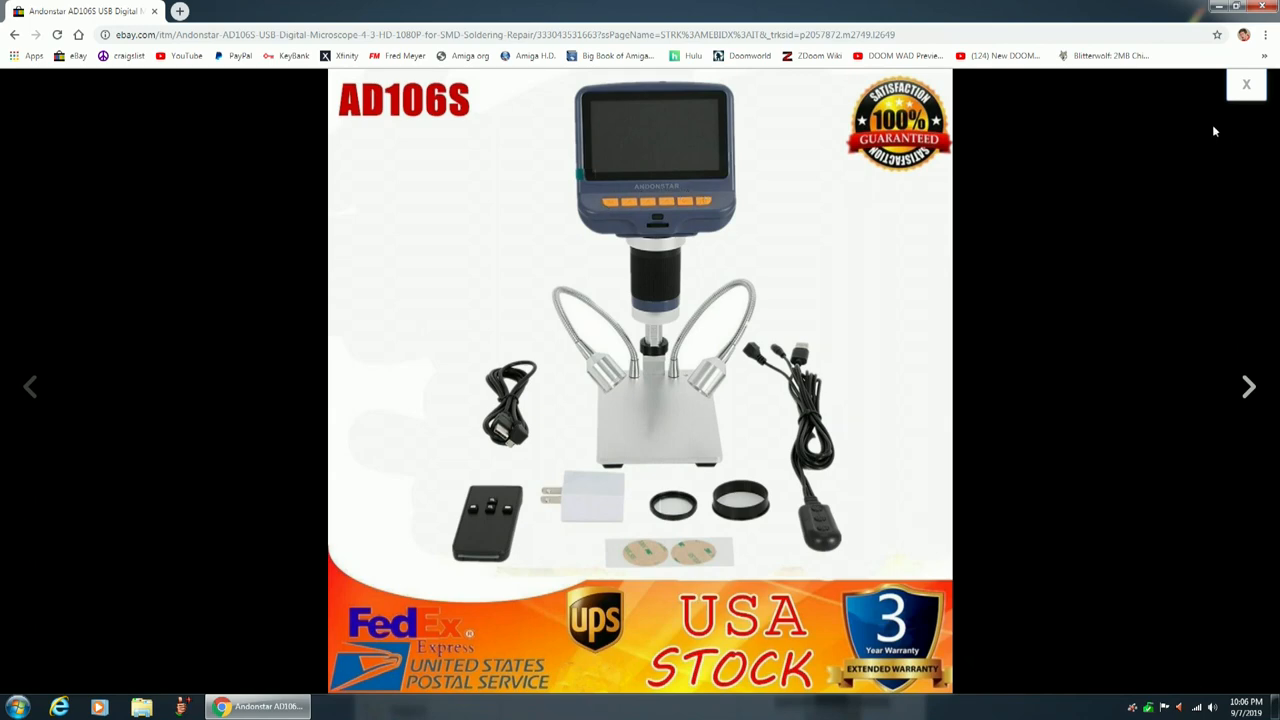
click(1246, 84)
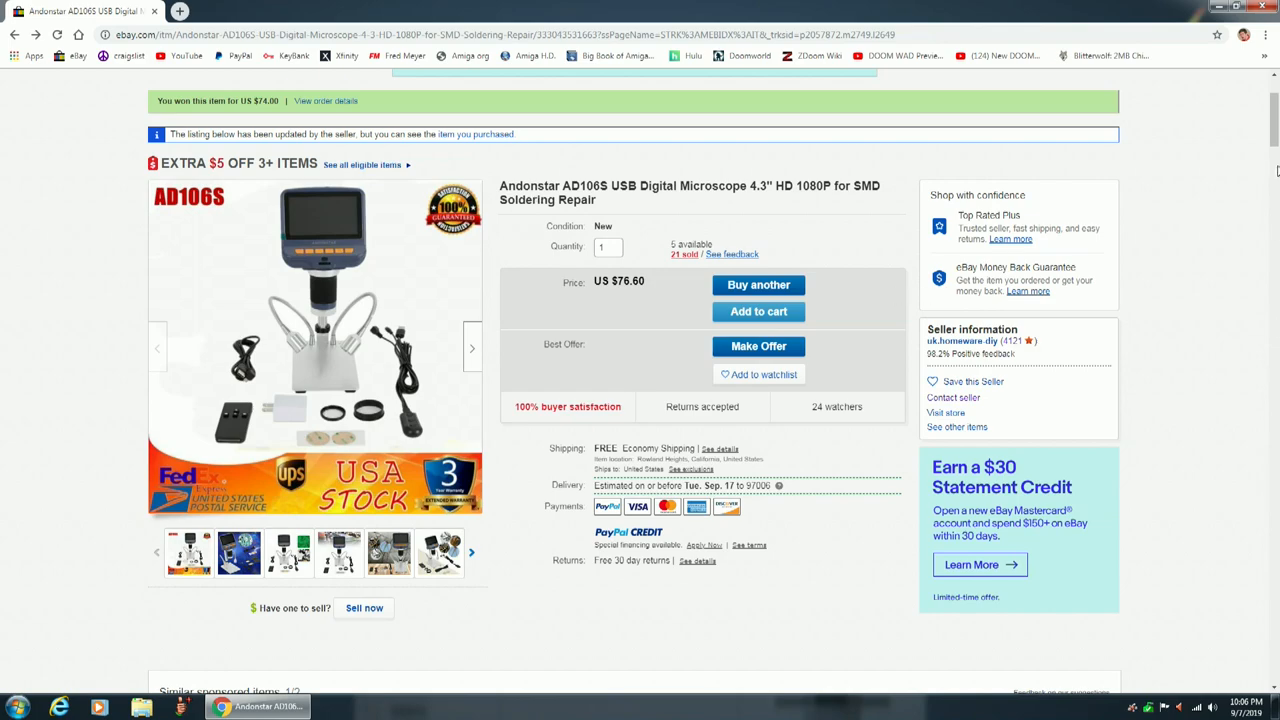
scroll(down, 3)
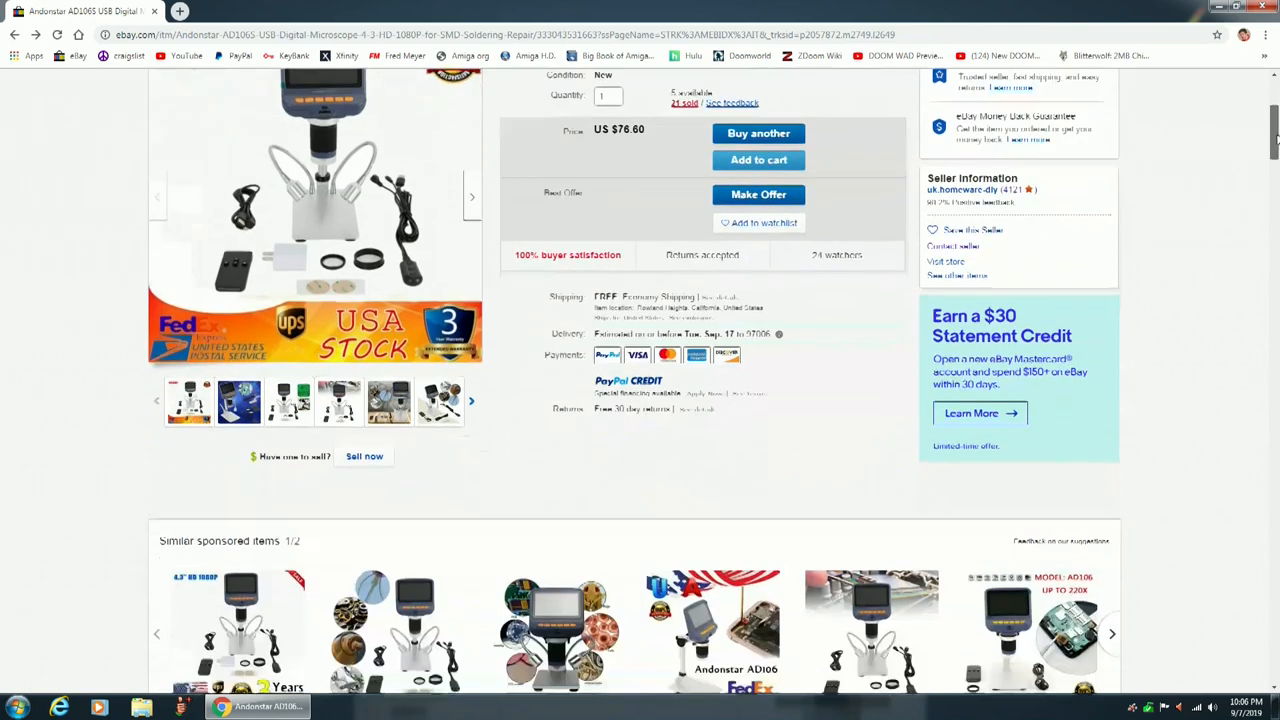
scroll(down, 3)
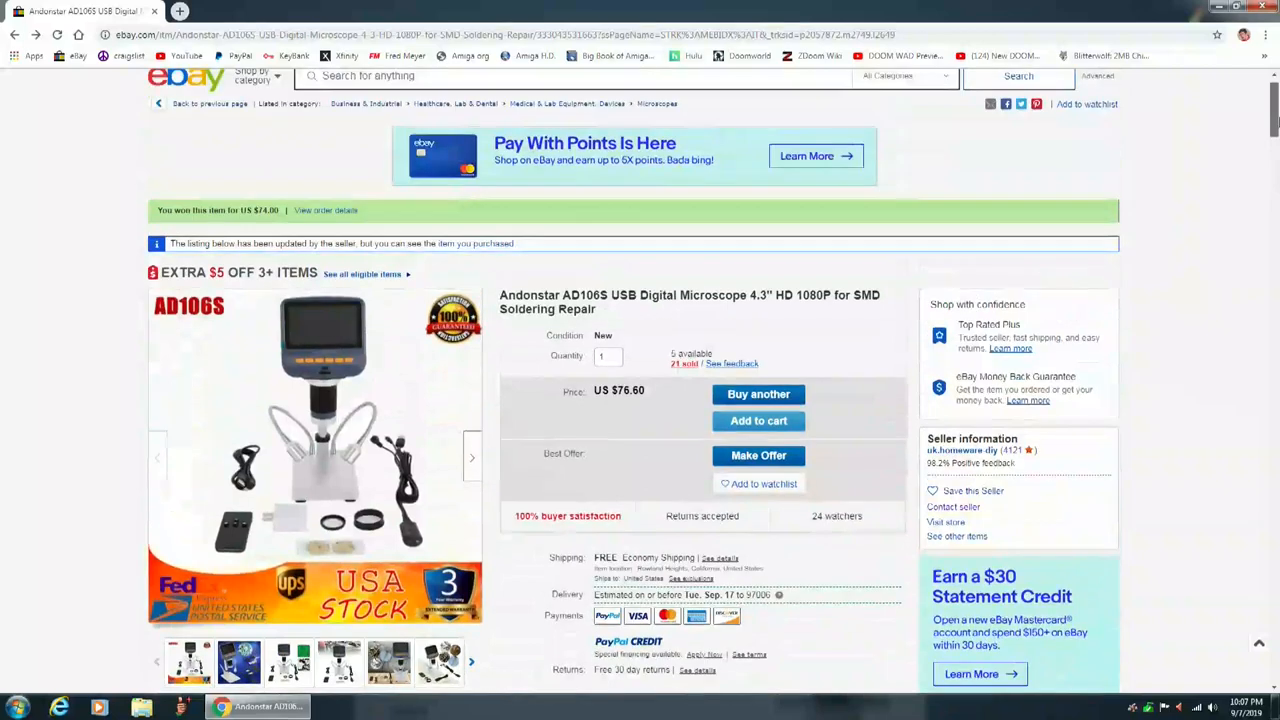
scroll(down, 3)
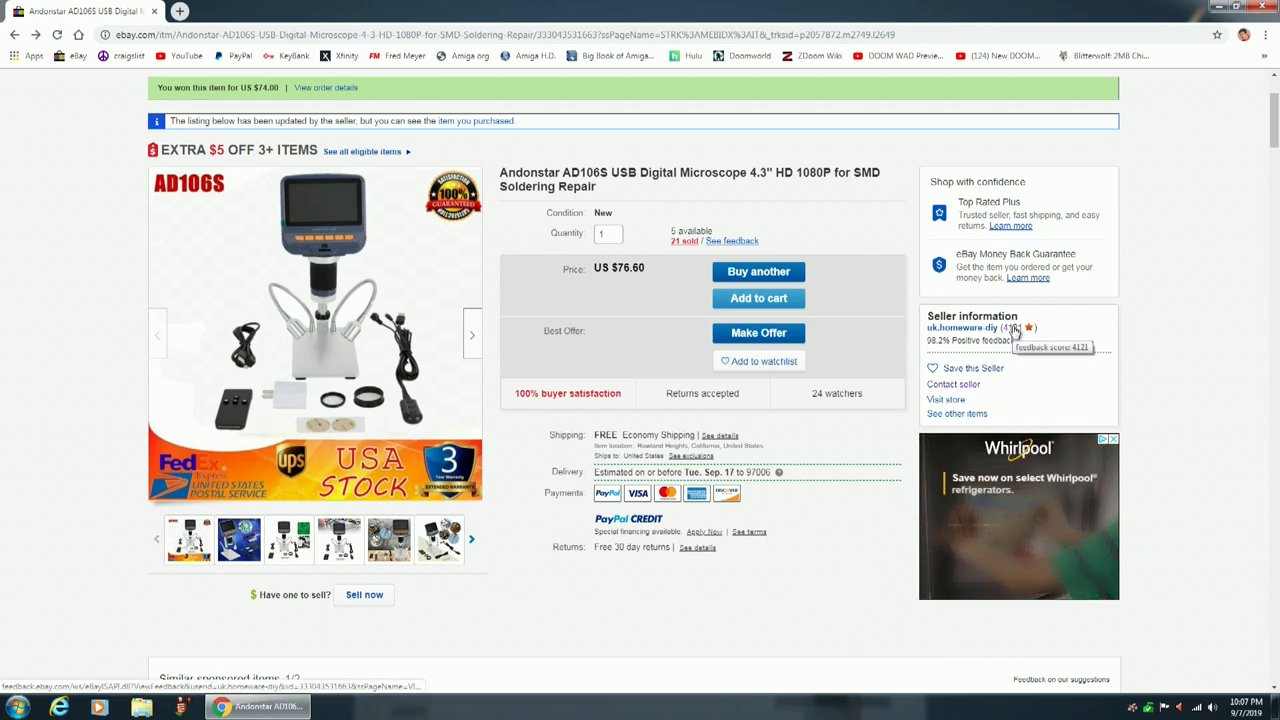
Open seller uk.homeware-diy's feedback profile from the Seller information box.
click(1020, 328)
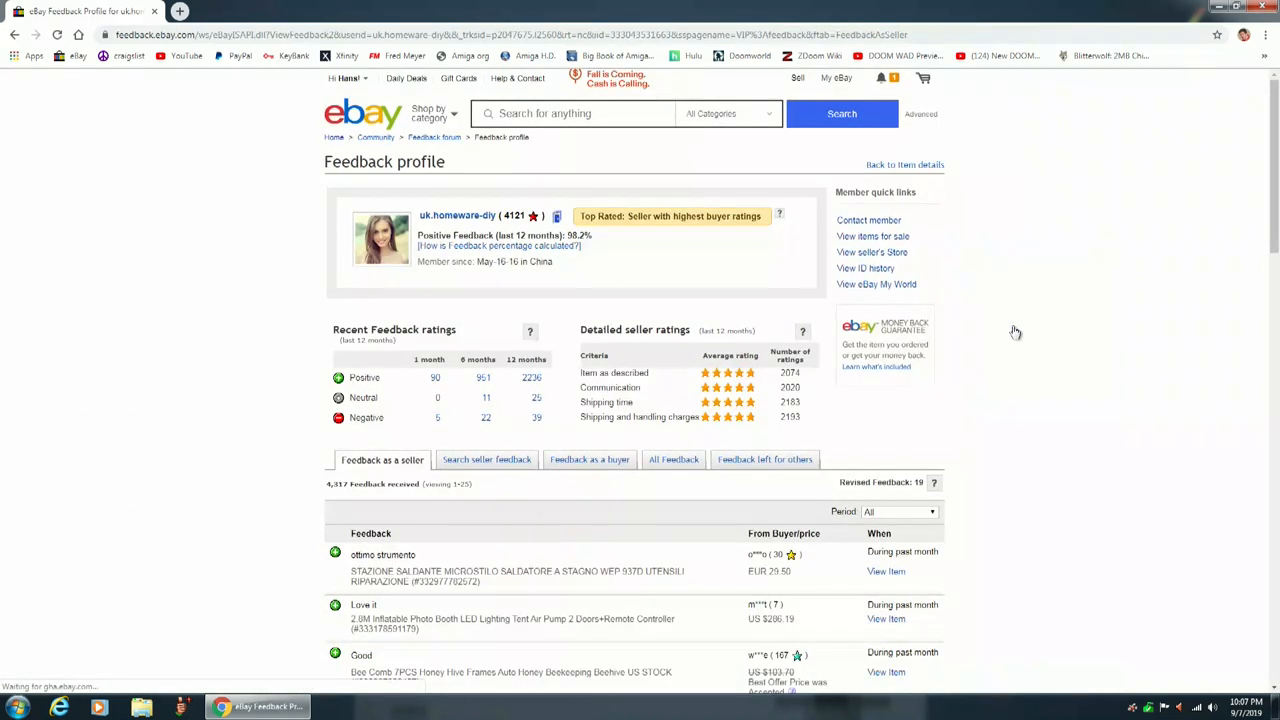
mouse_move(436, 430)
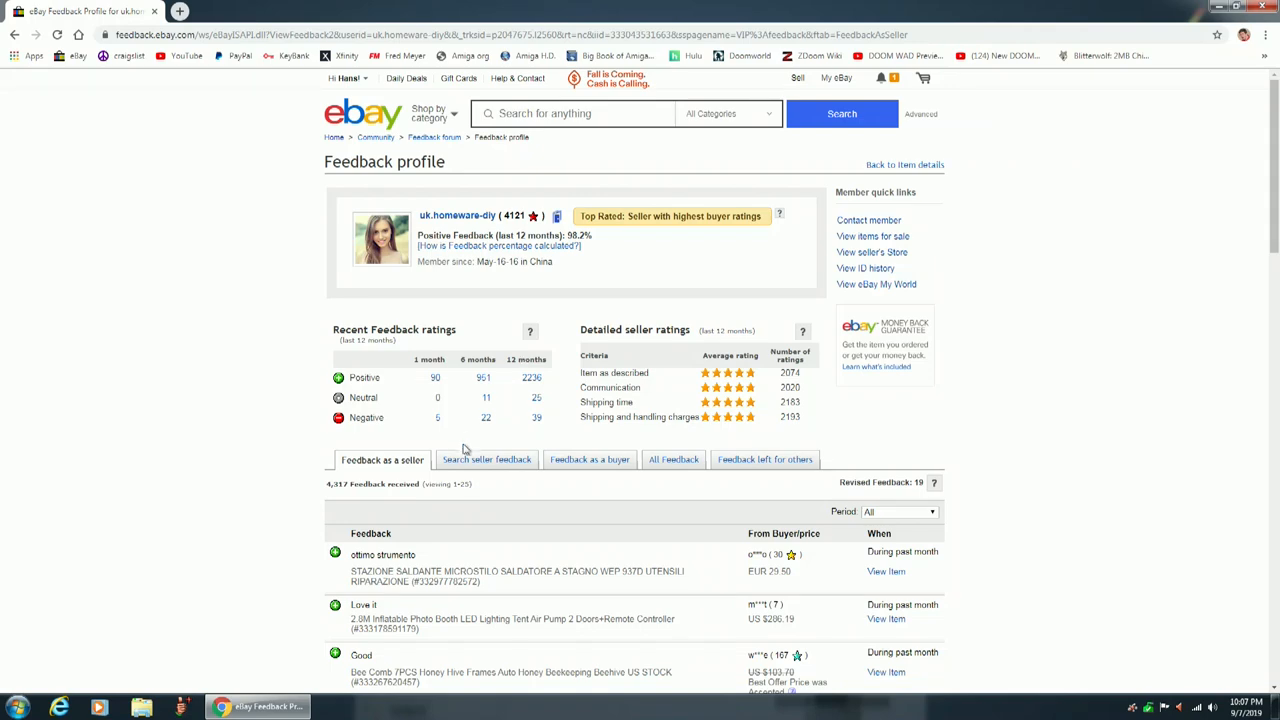
mouse_move(526, 432)
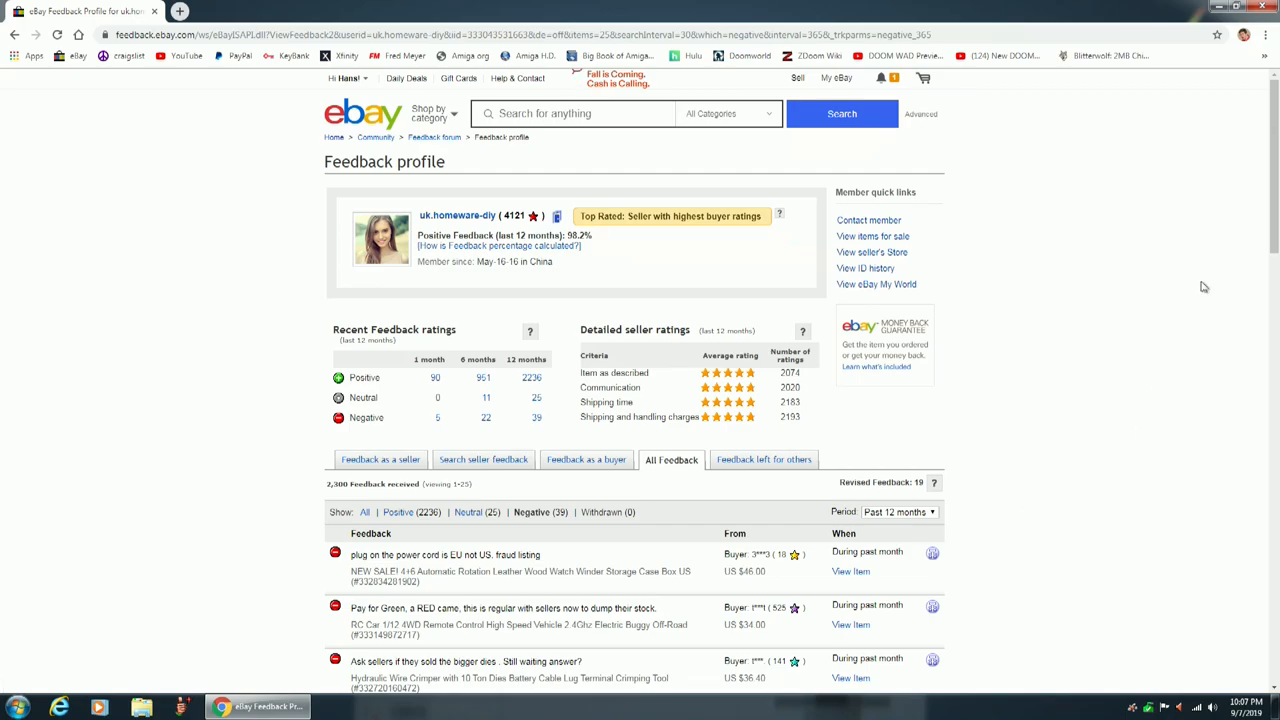
Review the seller's past-12-months negative feedback down to the end of page 1 of 2.
scroll(down, 3)
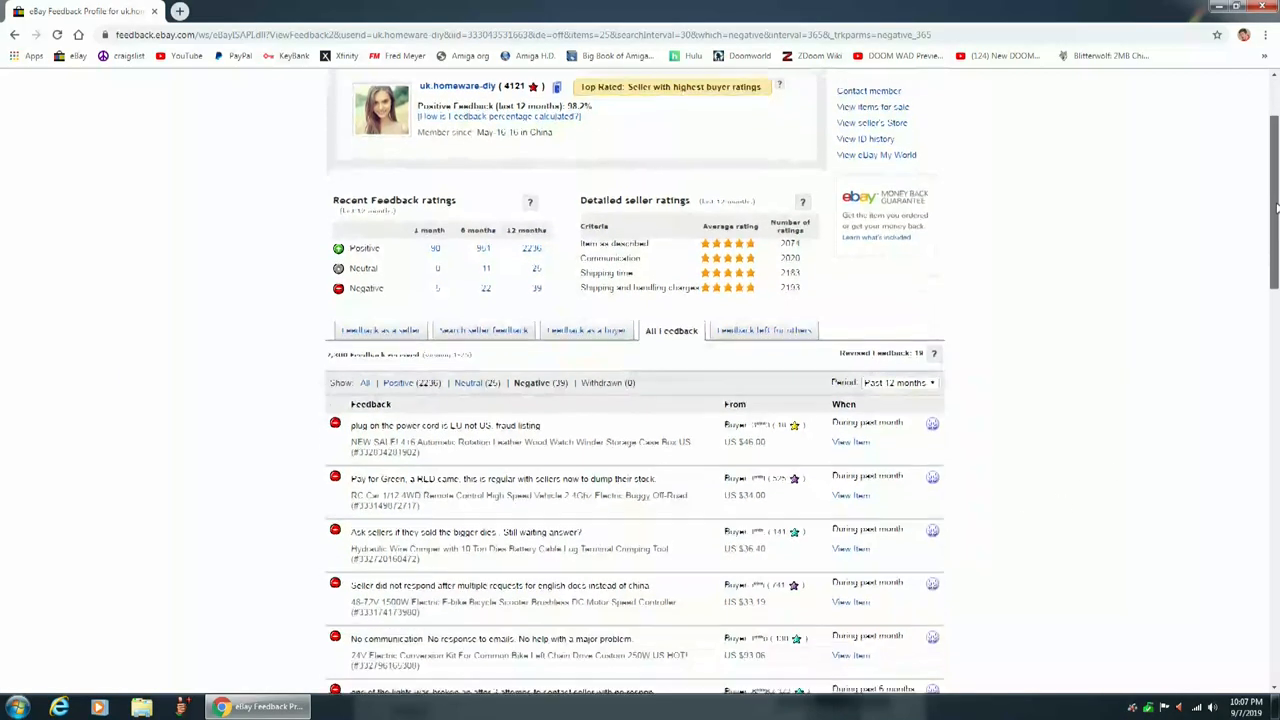
scroll(down, 3)
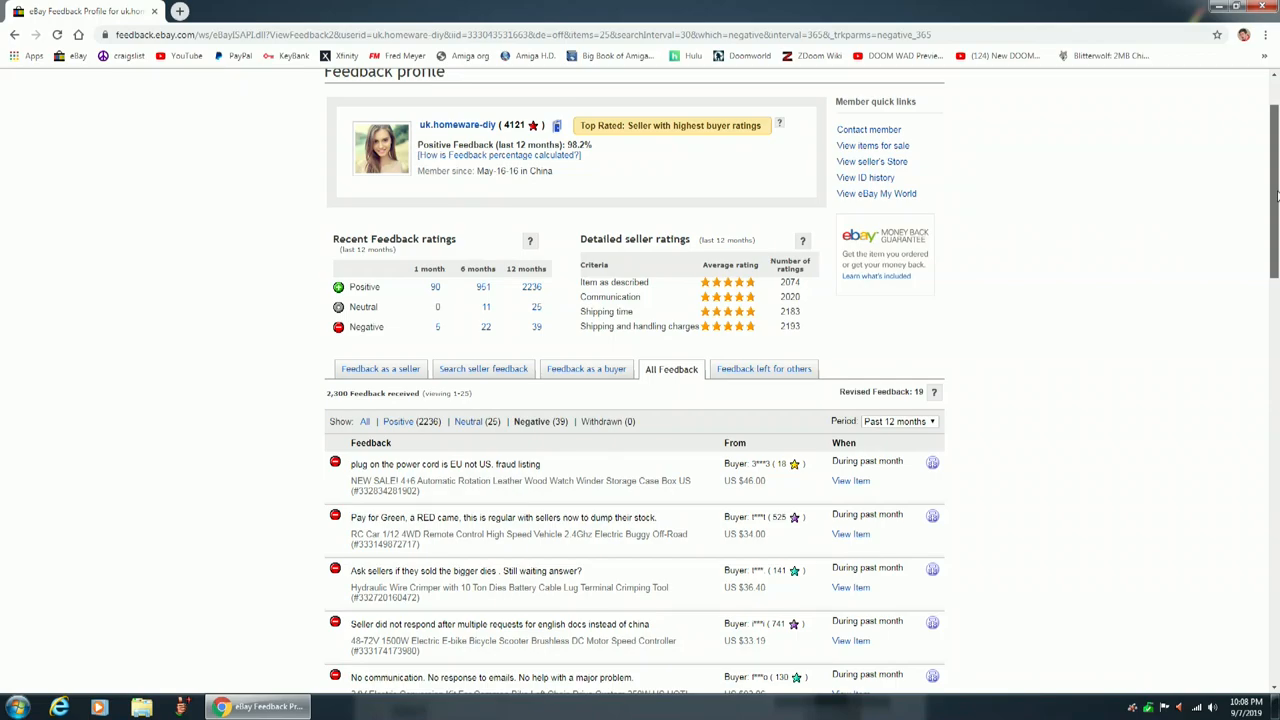
scroll(down, 3)
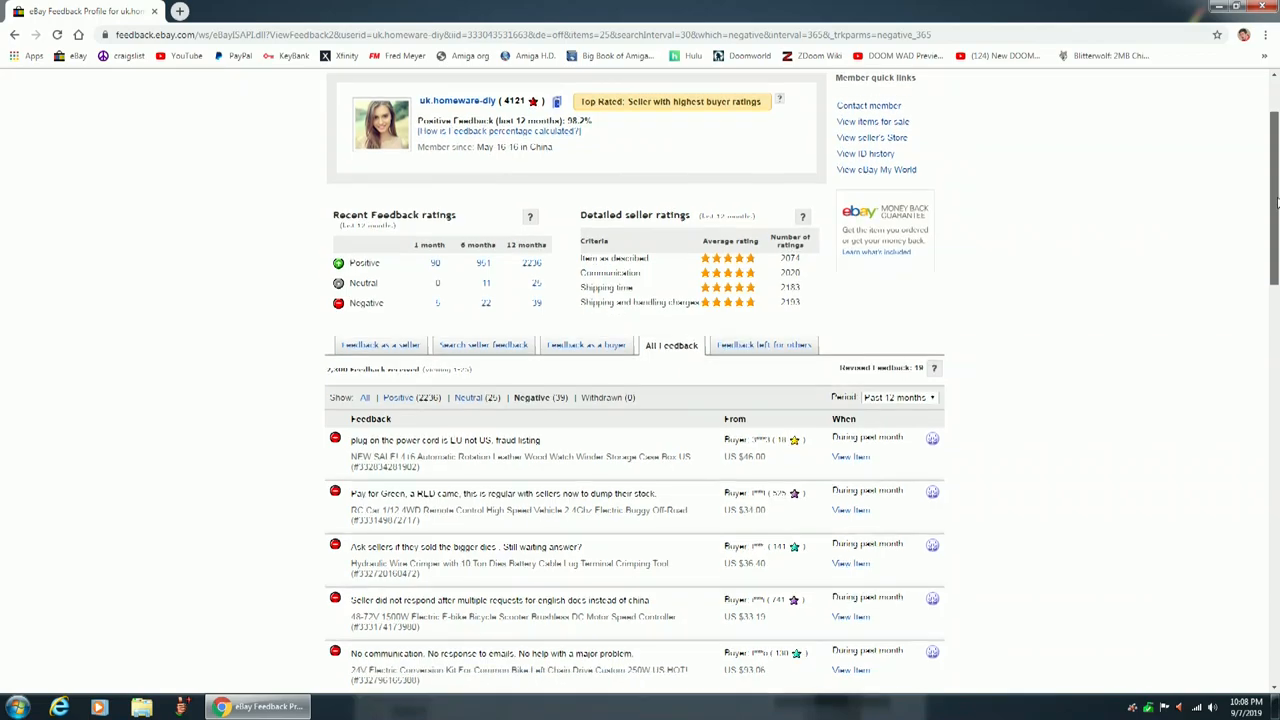
scroll(down, 3)
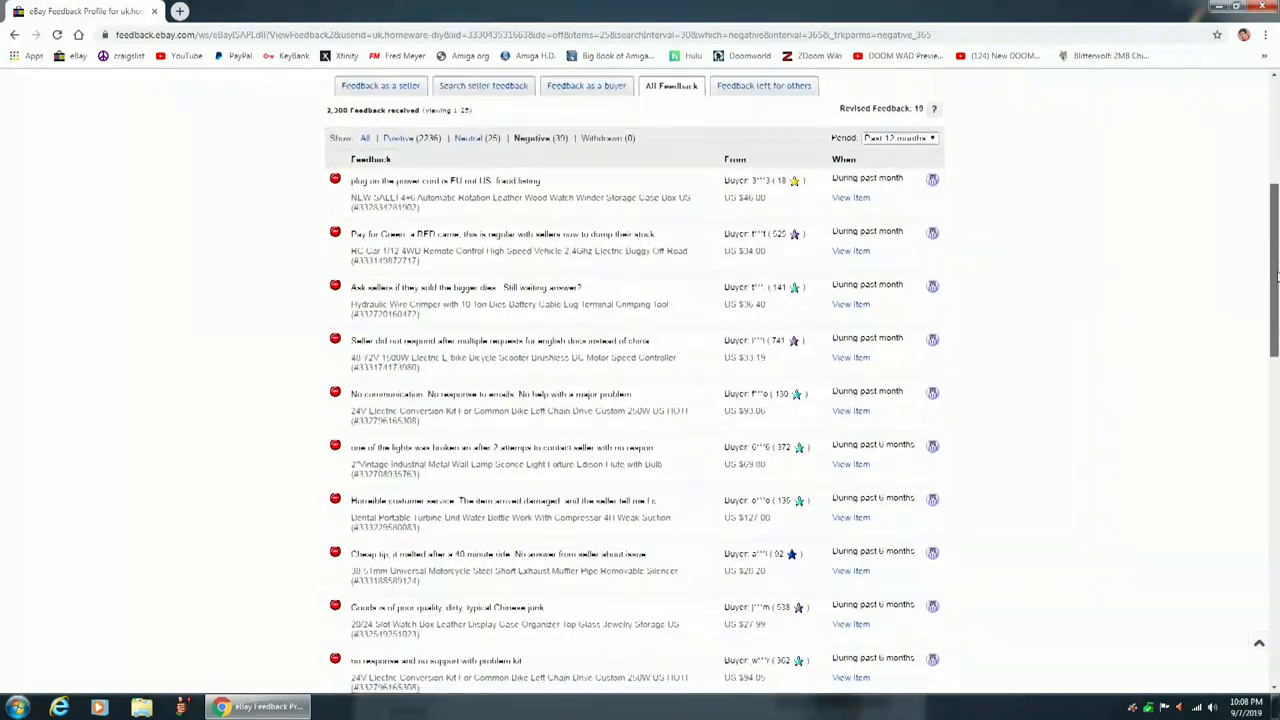
scroll(down, 3)
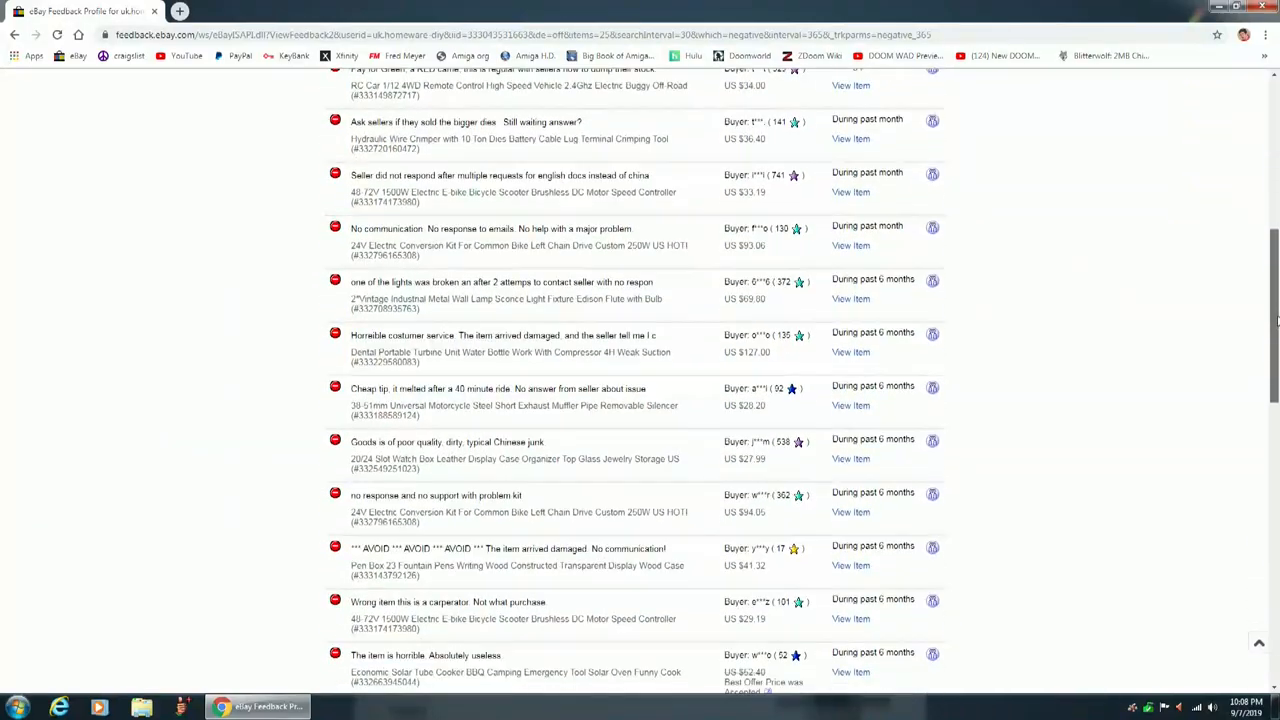
scroll(down, 3)
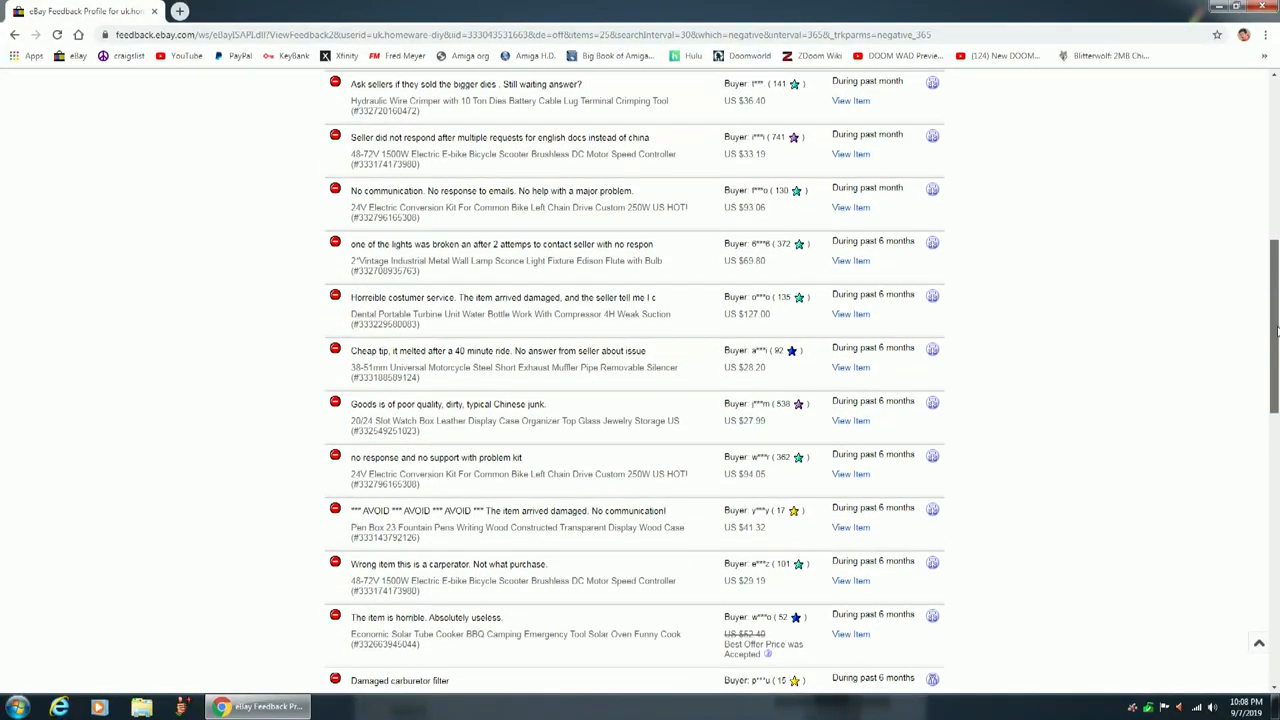
scroll(down, 3)
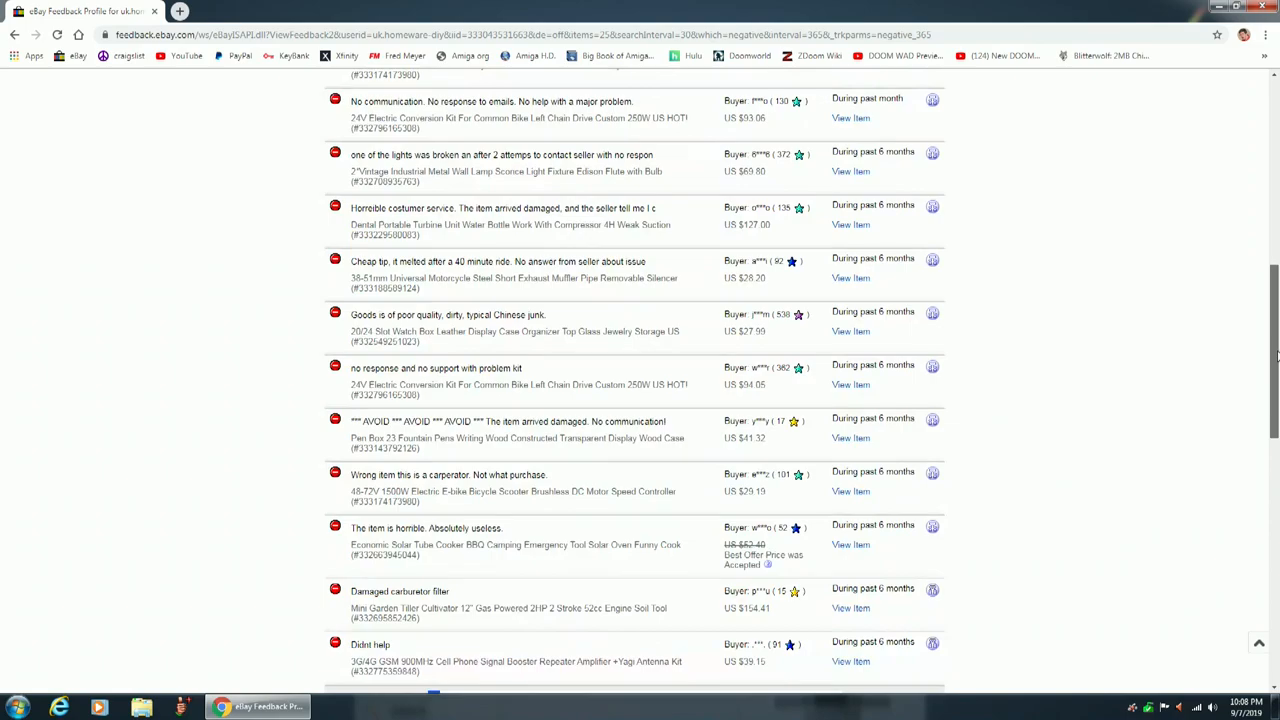
scroll(down, 3)
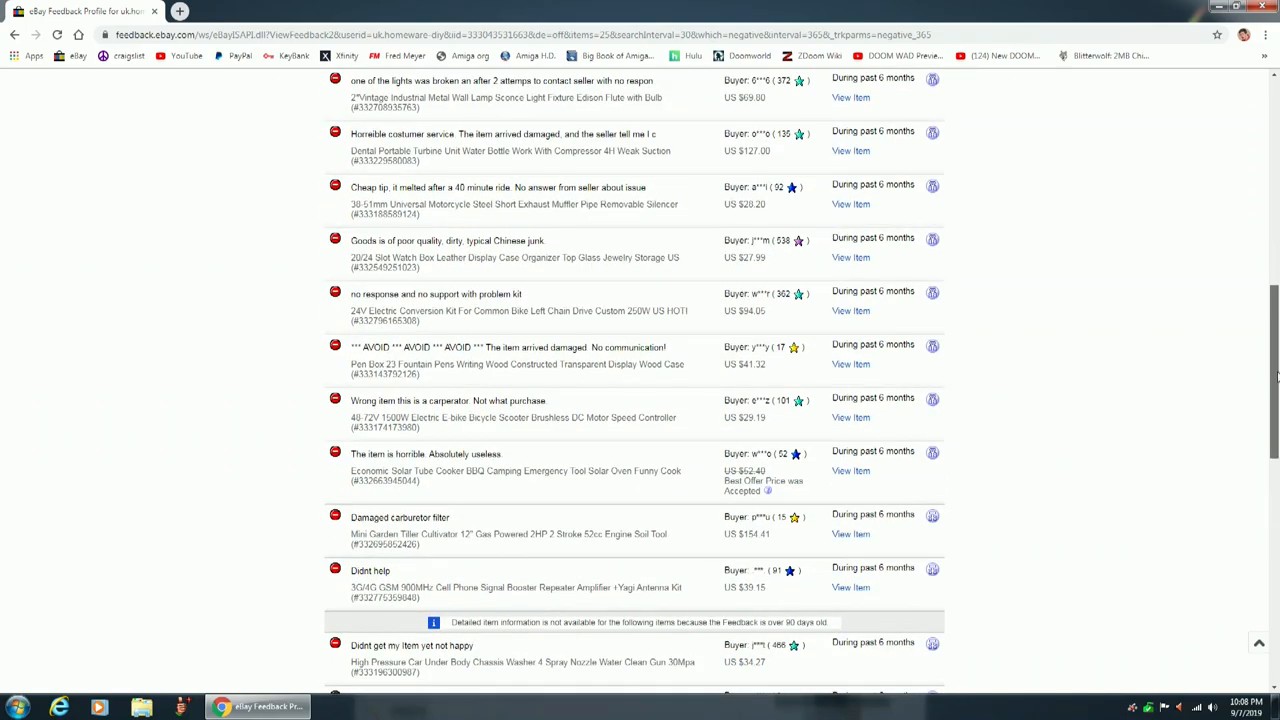
scroll(down, 3)
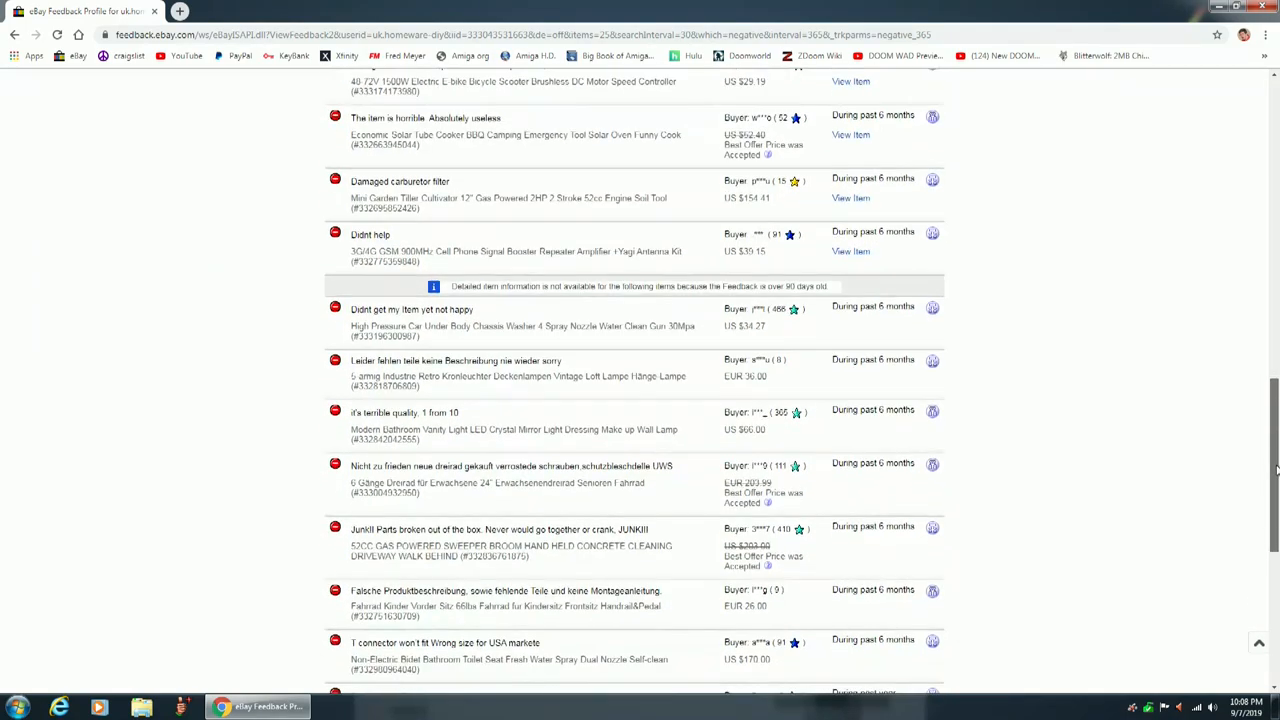
scroll(down, 3)
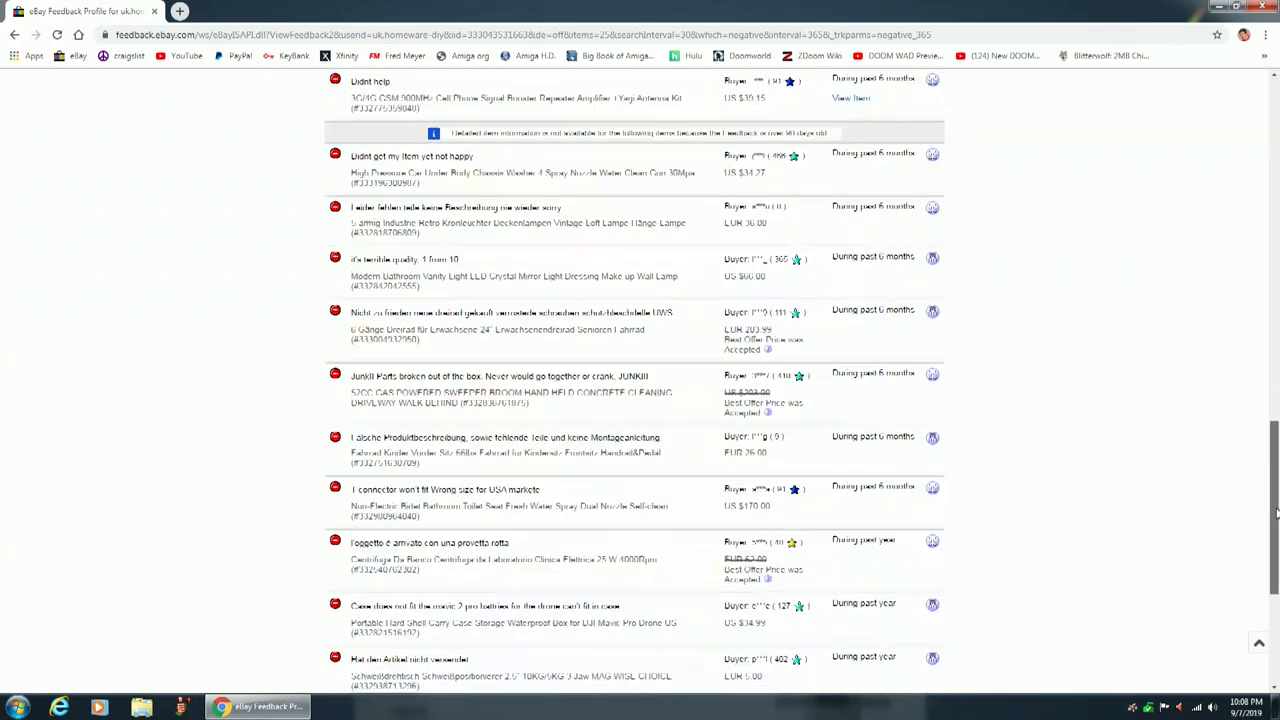
scroll(down, 3)
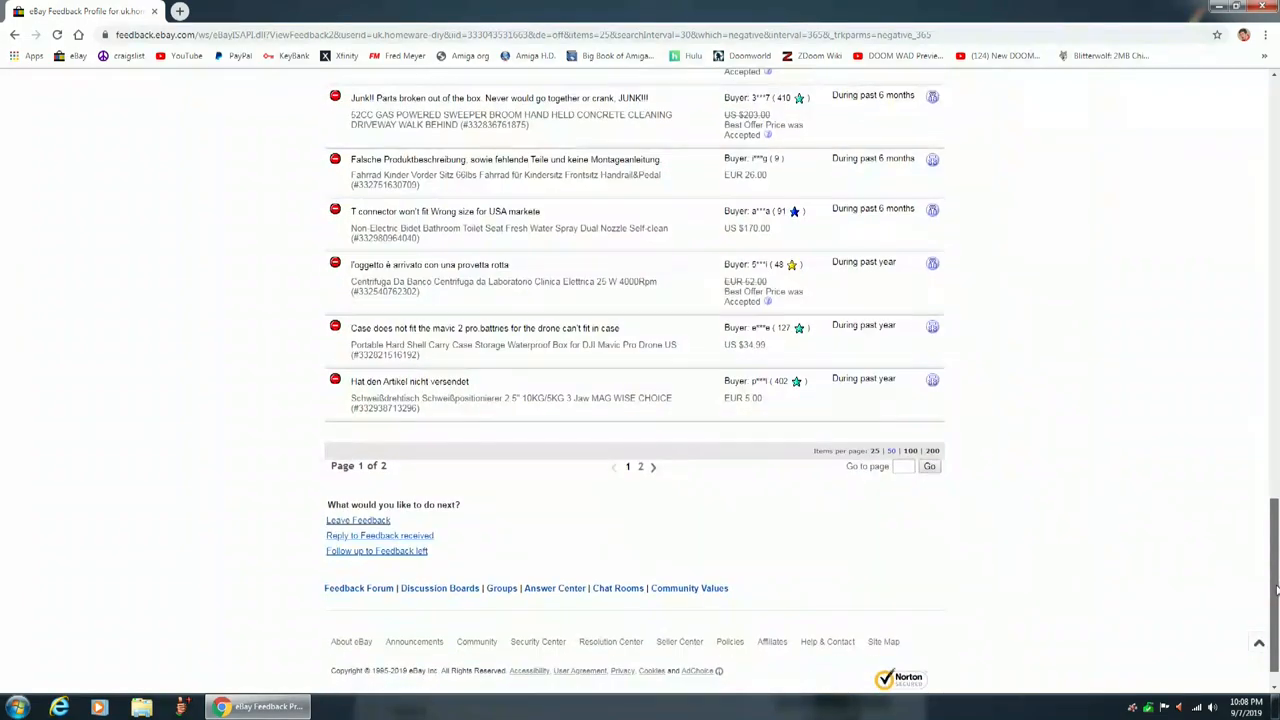
mouse_move(608, 528)
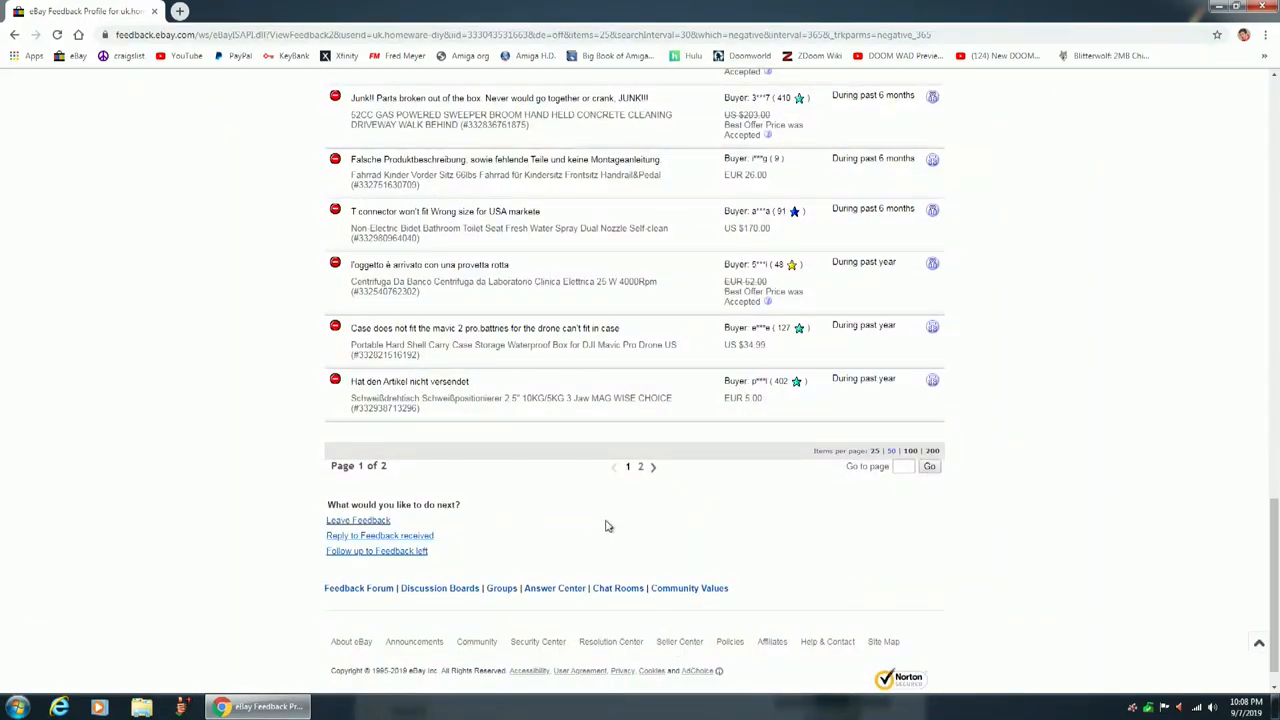
click(640, 466)
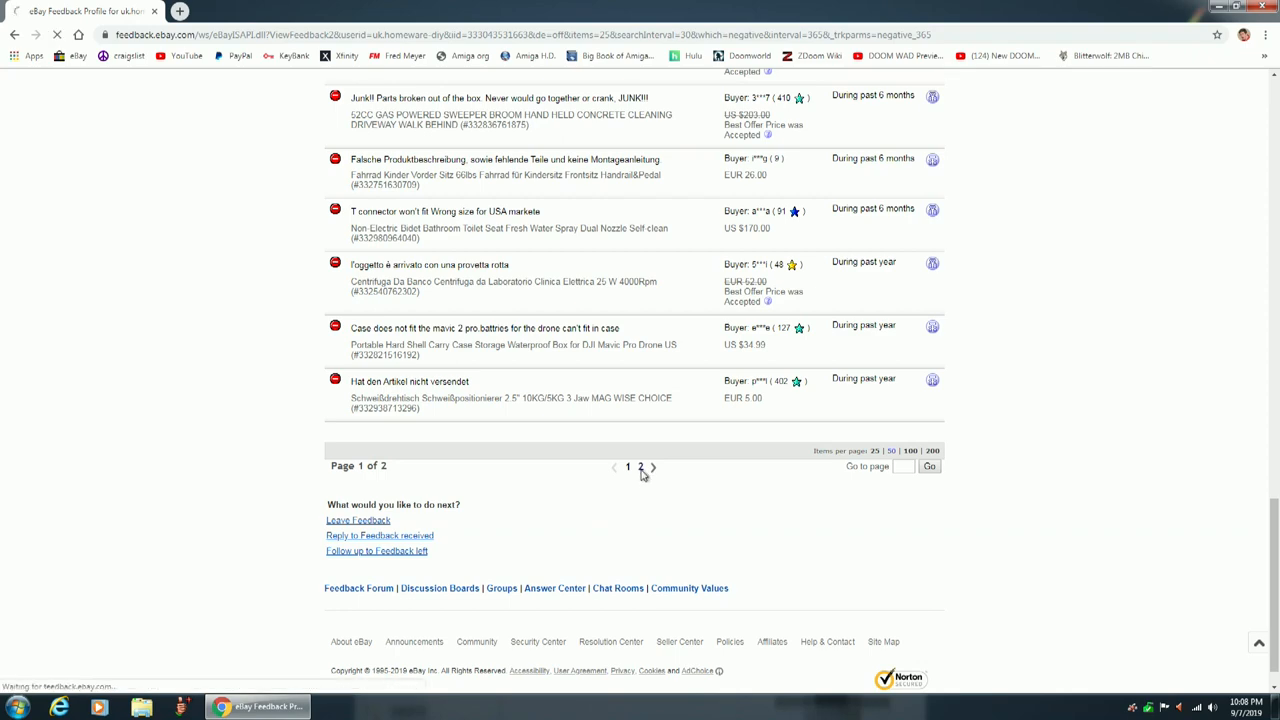
Move to page 2 of the negative feedback and read through the further buyer complaints.
click(640, 466)
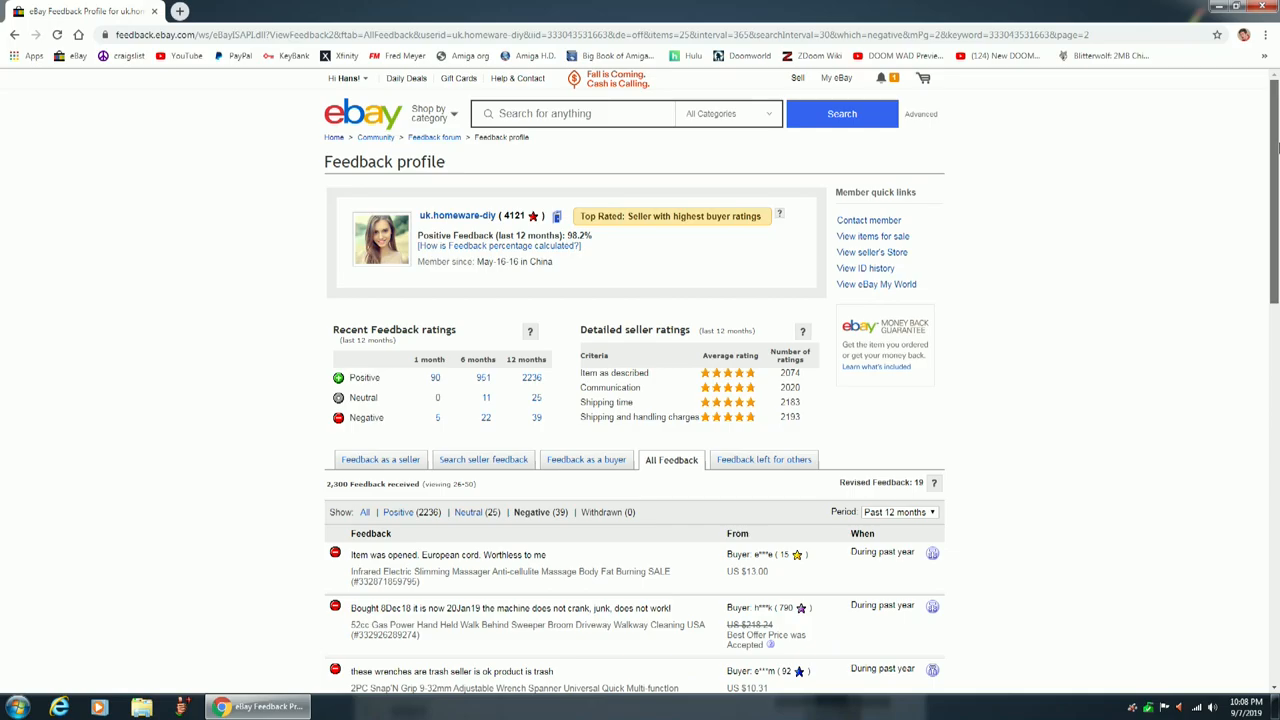
scroll(down, 3)
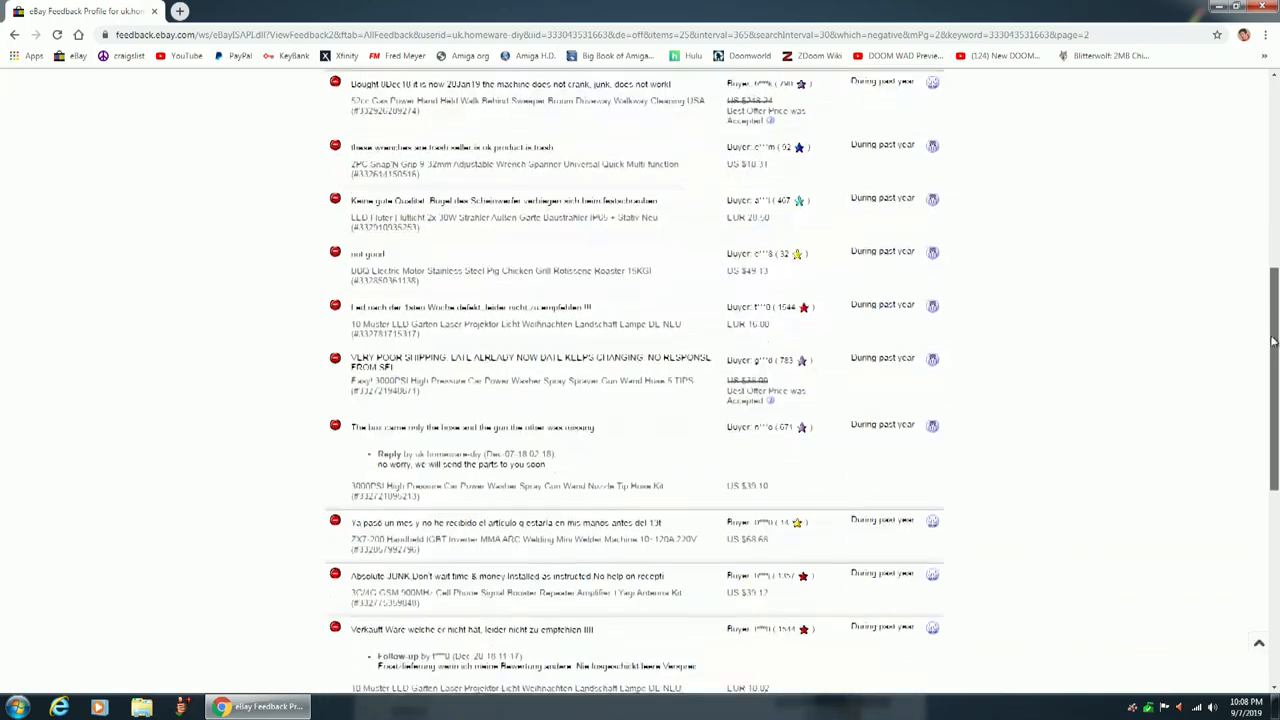
scroll(down, 3)
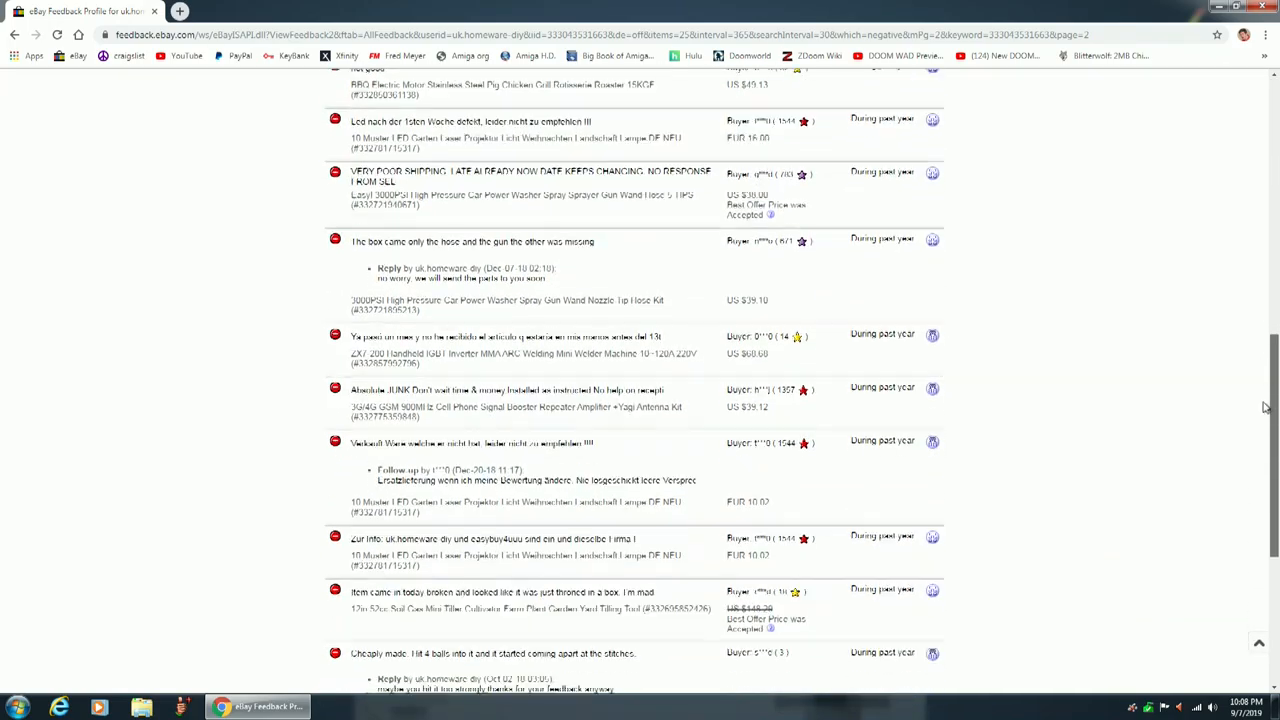
scroll(down, 3)
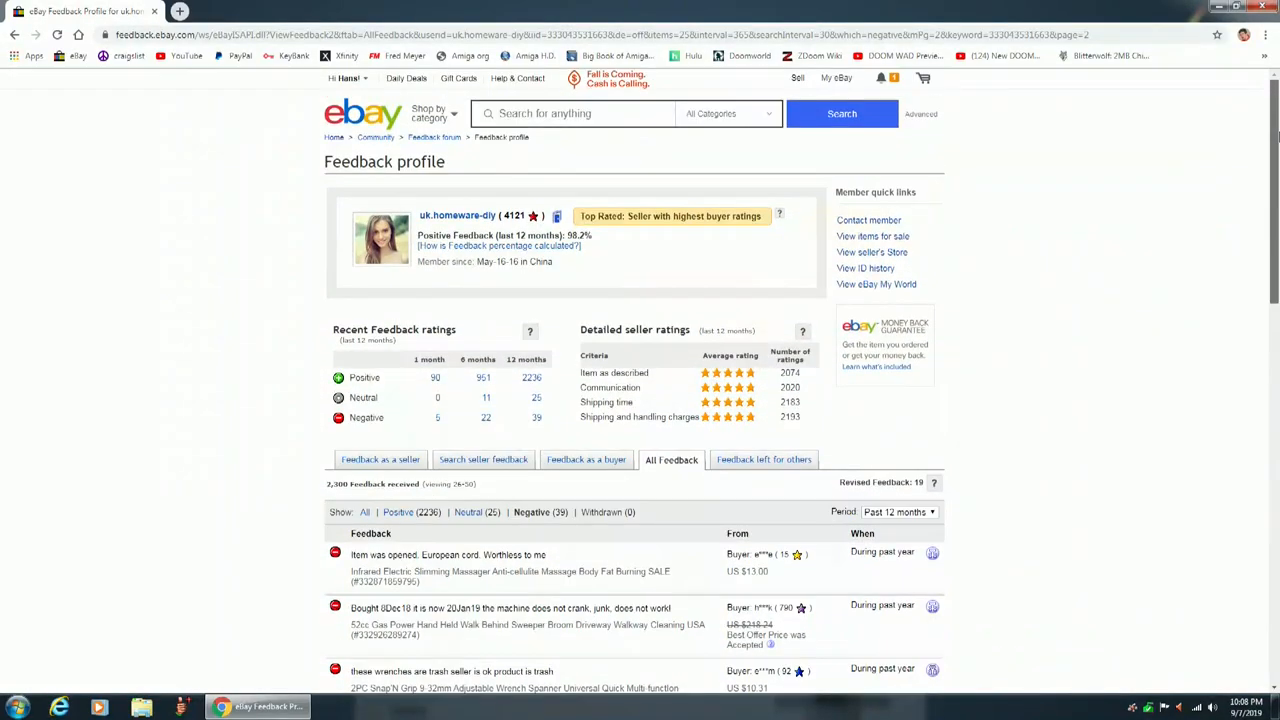
mouse_move(610, 210)
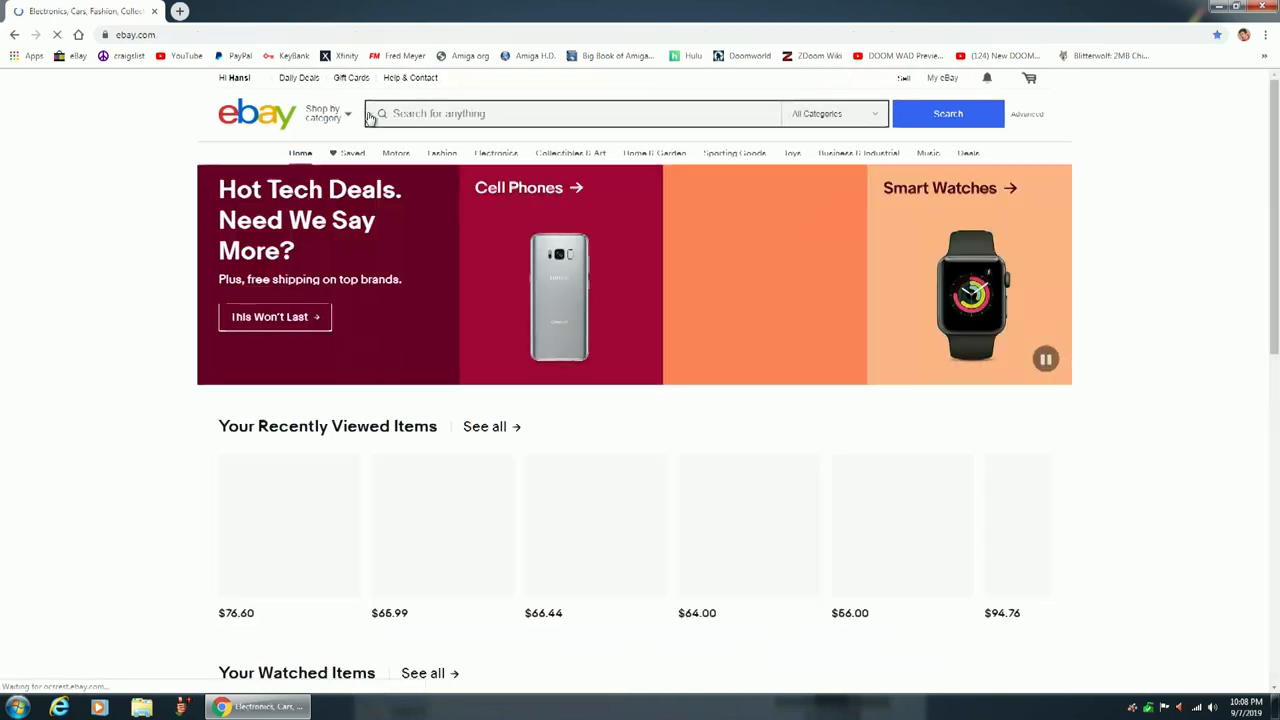
Search eBay again for 'Andonstar AD106S' from the recent search suggestions.
click(550, 112)
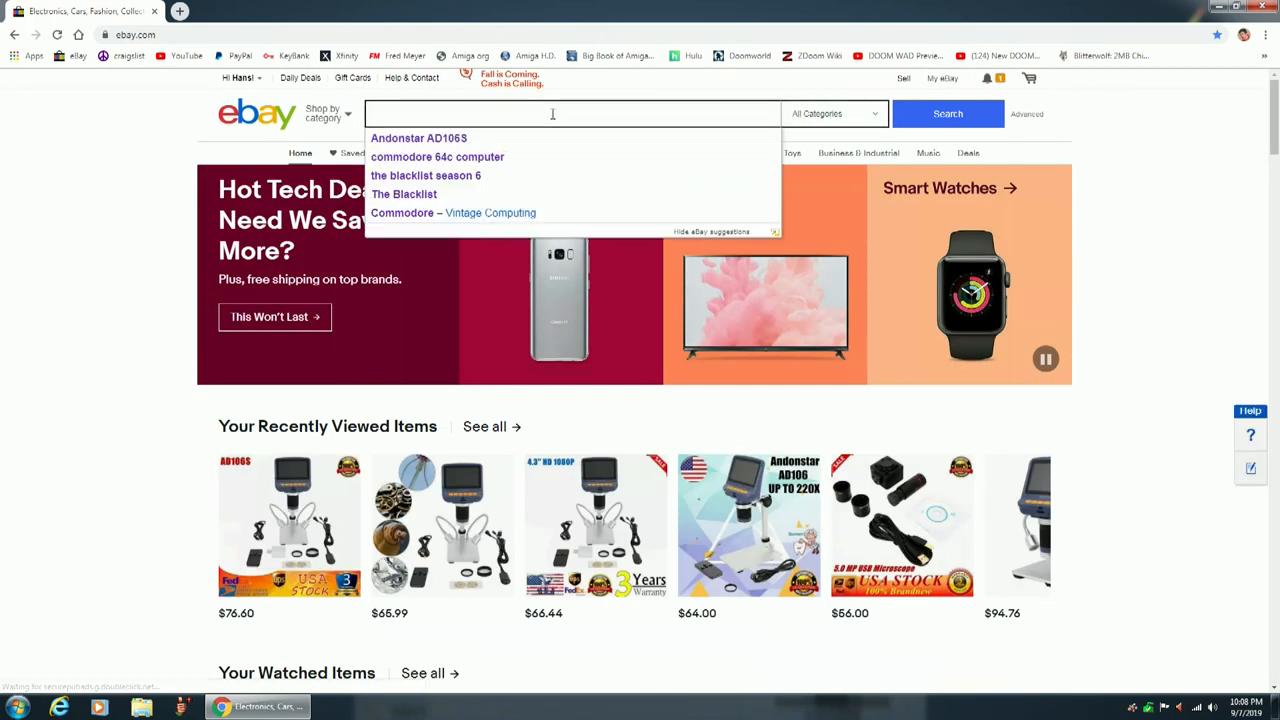
click(418, 138)
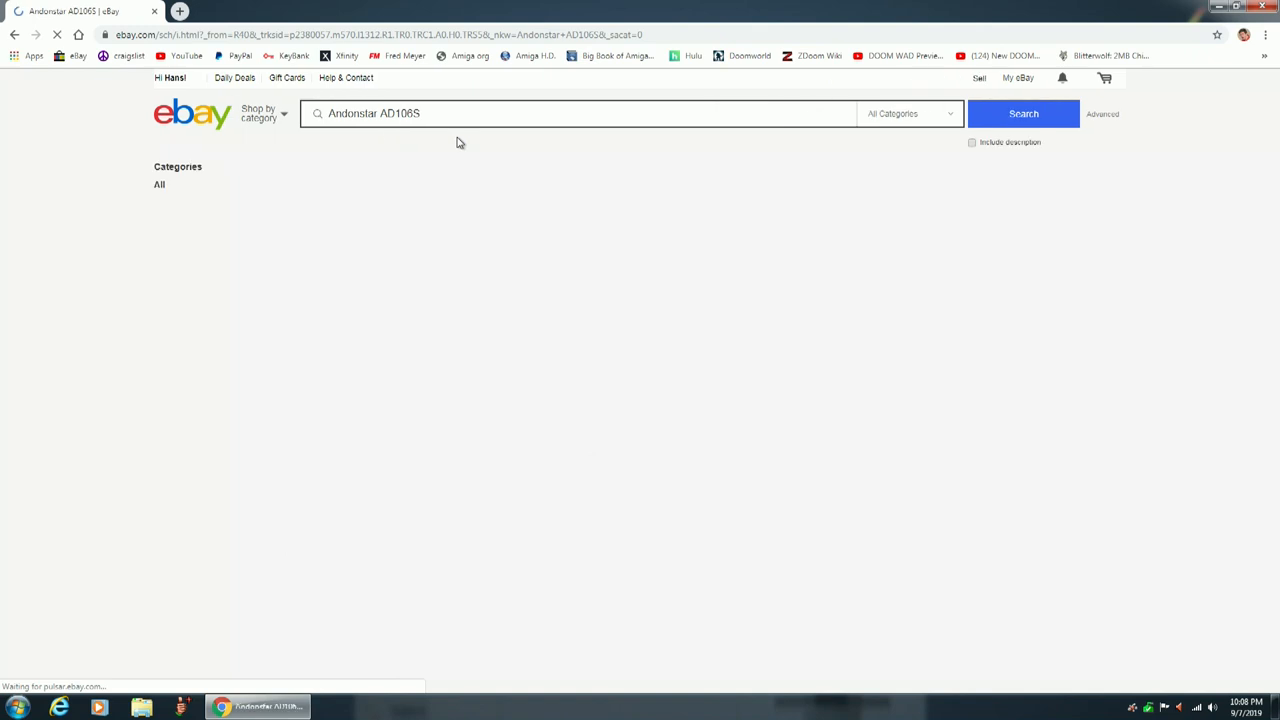
click(1024, 112)
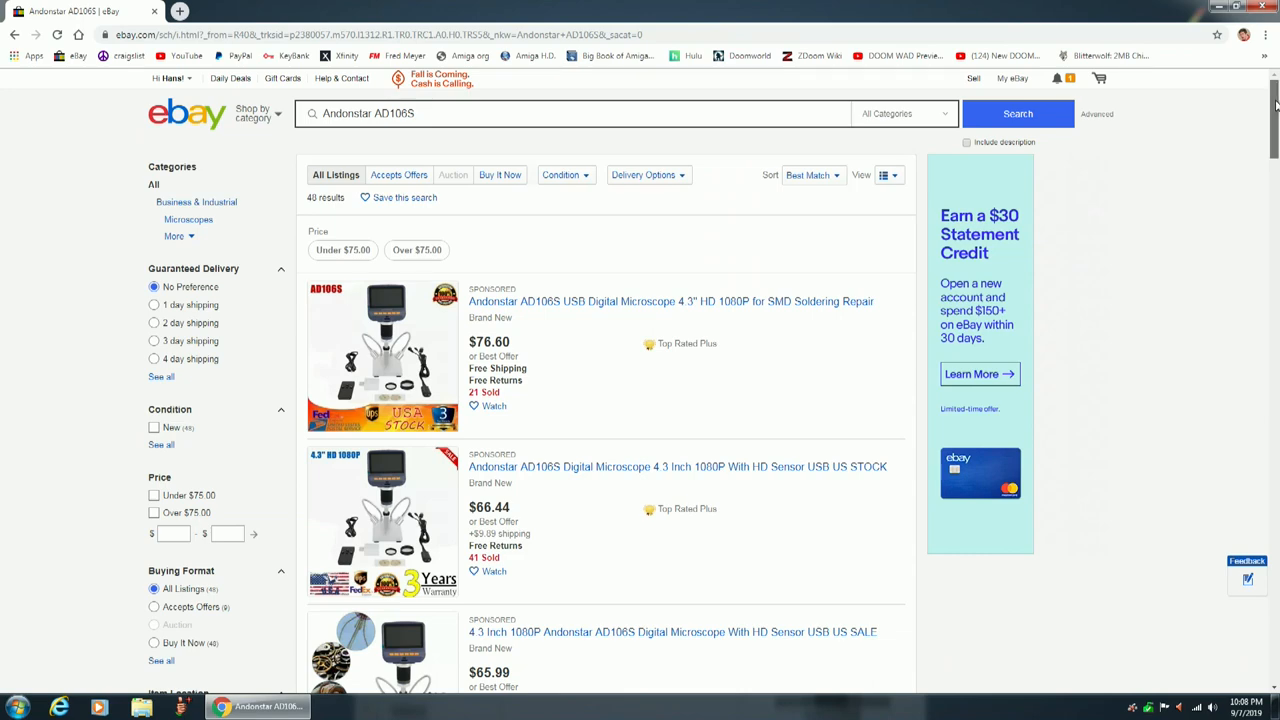
Look through the AD106S microscope listings and pick the $74.00 500X microscope.
scroll(down, 3)
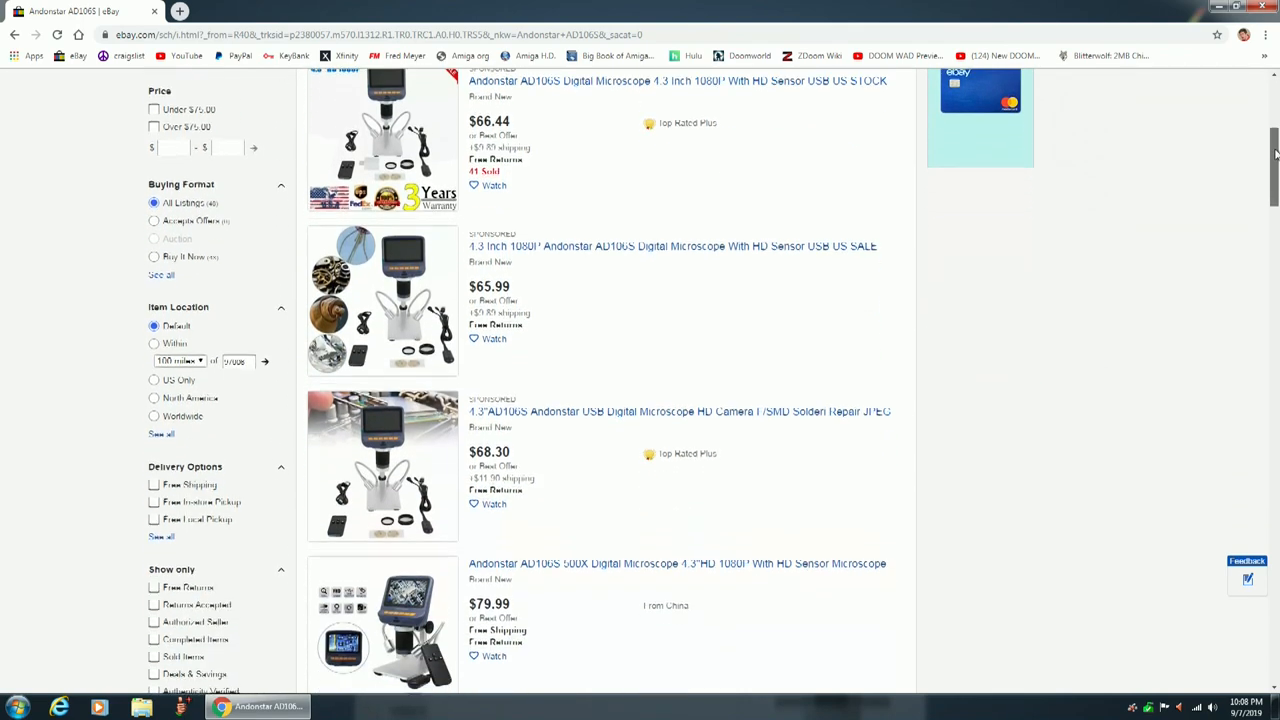
scroll(down, 3)
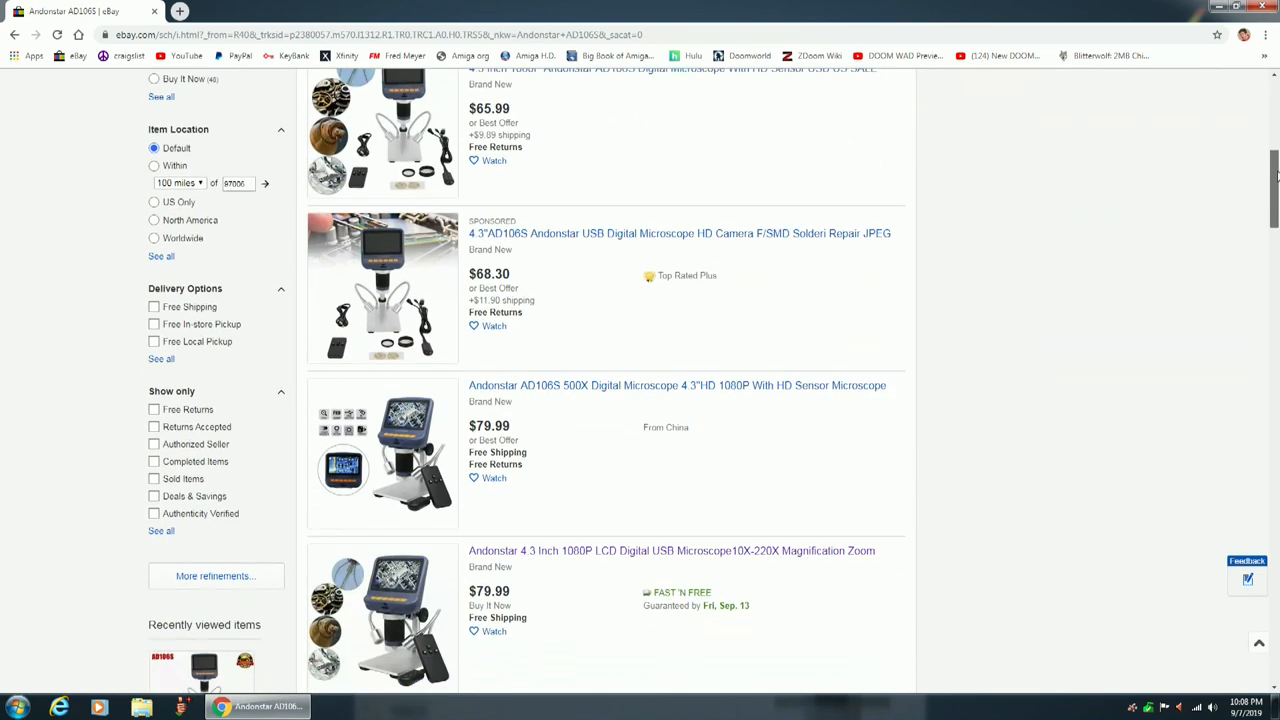
scroll(down, 3)
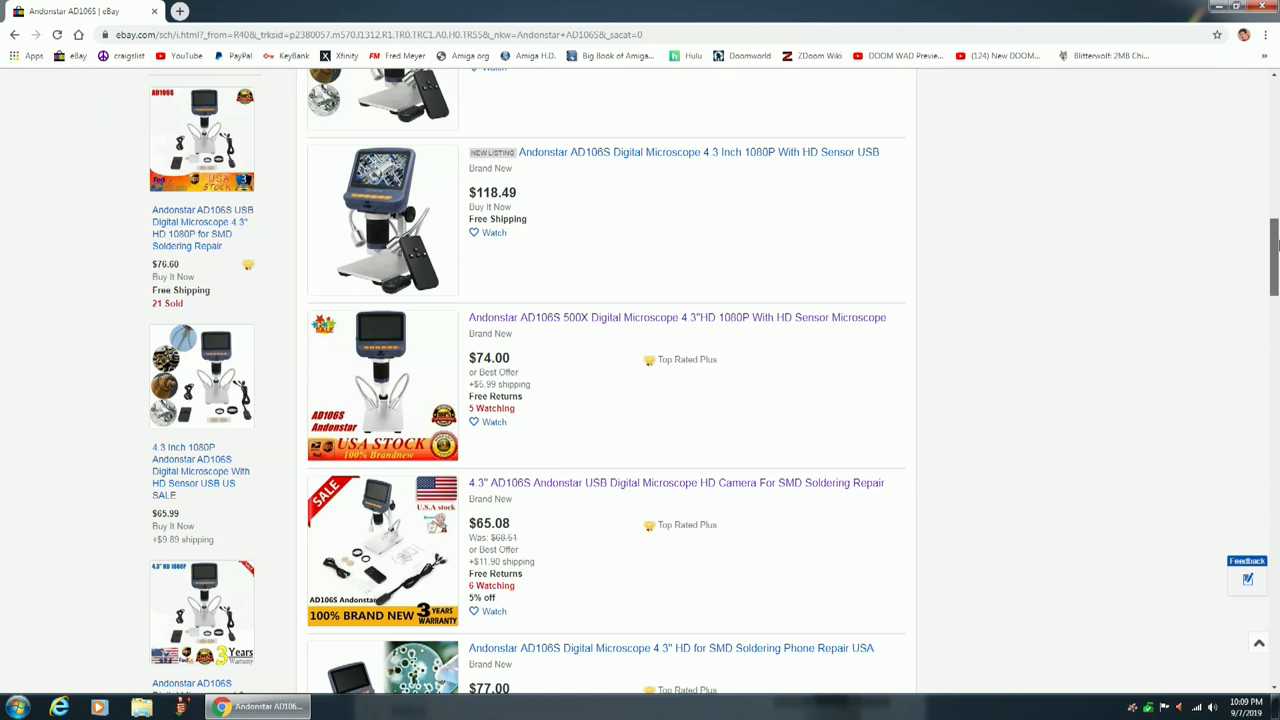
scroll(down, 3)
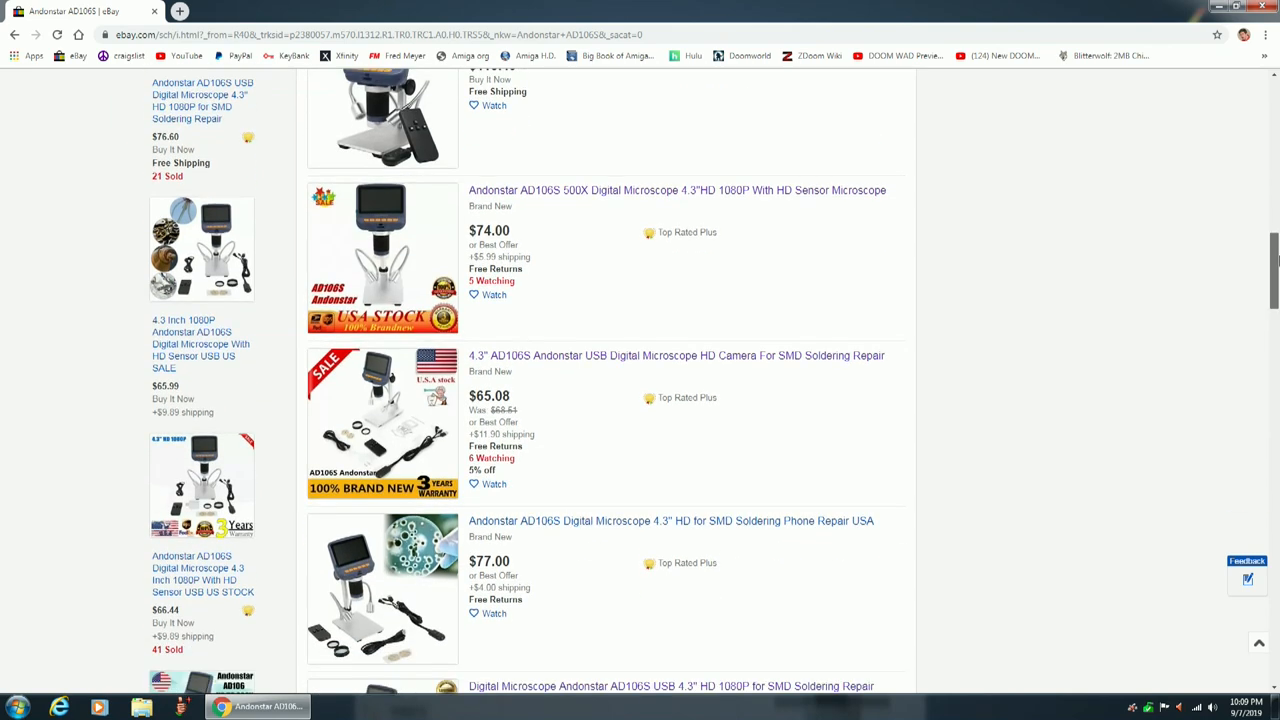
scroll(down, 3)
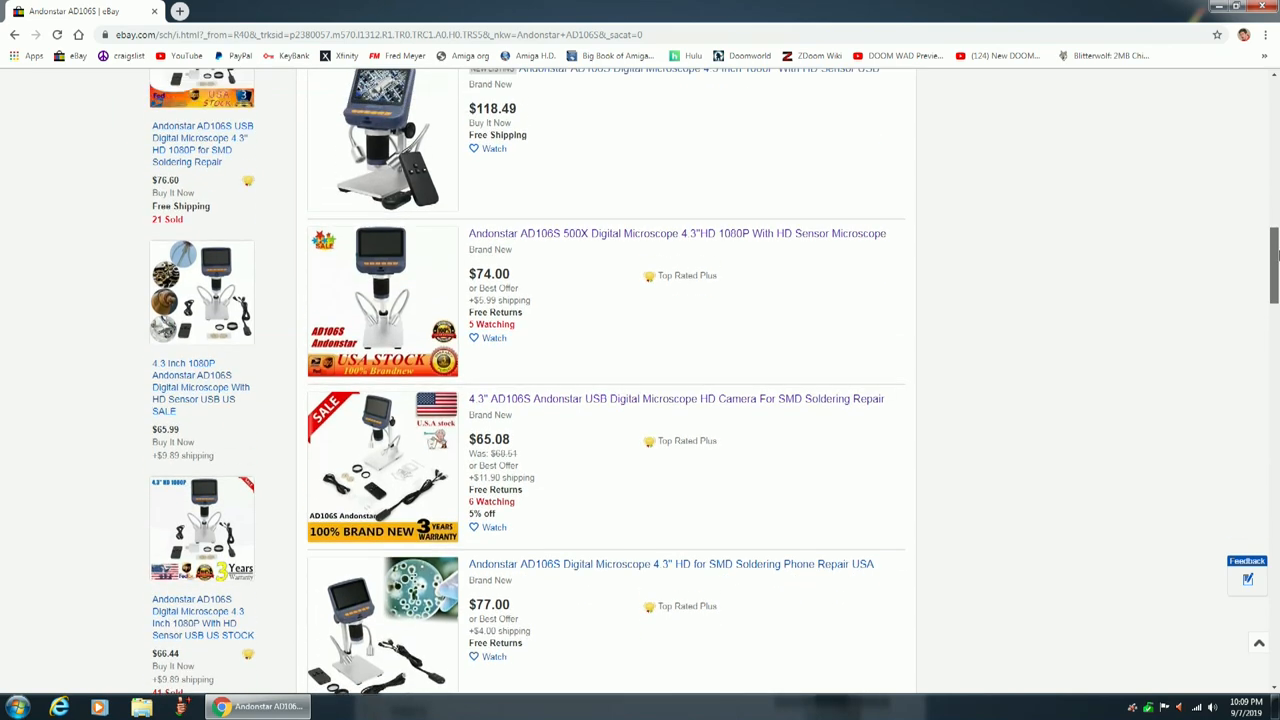
click(382, 300)
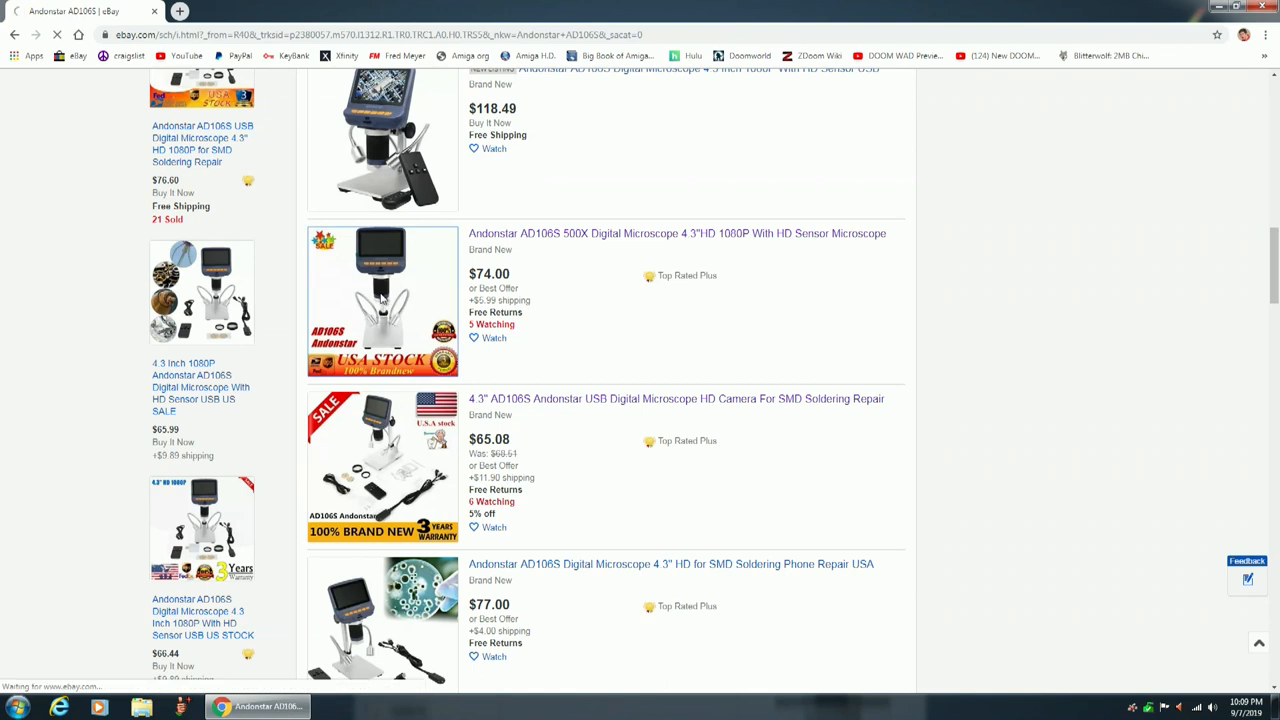
Check the $74.00 listing's seller feedback rating, then open the $65.08 AD106S USB microscope listing instead.
click(676, 232)
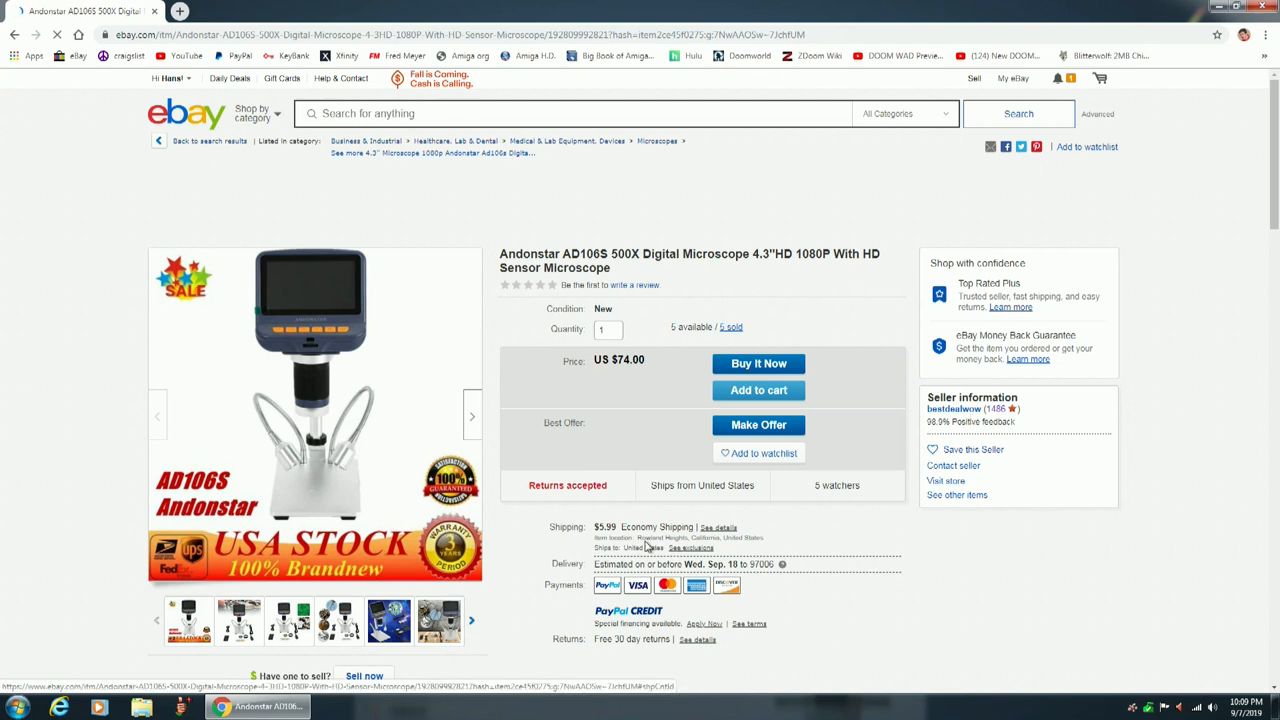
mouse_move(712, 548)
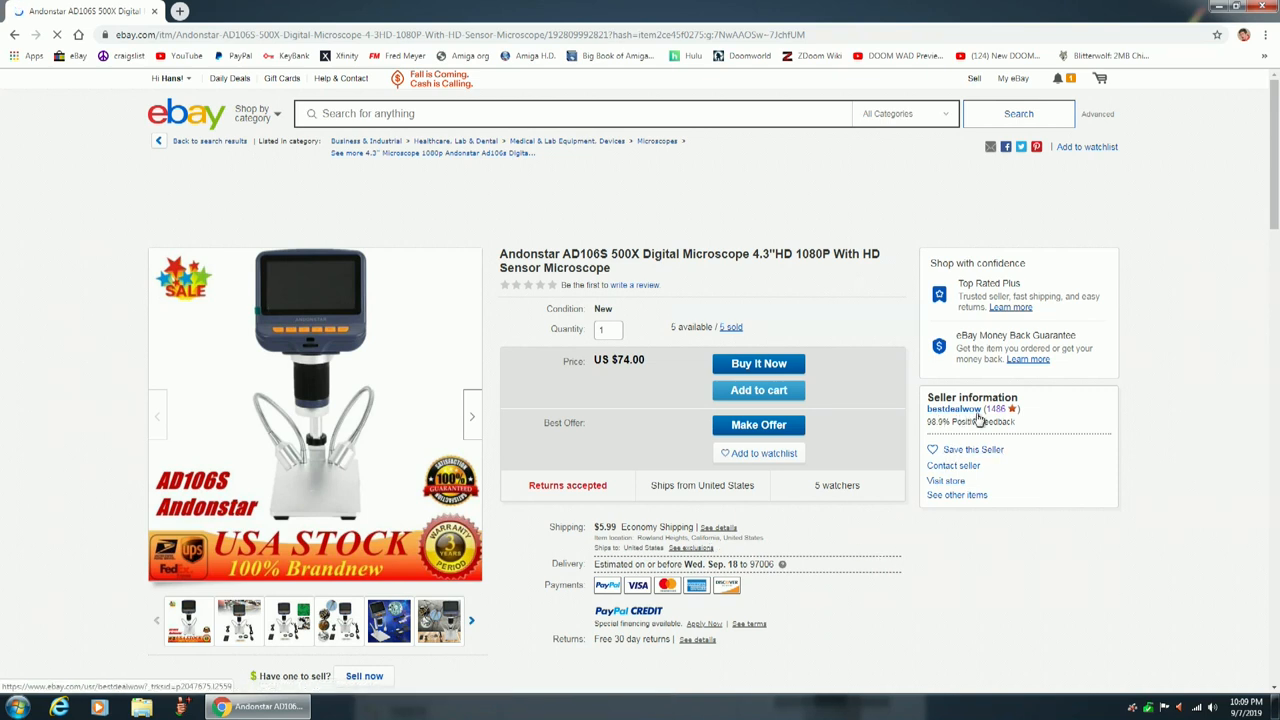
click(996, 408)
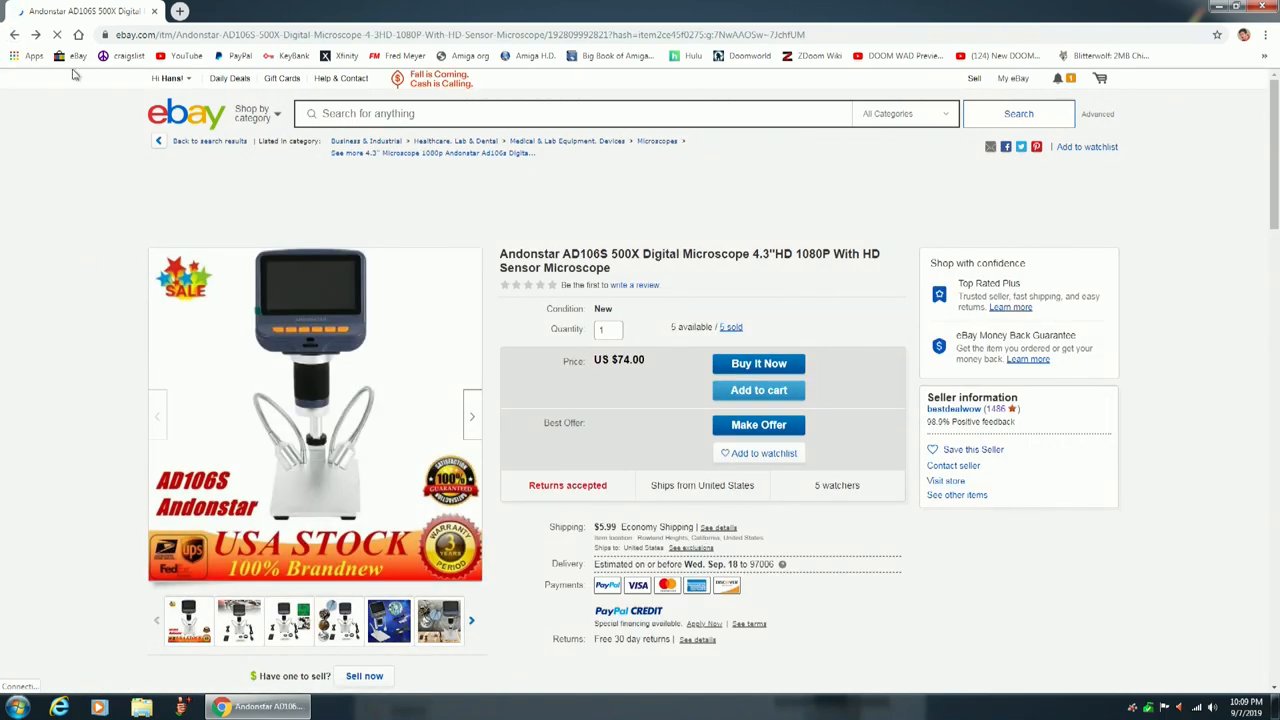
click(16, 34)
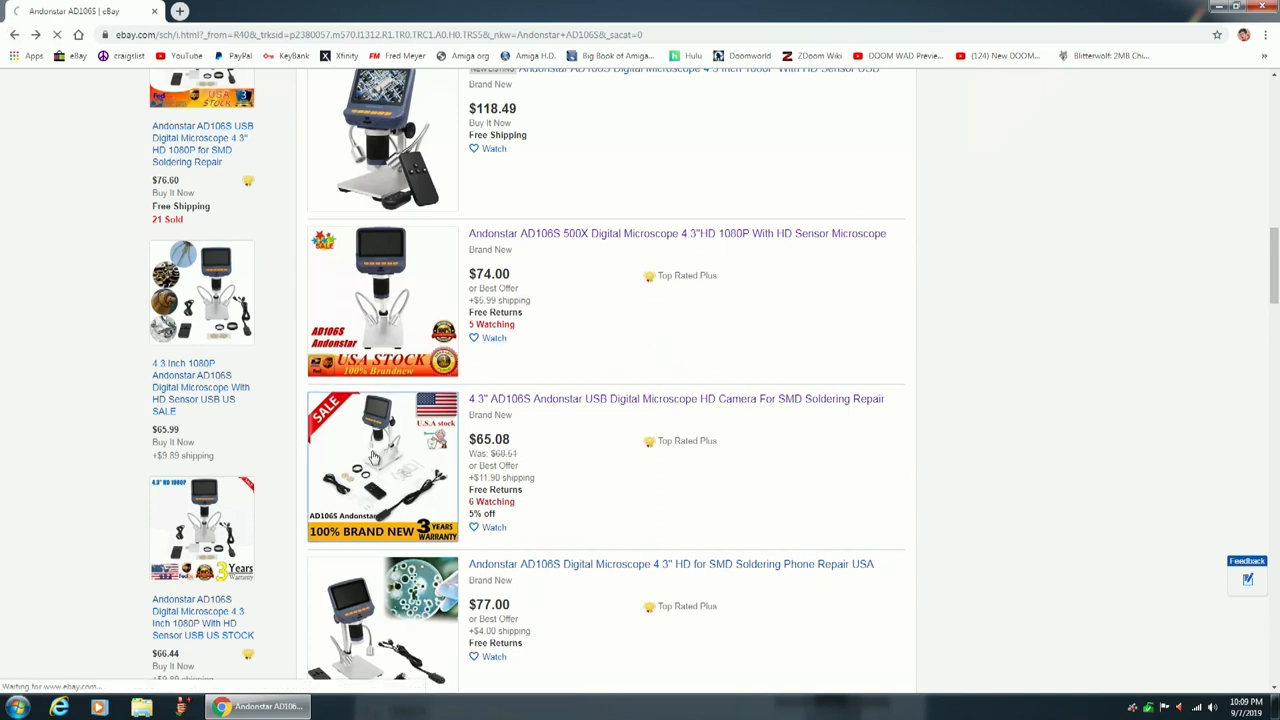
click(676, 398)
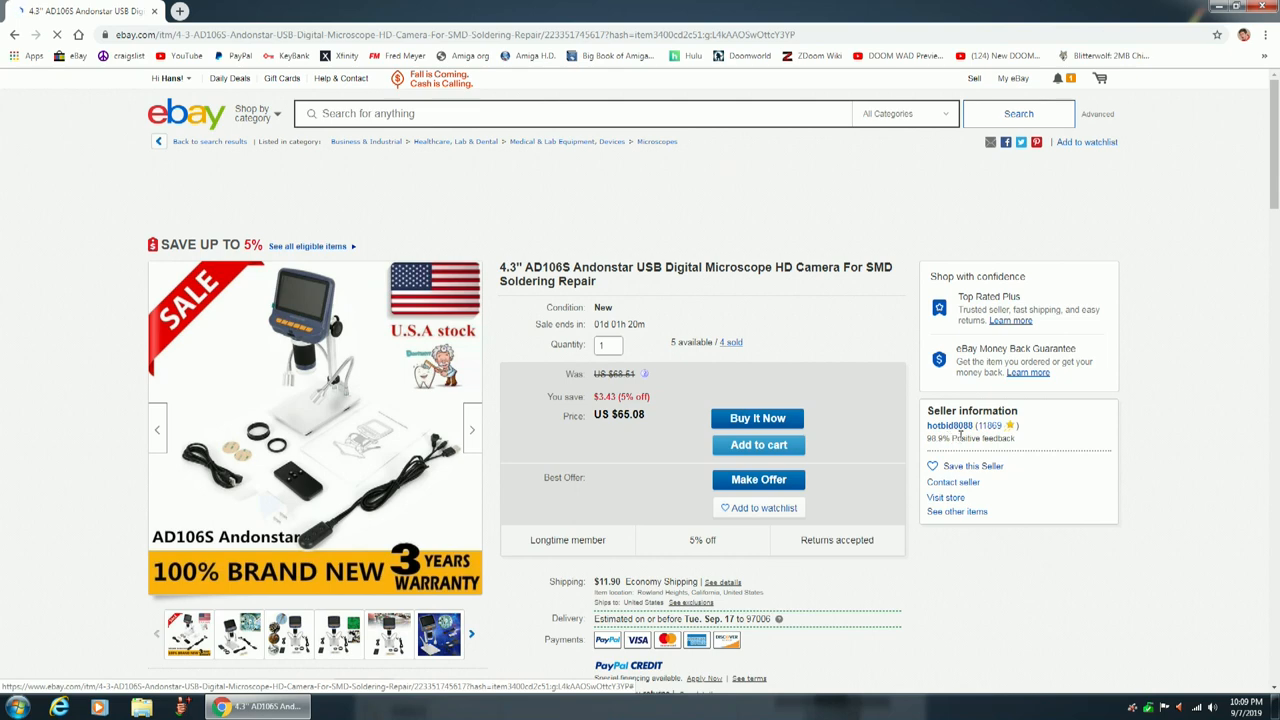
mouse_move(990, 426)
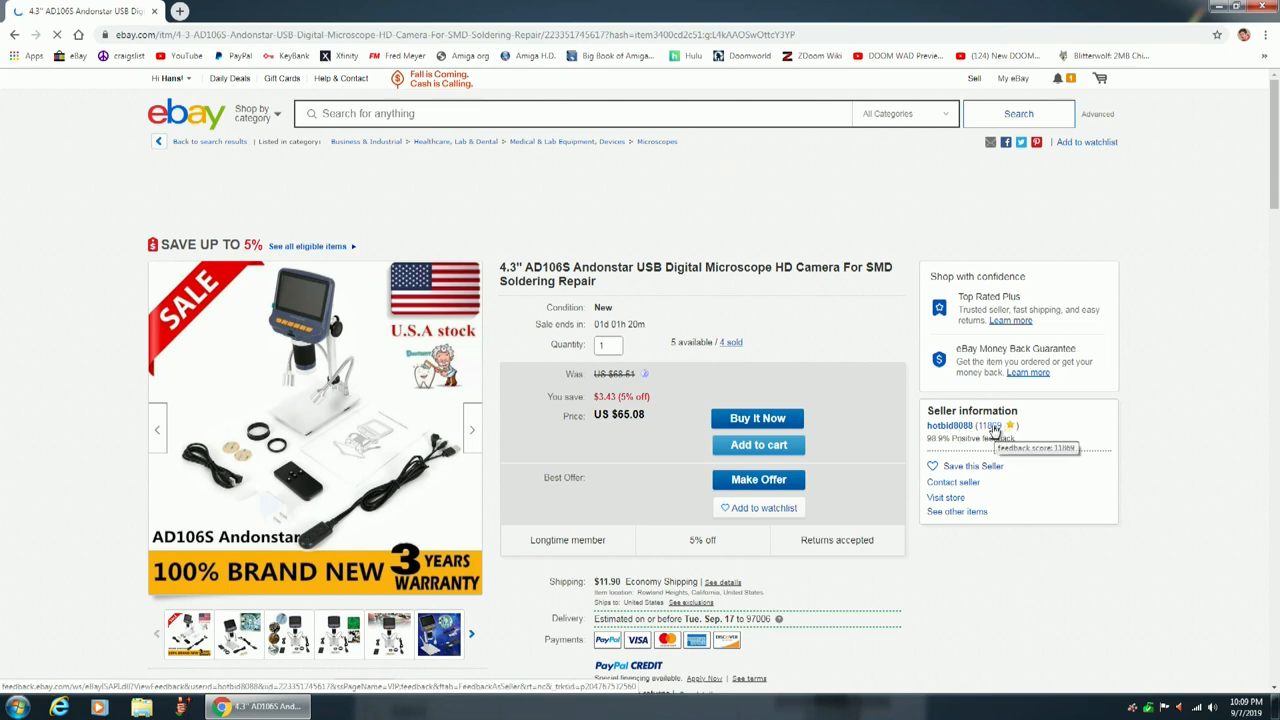
click(992, 424)
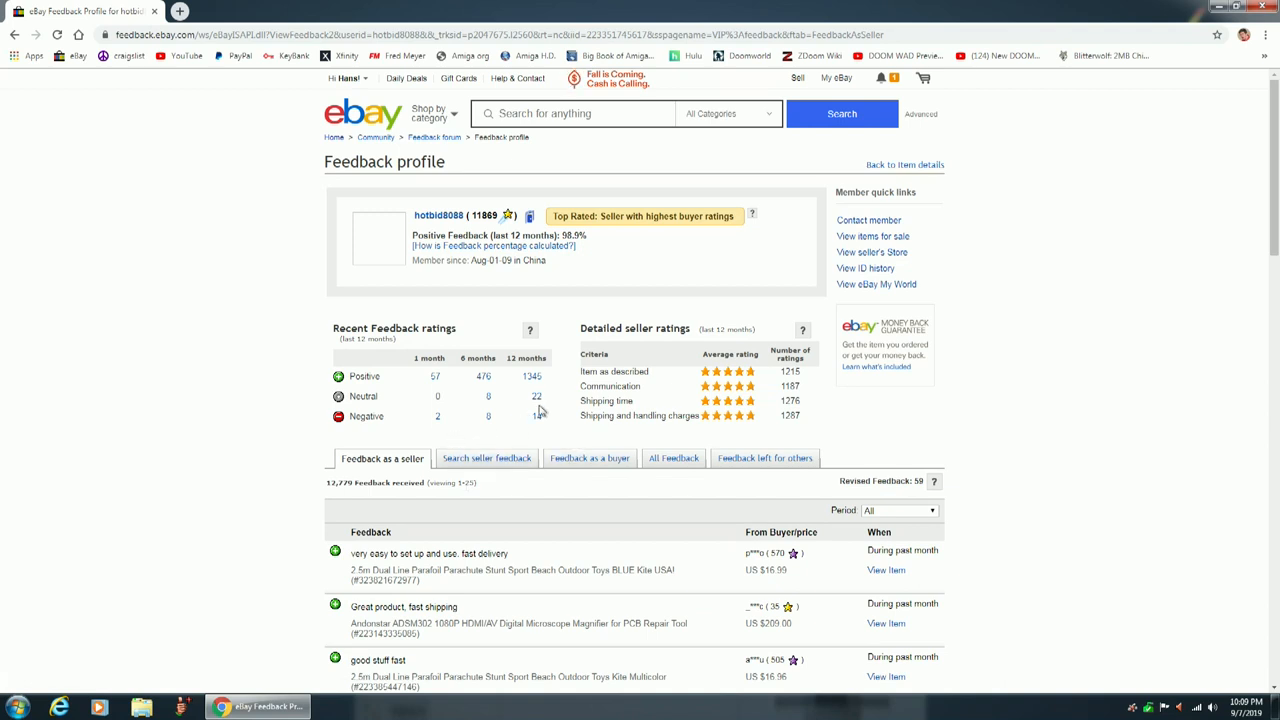
mouse_move(450, 436)
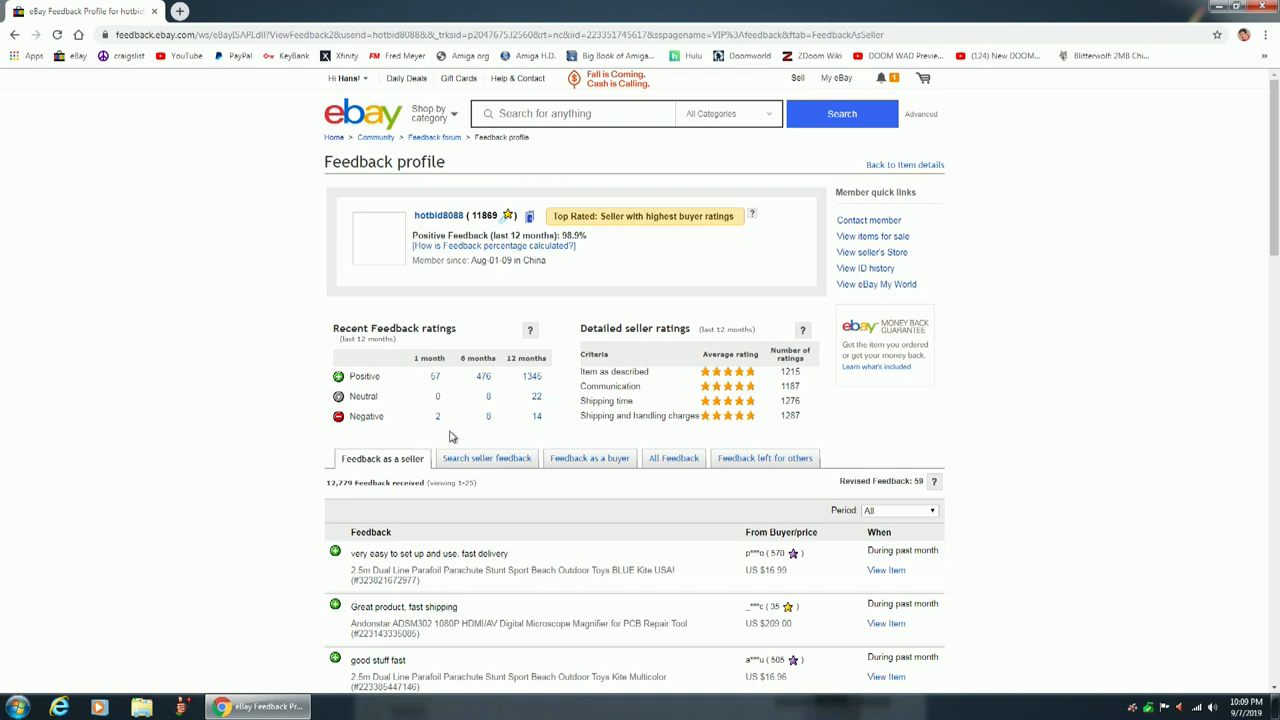
click(16, 34)
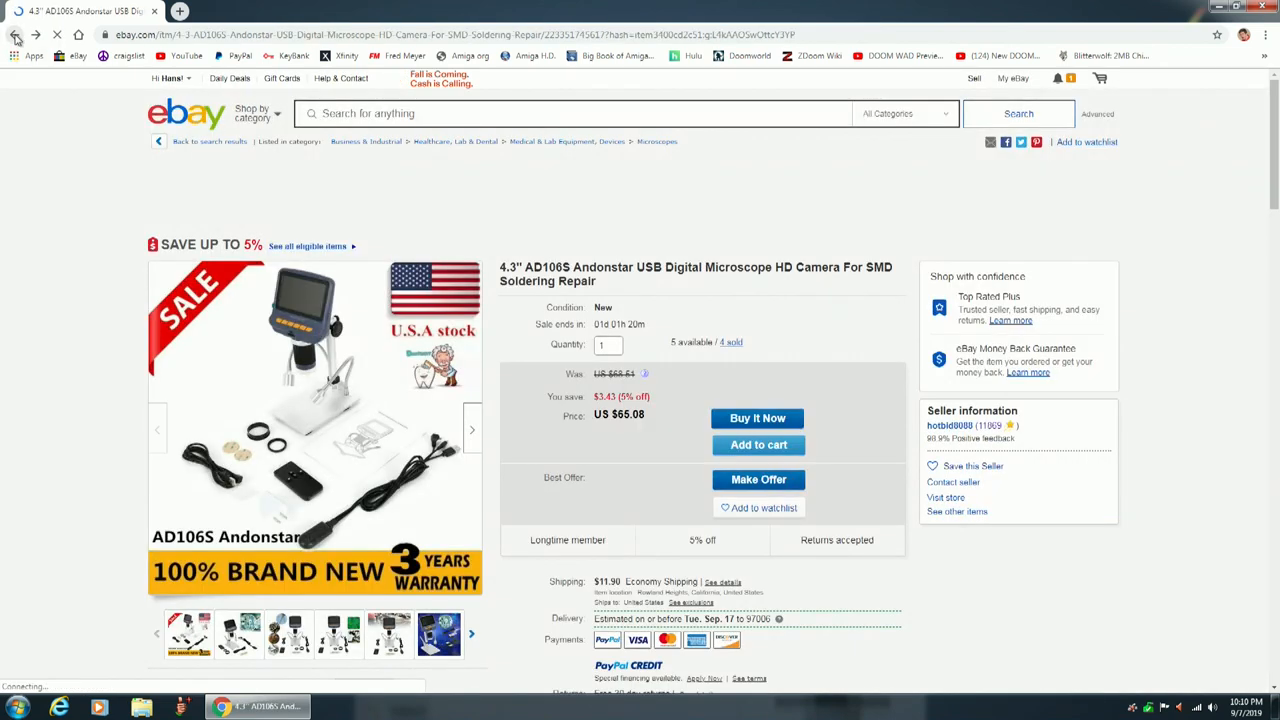
Go back to the AD106S search results and pick the $76.60 sponsored microscope listing.
click(16, 36)
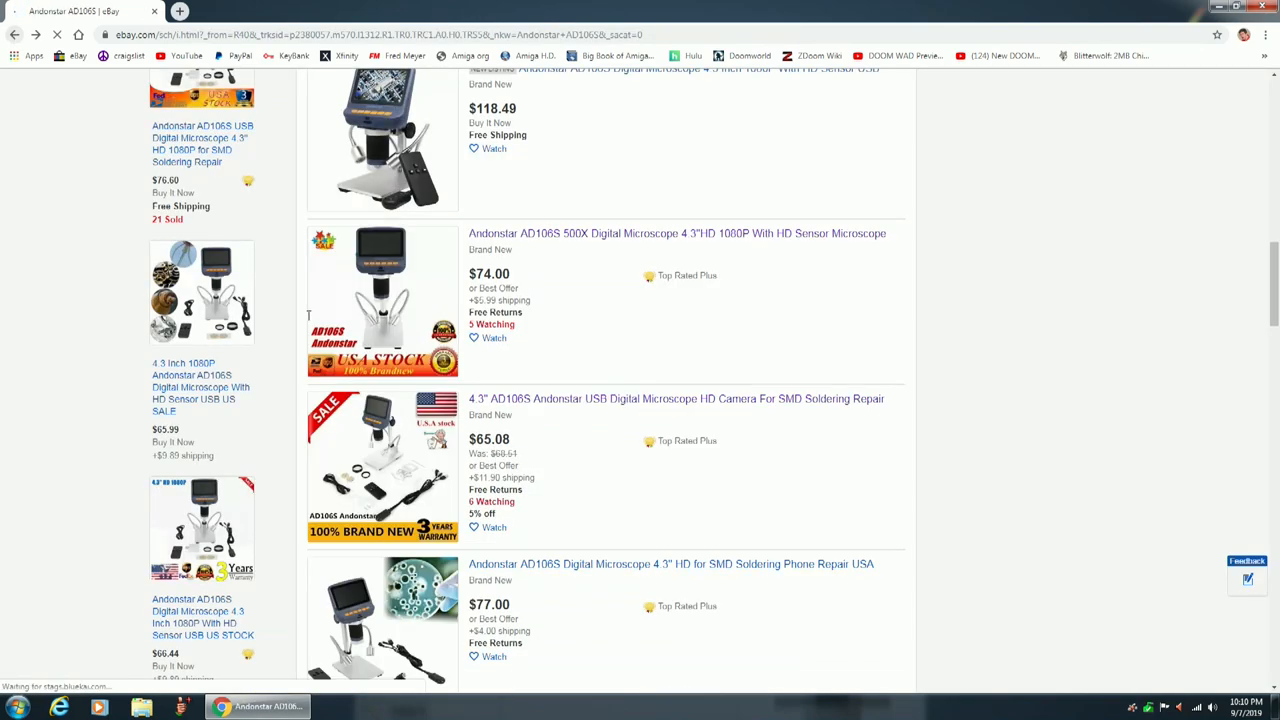
scroll(down, 3)
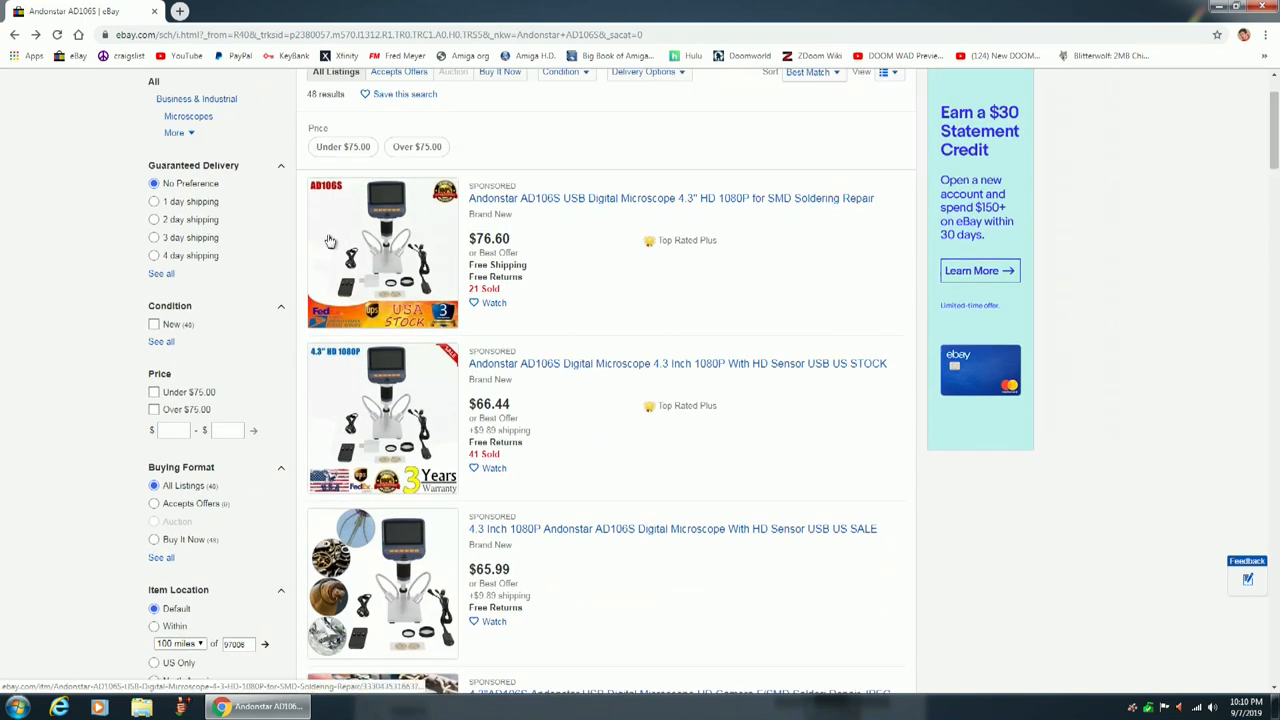
click(384, 250)
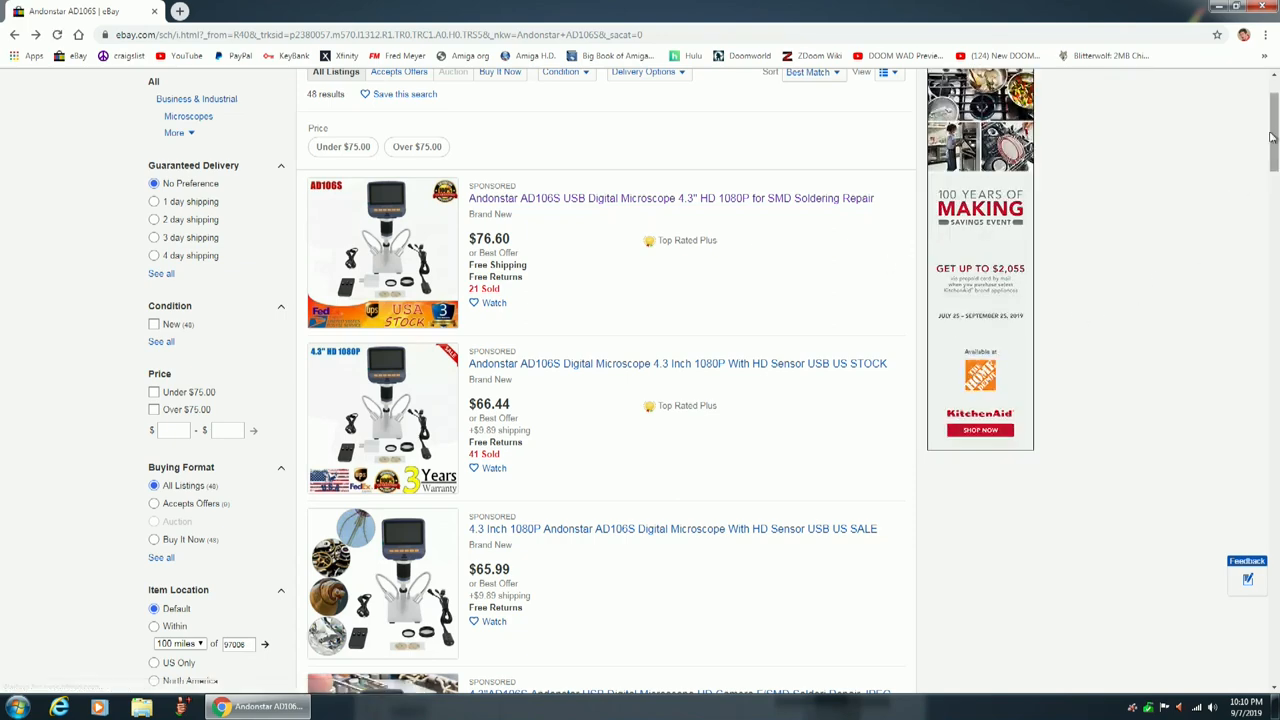
scroll(down, 3)
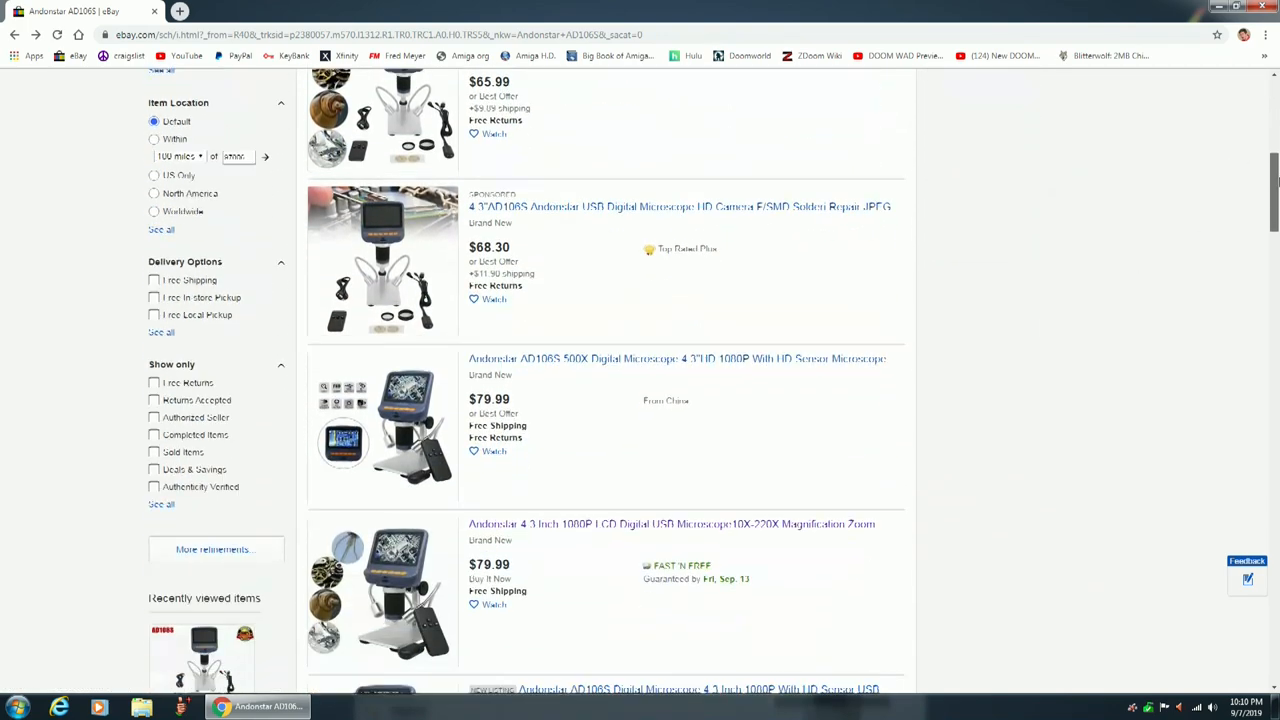
scroll(down, 3)
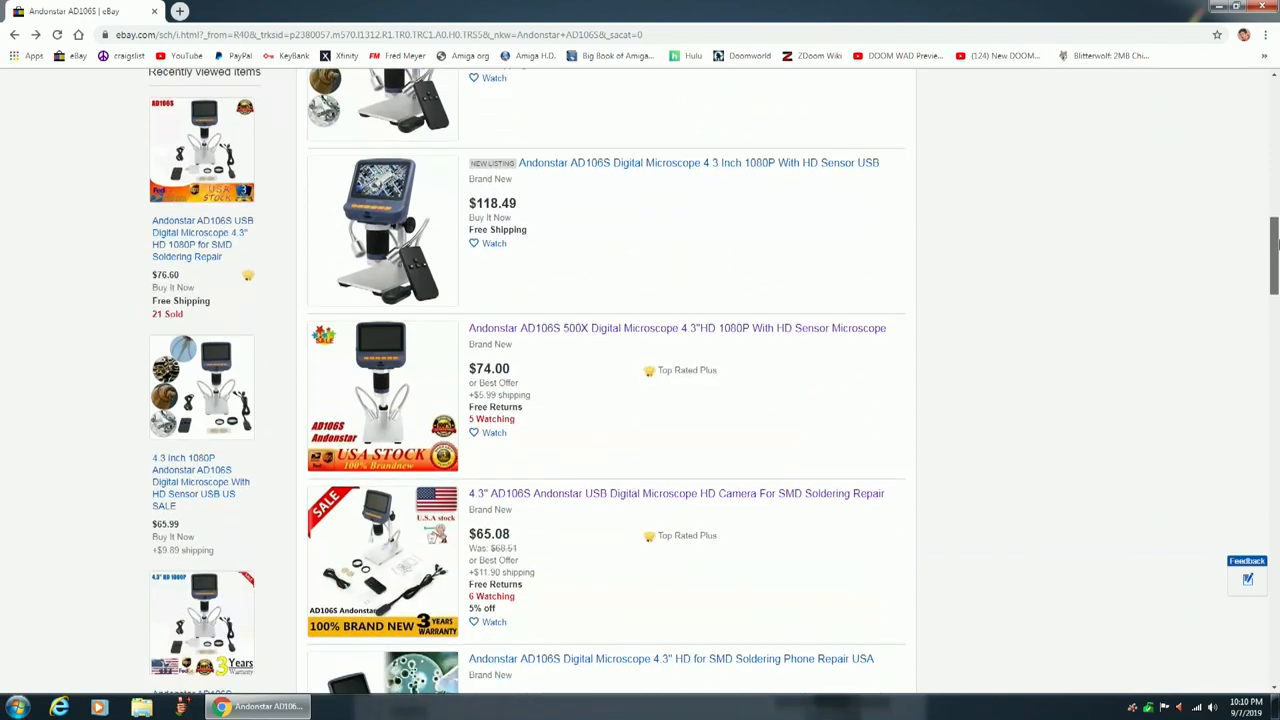
scroll(down, 3)
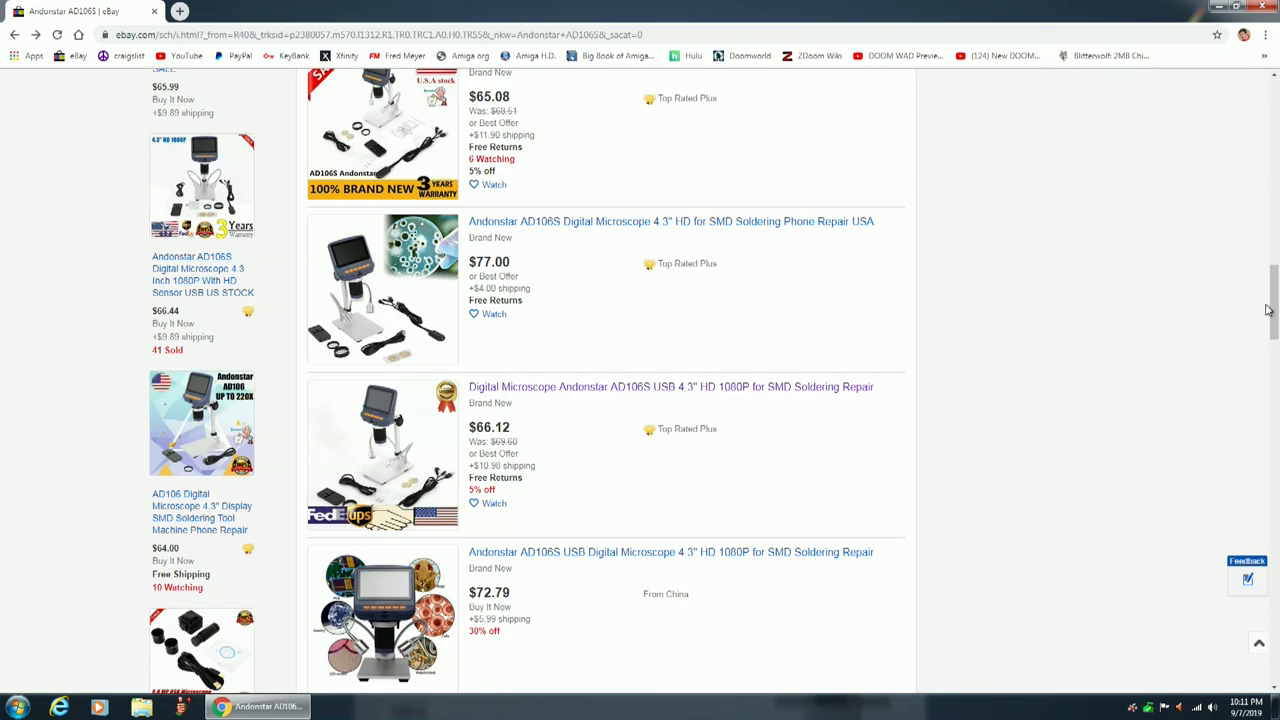
scroll(down, 3)
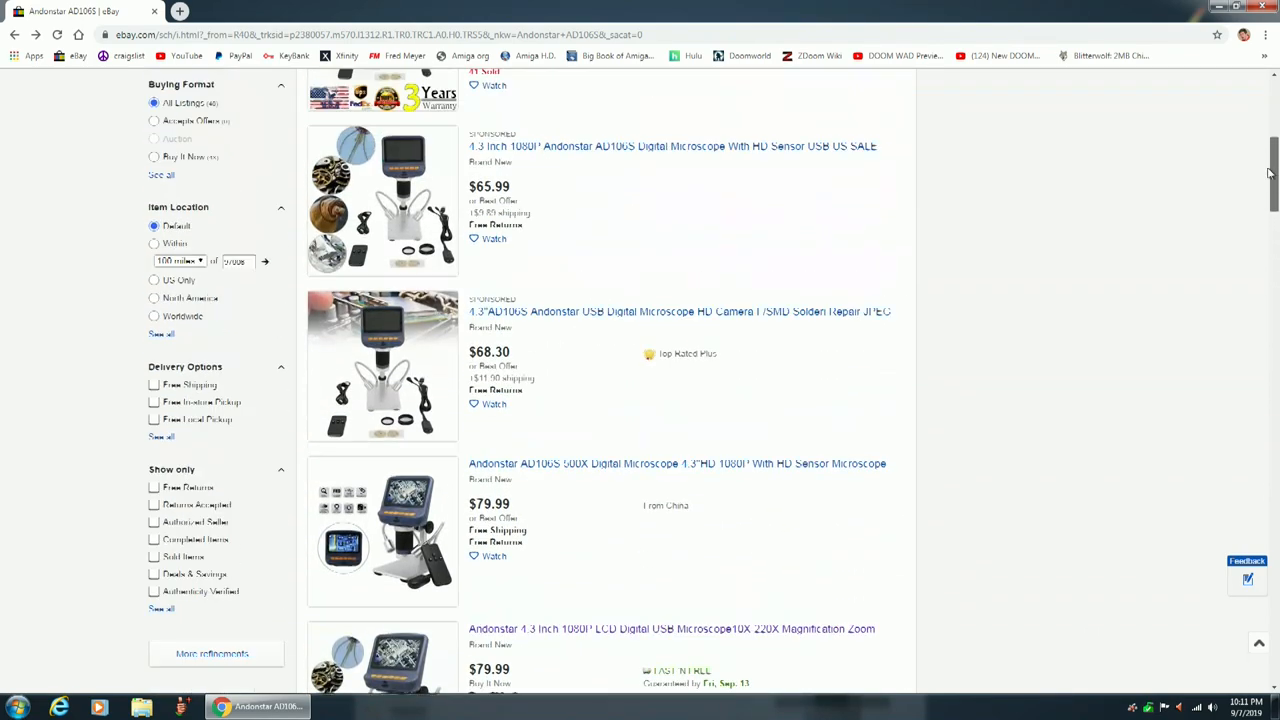
scroll(up, 3)
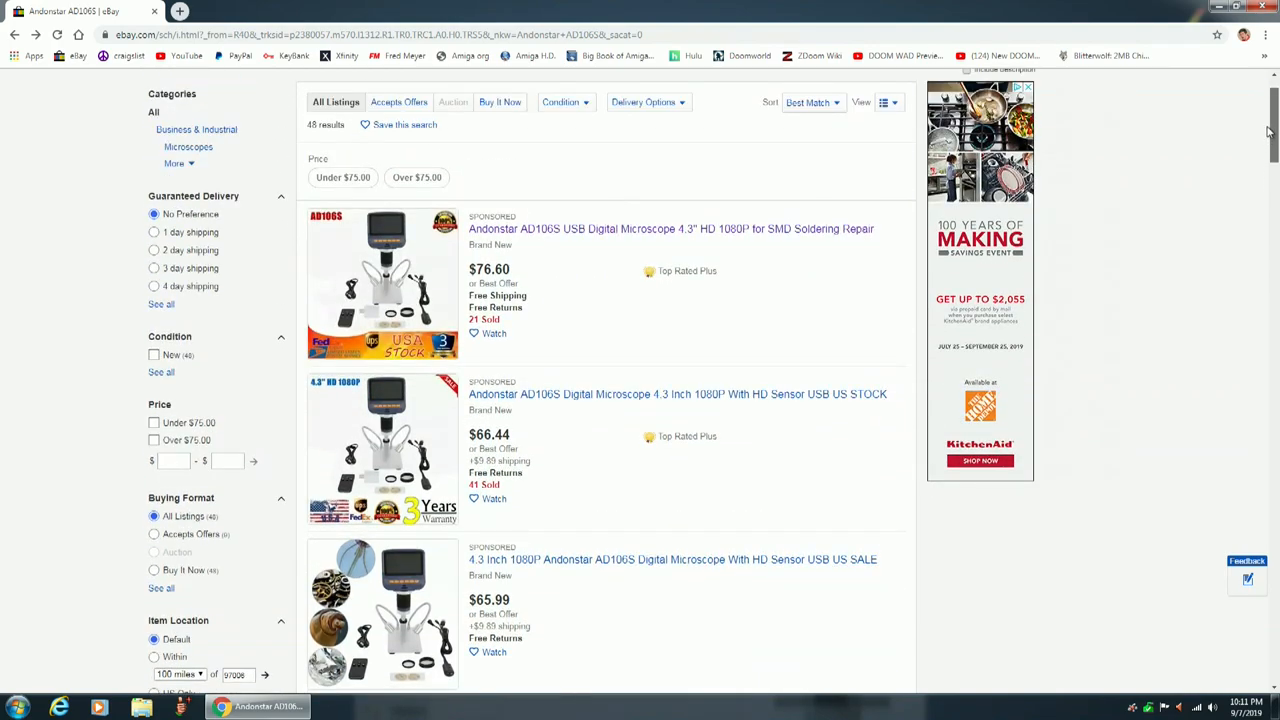
scroll(down, 3)
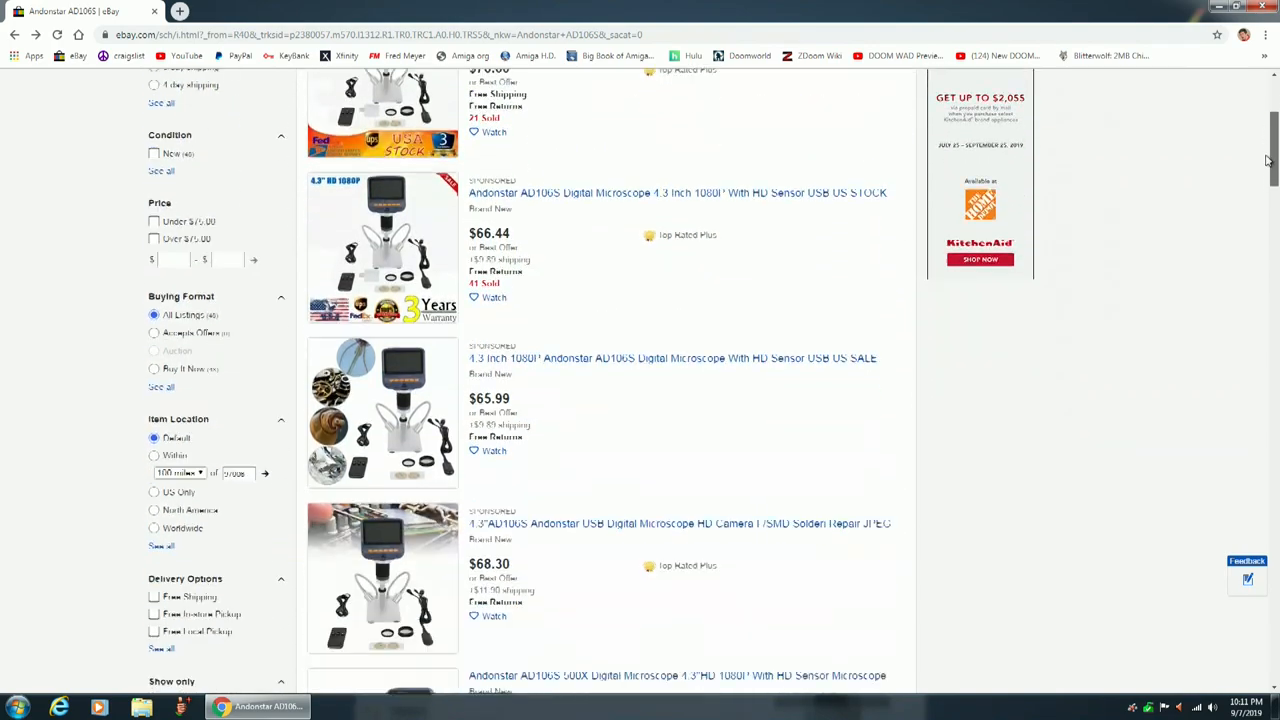
scroll(down, 3)
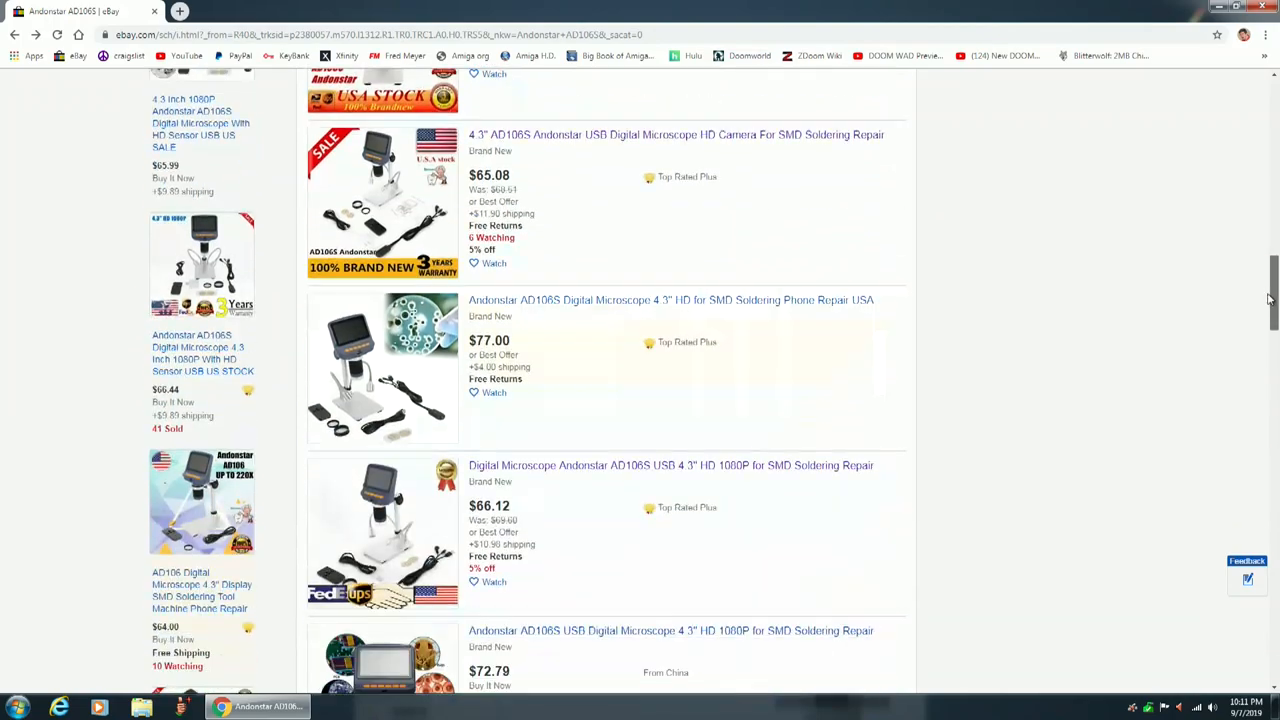
scroll(down, 3)
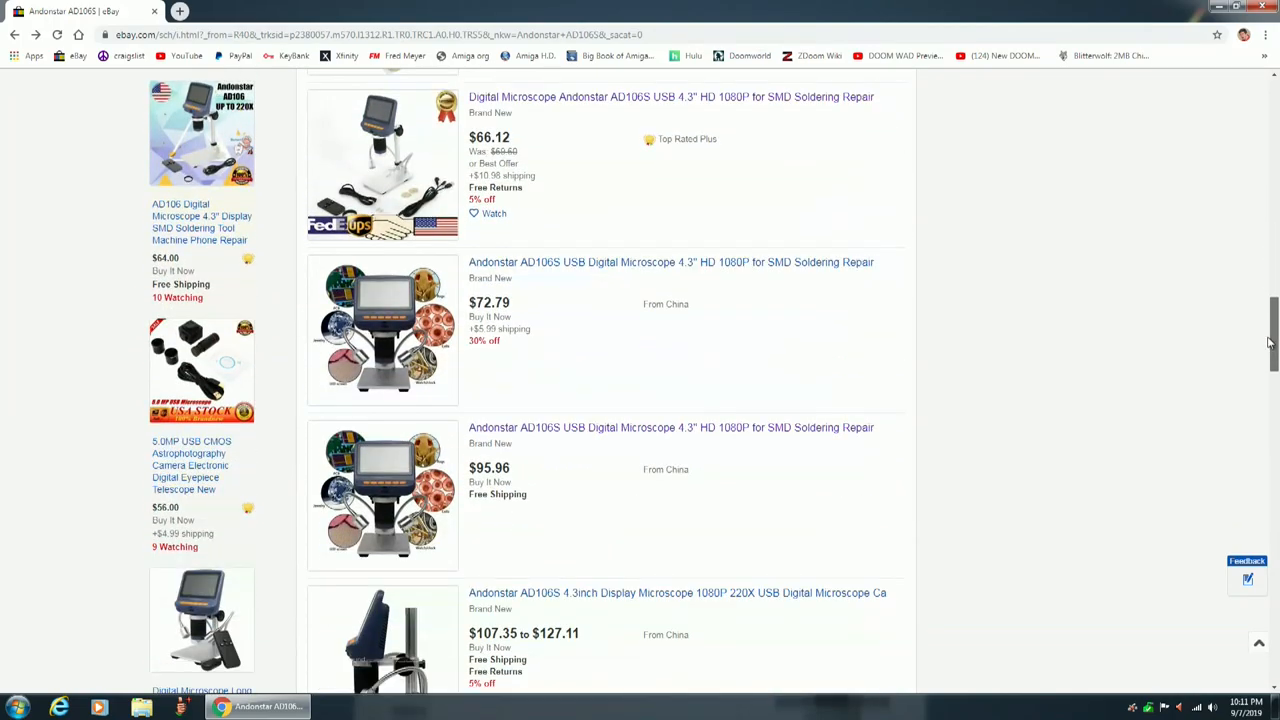
scroll(down, 3)
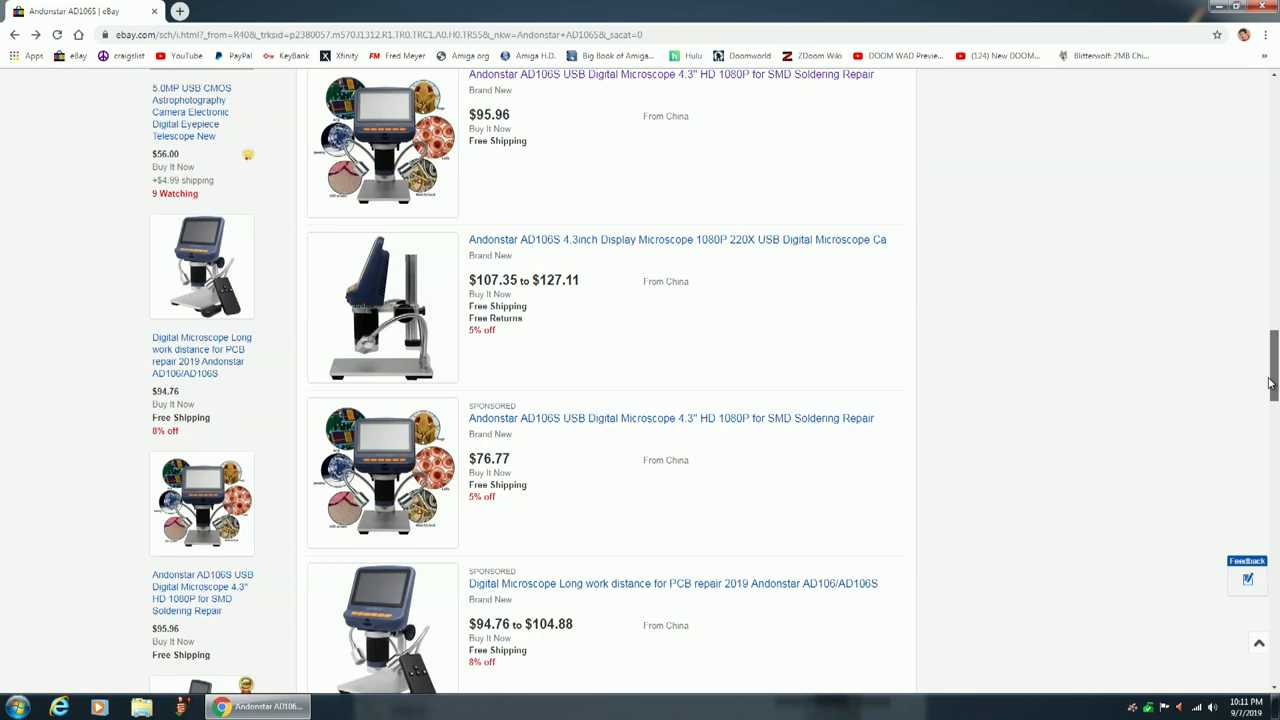
scroll(down, 3)
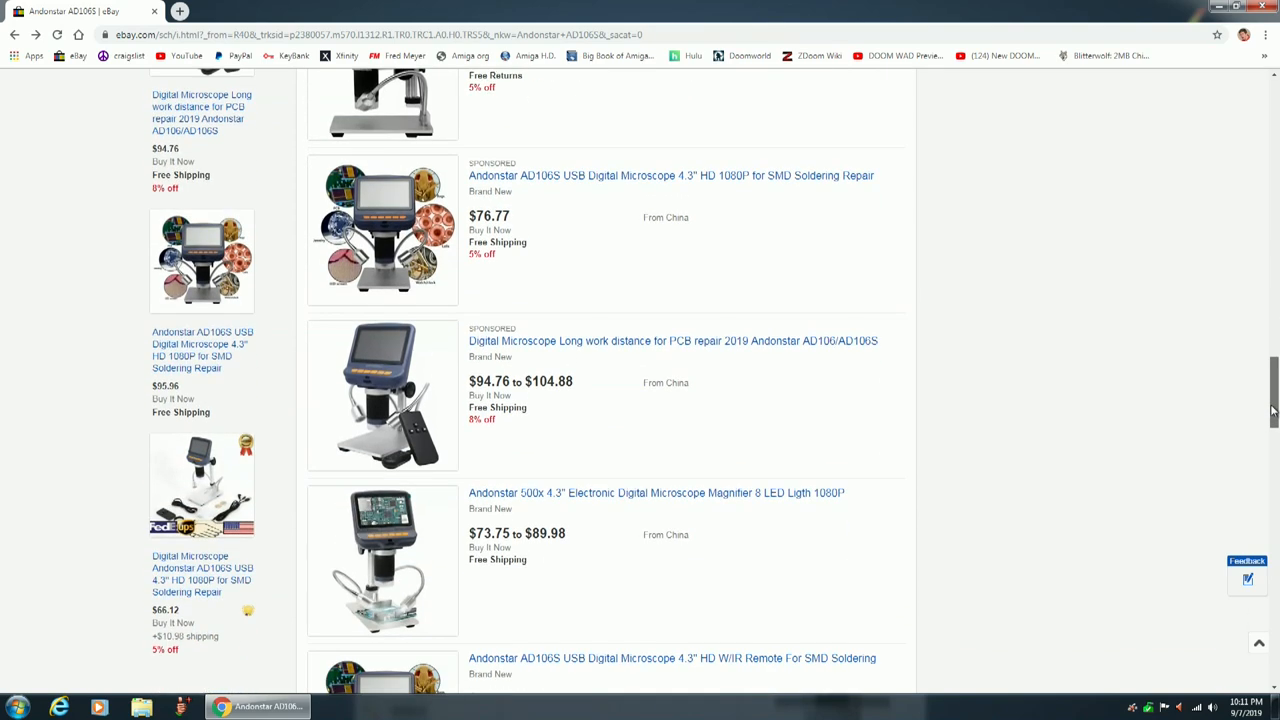
scroll(down, 3)
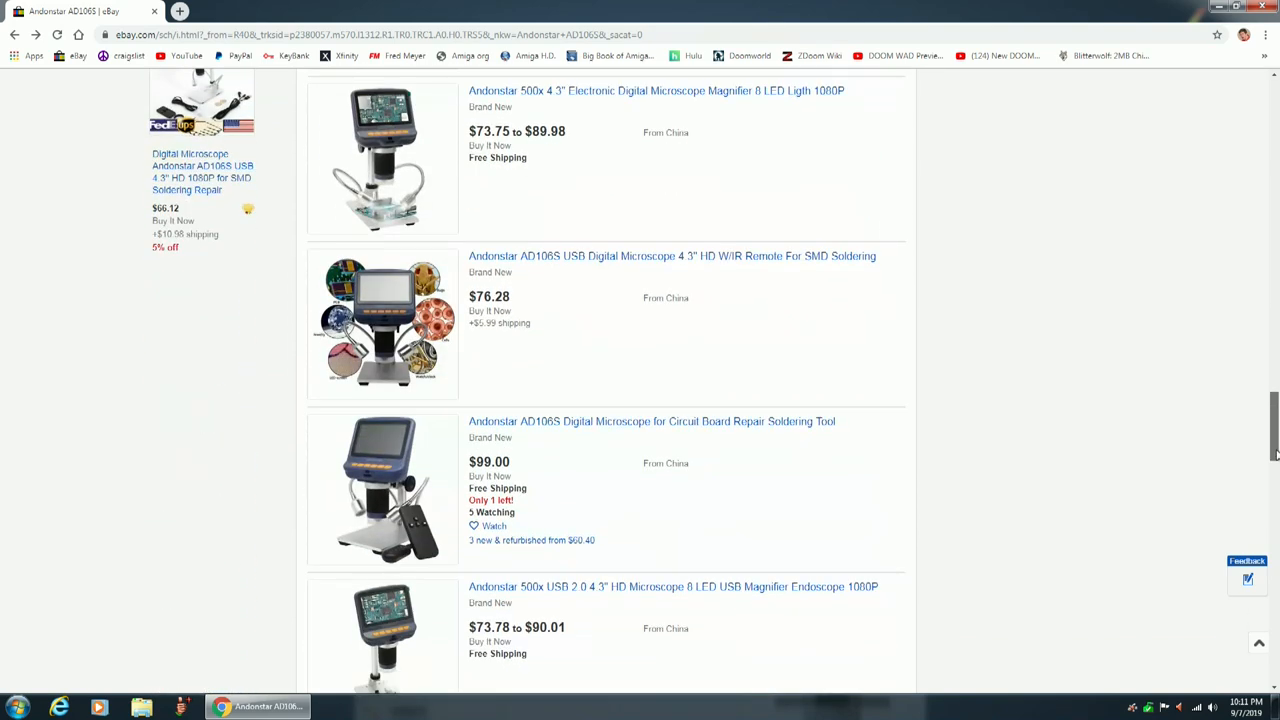
scroll(down, 3)
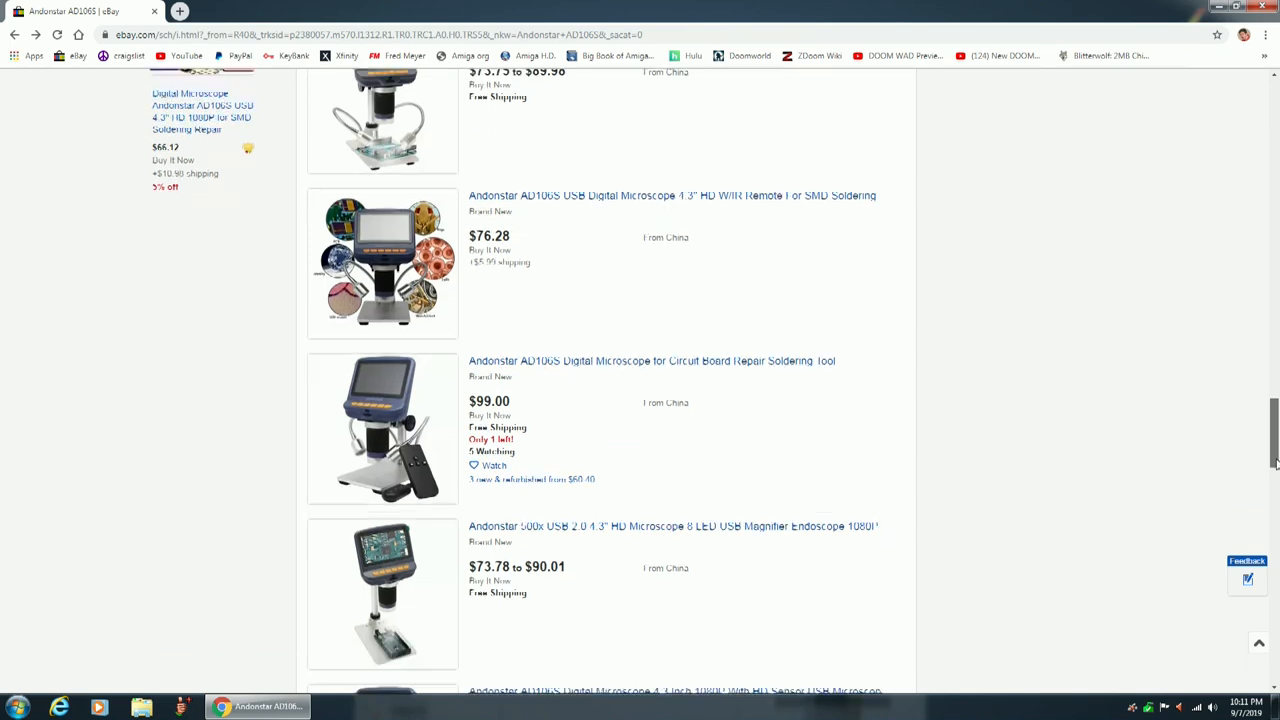
scroll(down, 3)
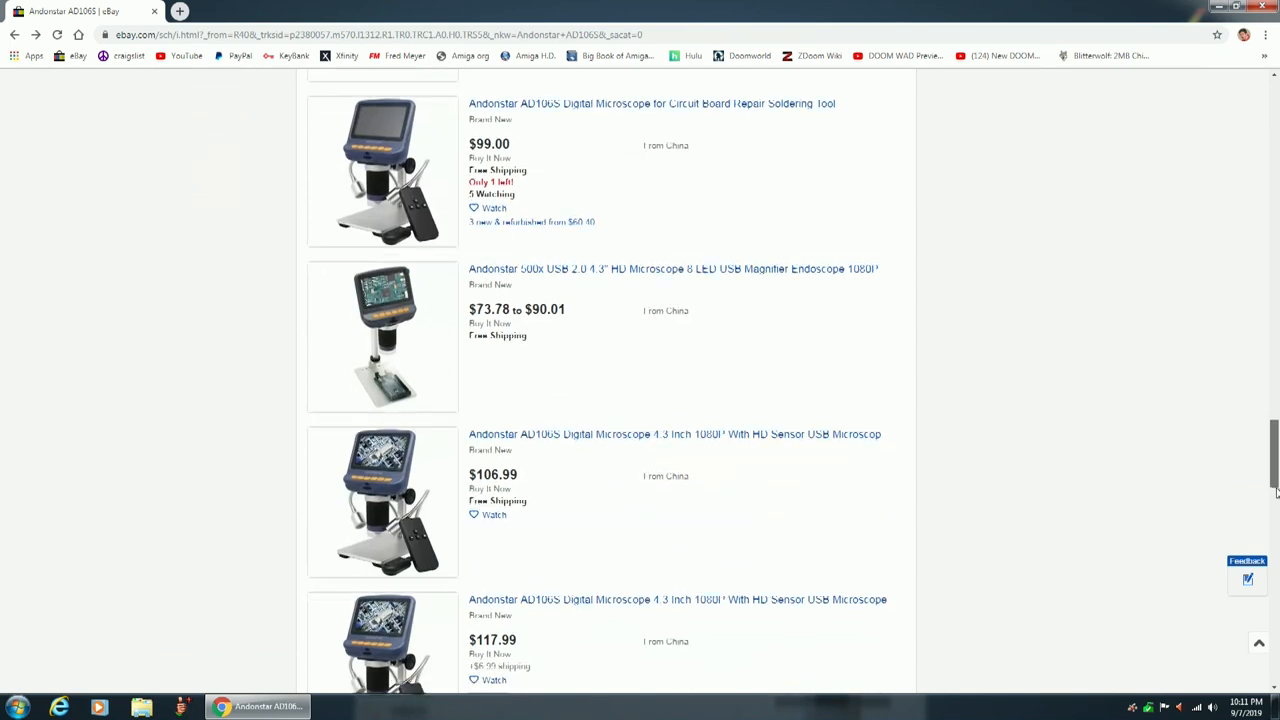
scroll(down, 3)
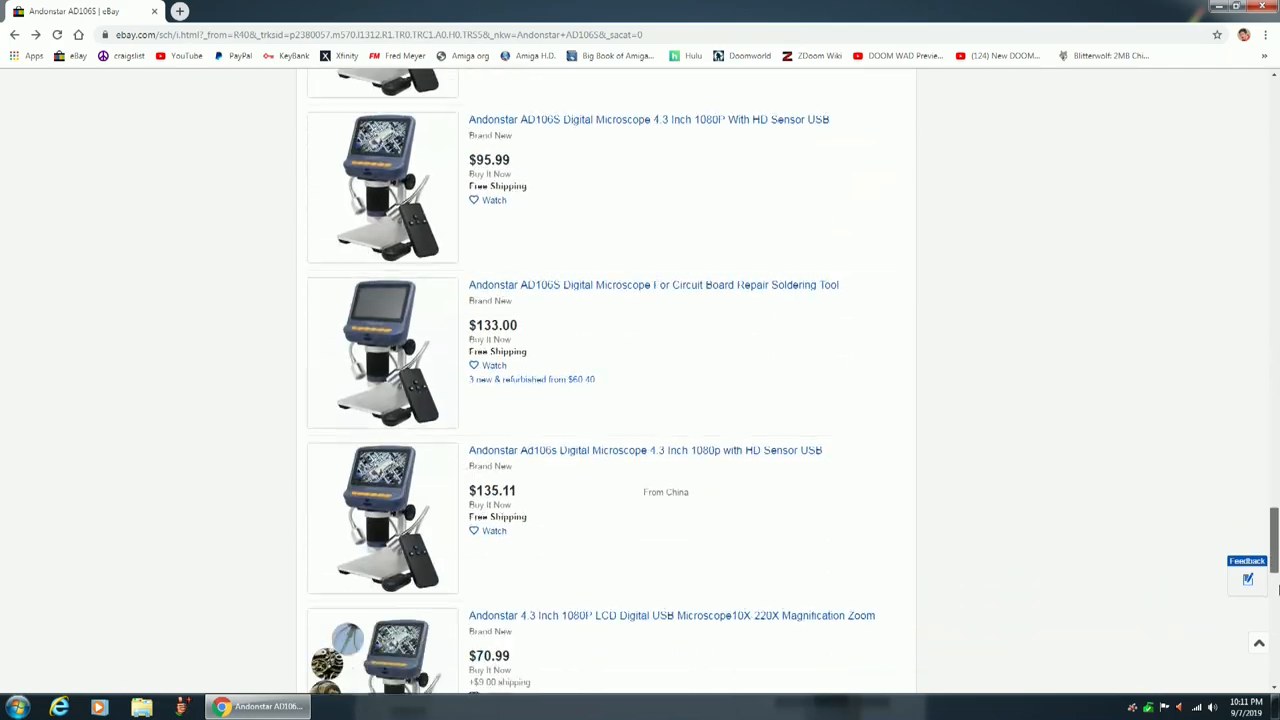
scroll(up, 3)
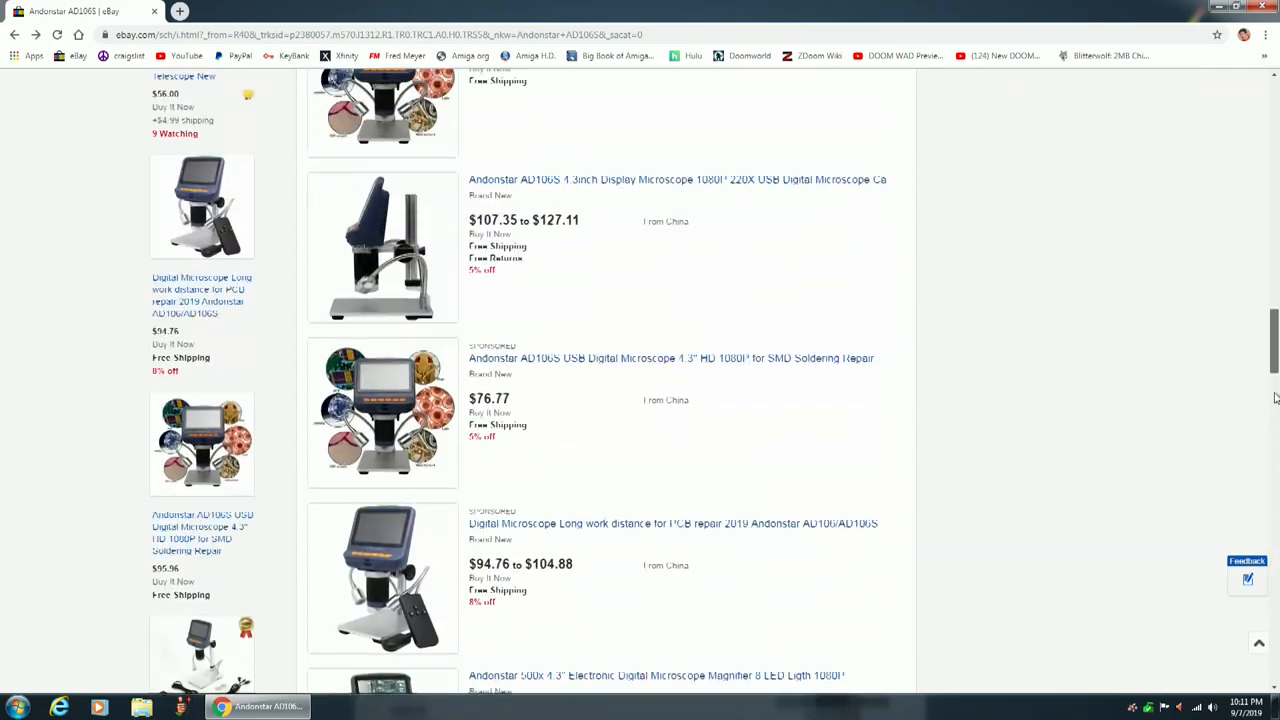
scroll(down, 3)
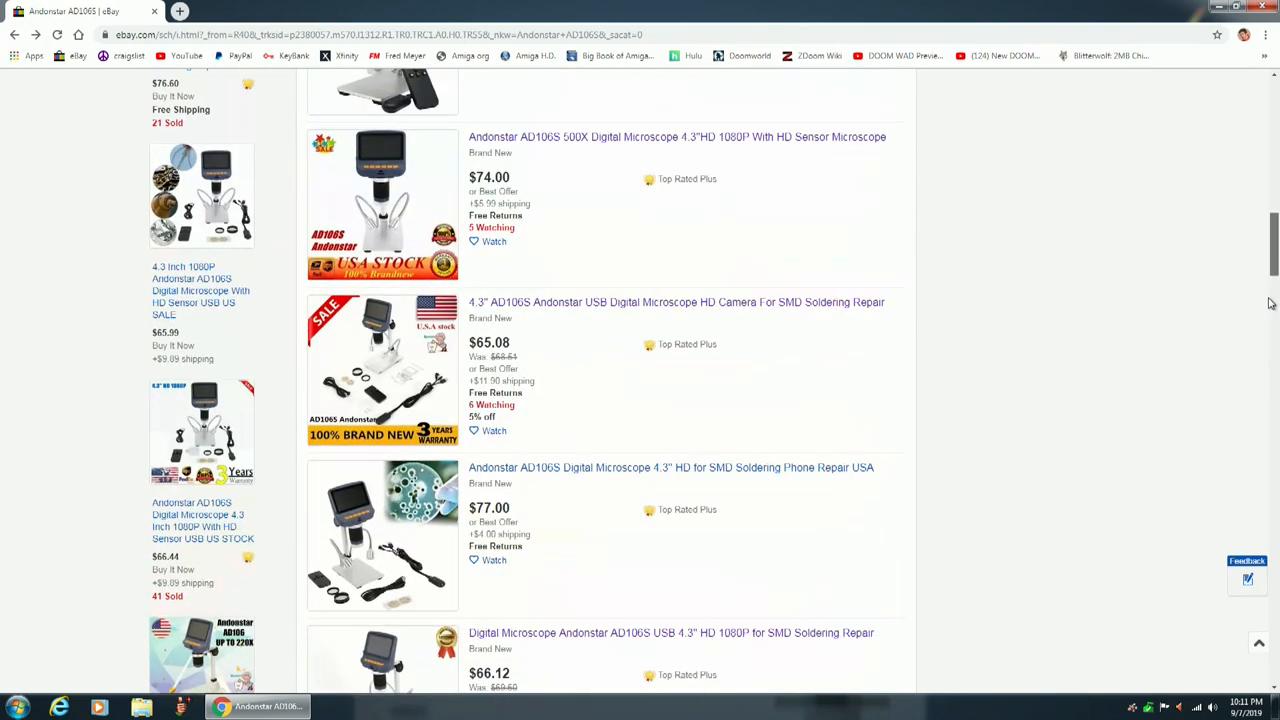
scroll(down, 3)
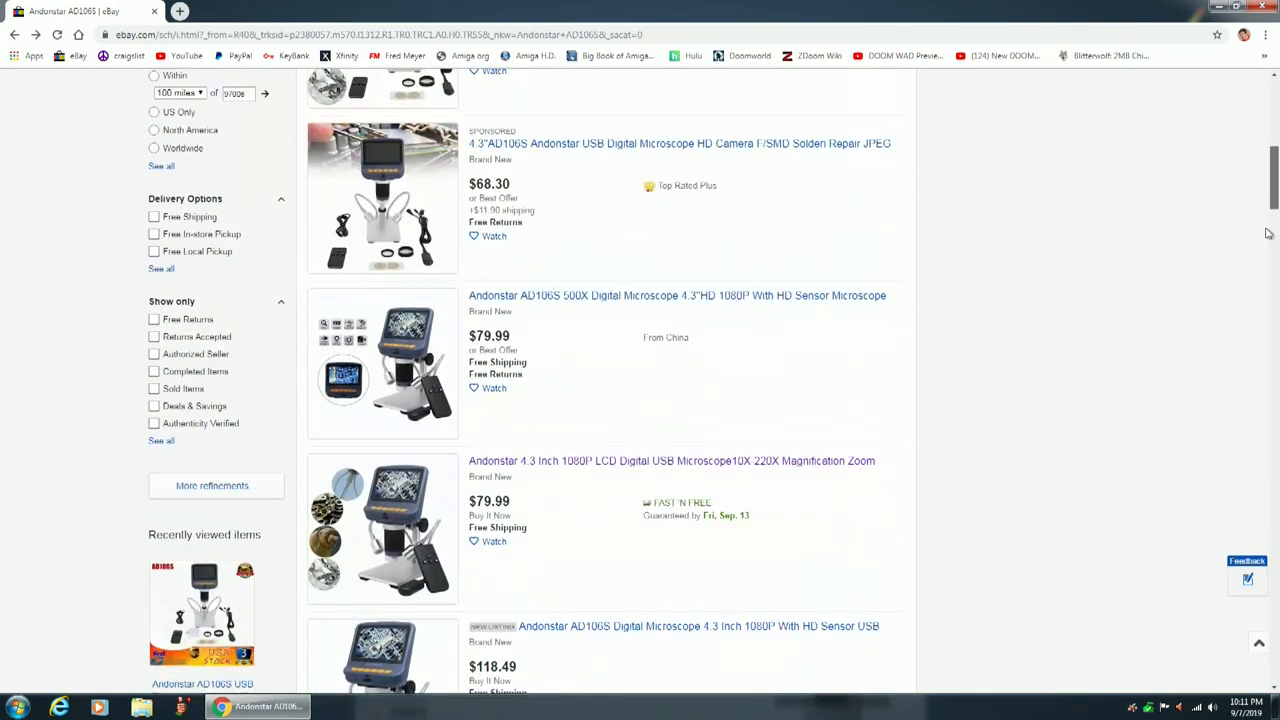
scroll(up, 3)
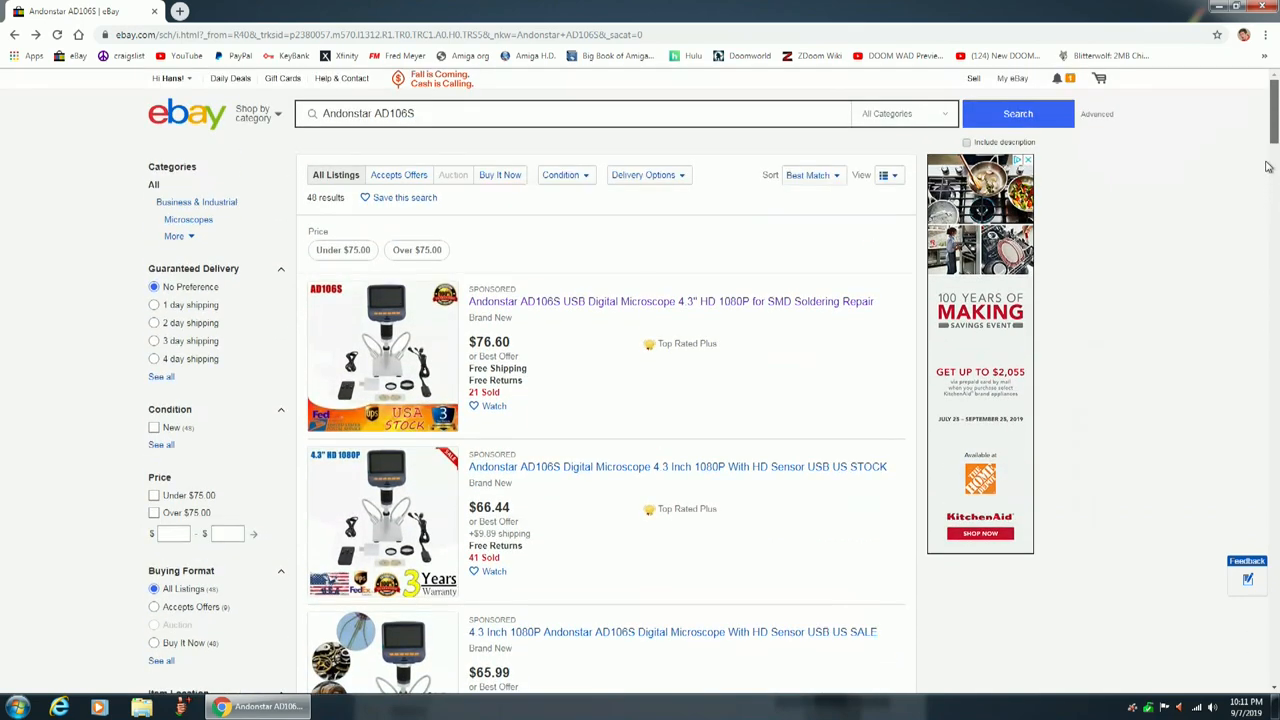
mouse_move(1150, 420)
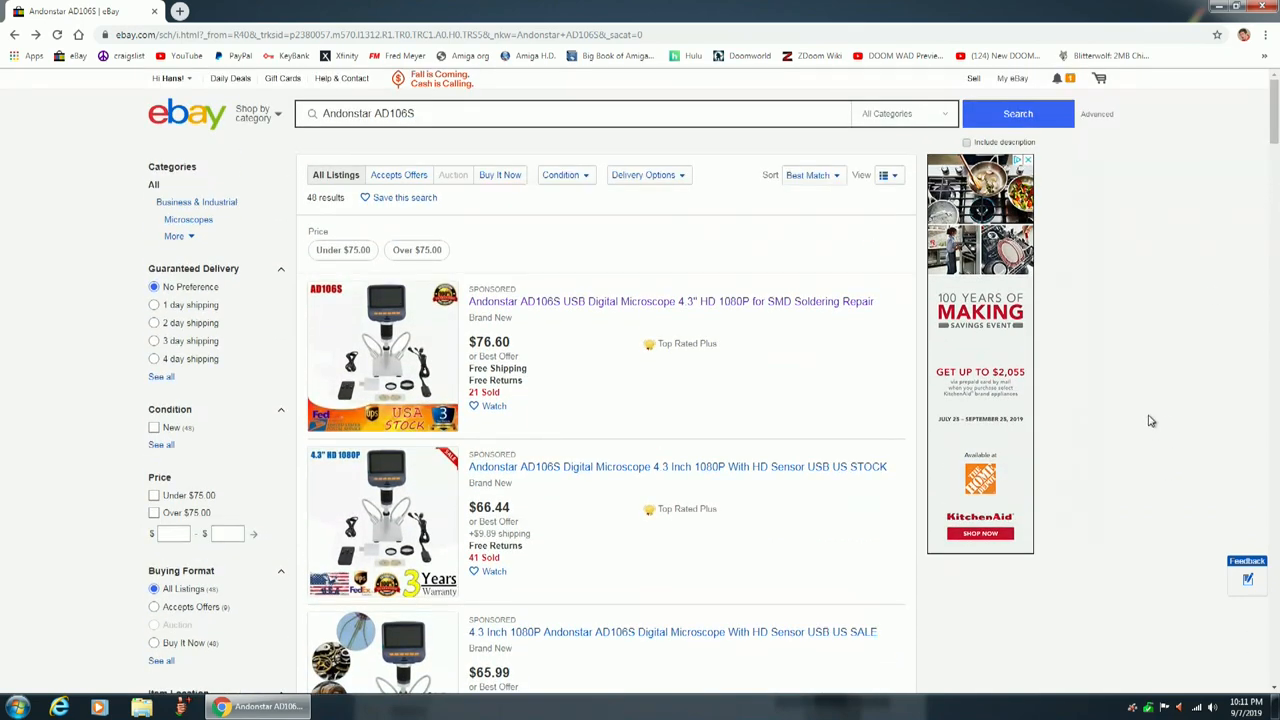